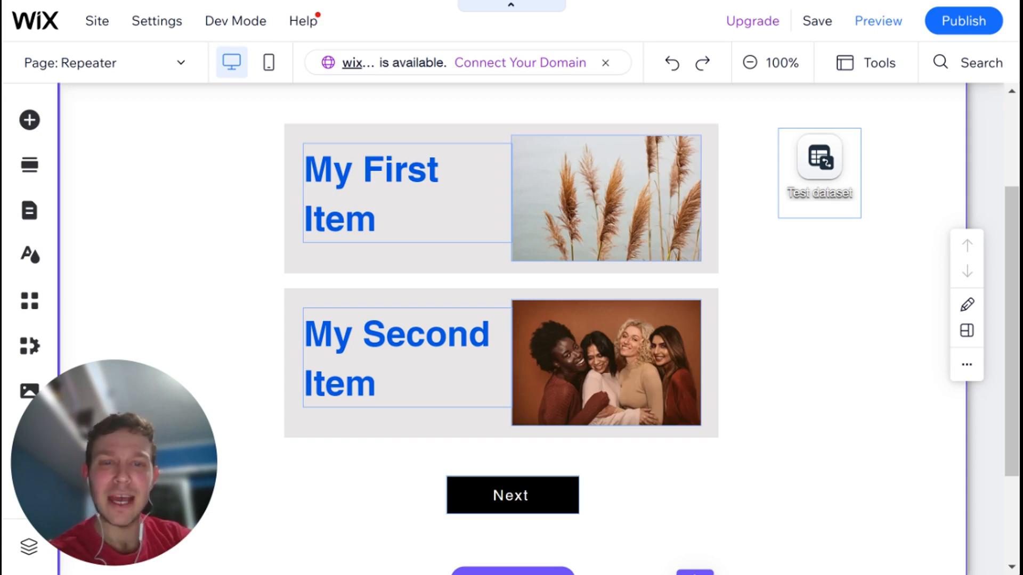
mouse_move(628, 511)
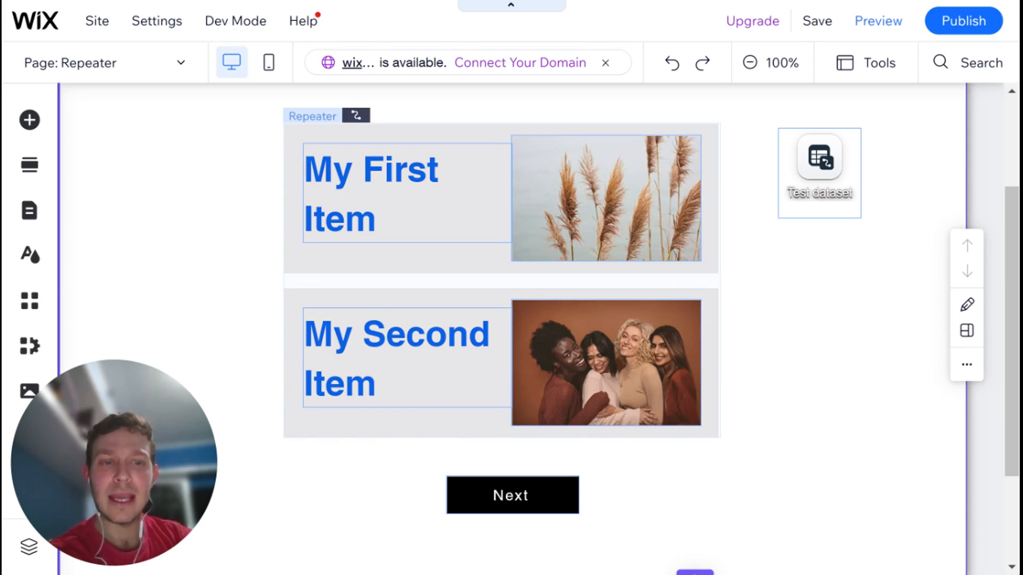
- Scroll past the demo repeater and select the blank untitled section below it
scroll("down", 3)
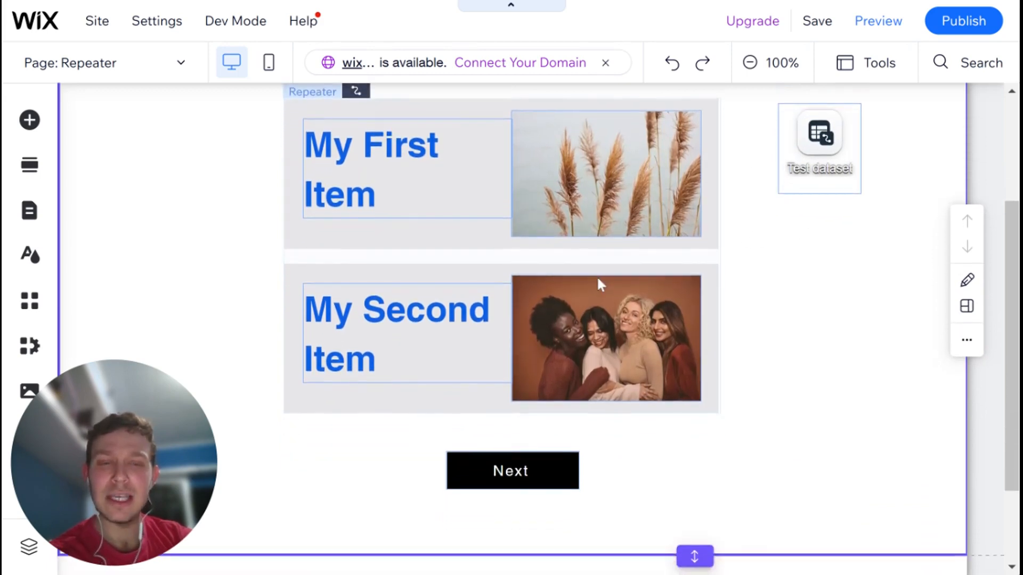
left_click(511, 471)
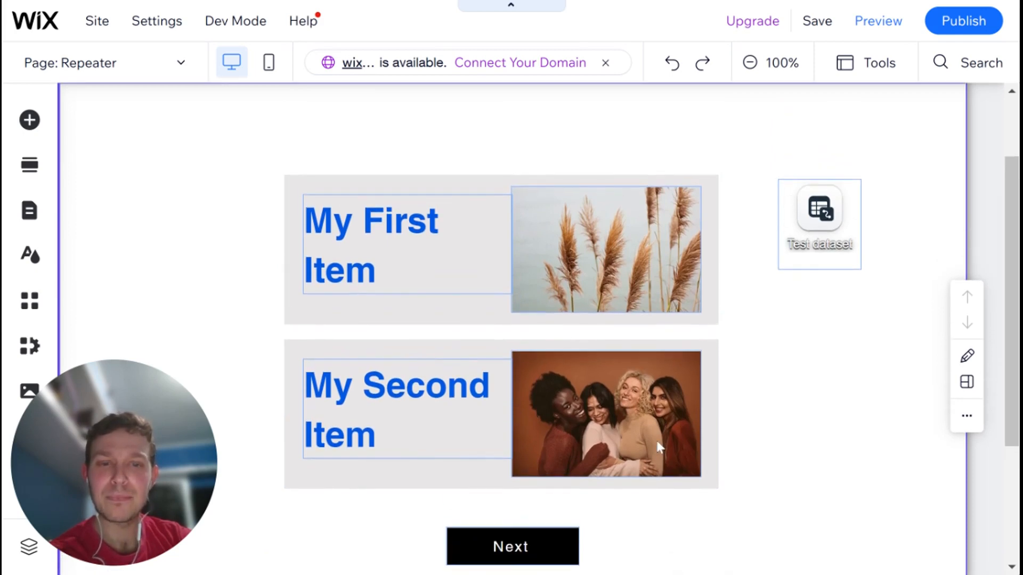
left_click(657, 447)
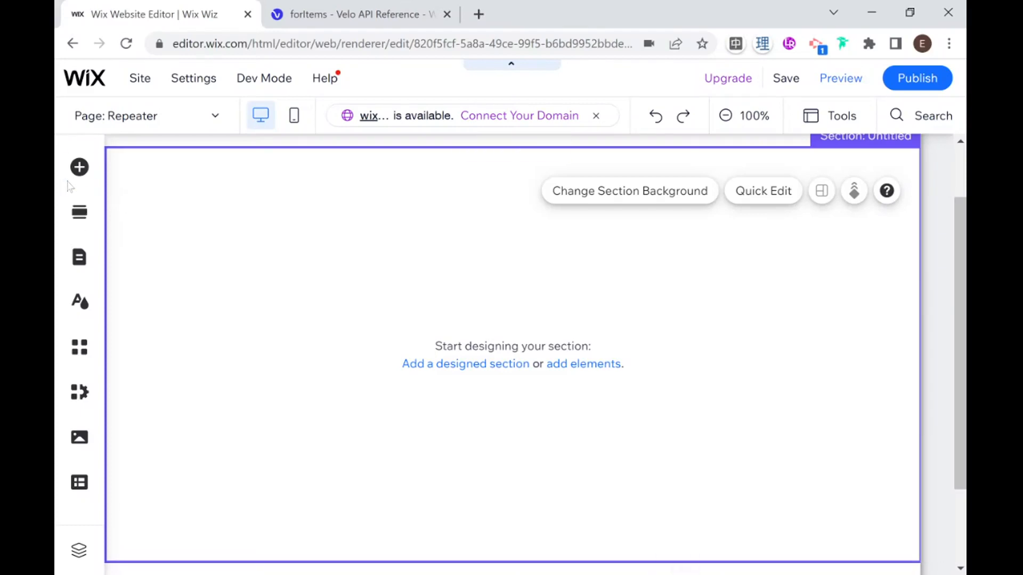
- Browse the Add Elements panel's List category to reach the repeater designs
left_click(78, 166)
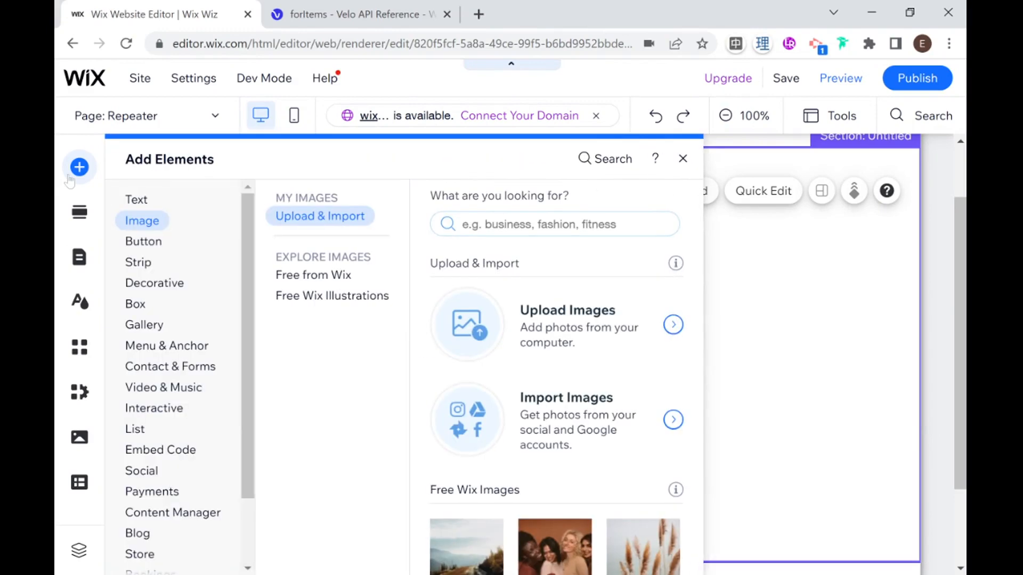
left_click(138, 262)
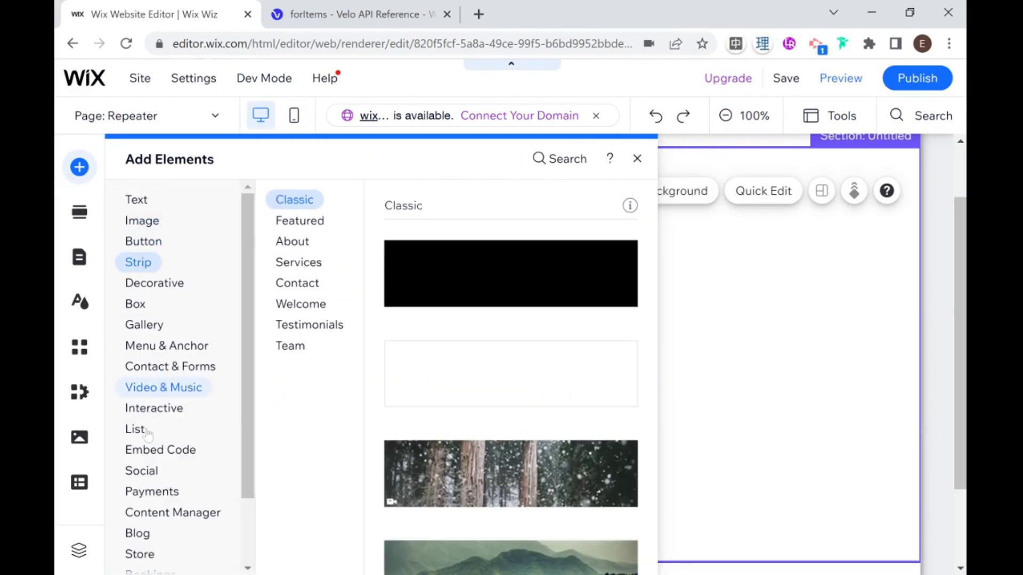
left_click(135, 430)
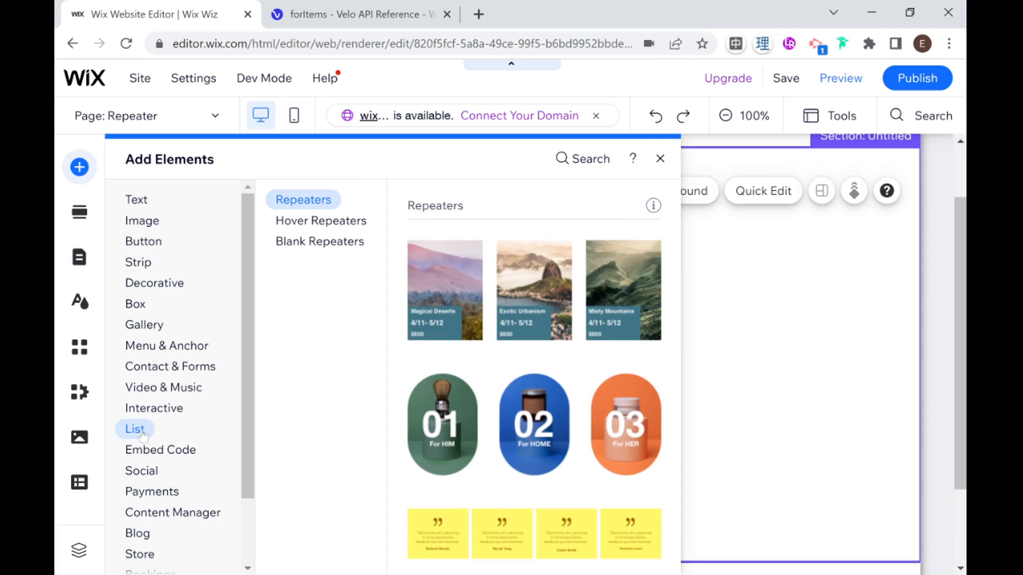
left_click(159, 450)
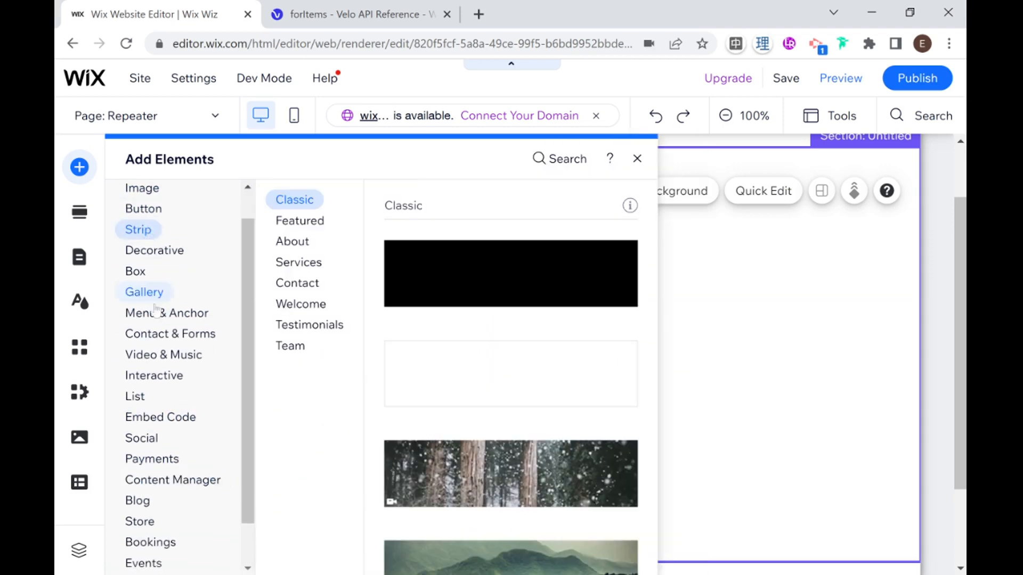
left_click(135, 396)
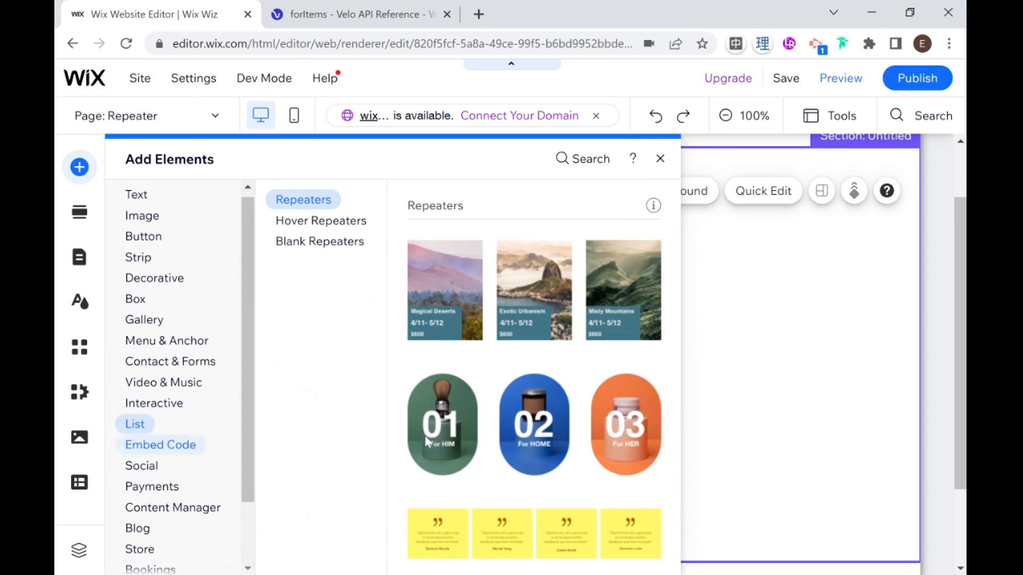
- Scroll through Repeaters and Hover Repeaters, then show the Blank Repeaters designs
scroll("down", 3)
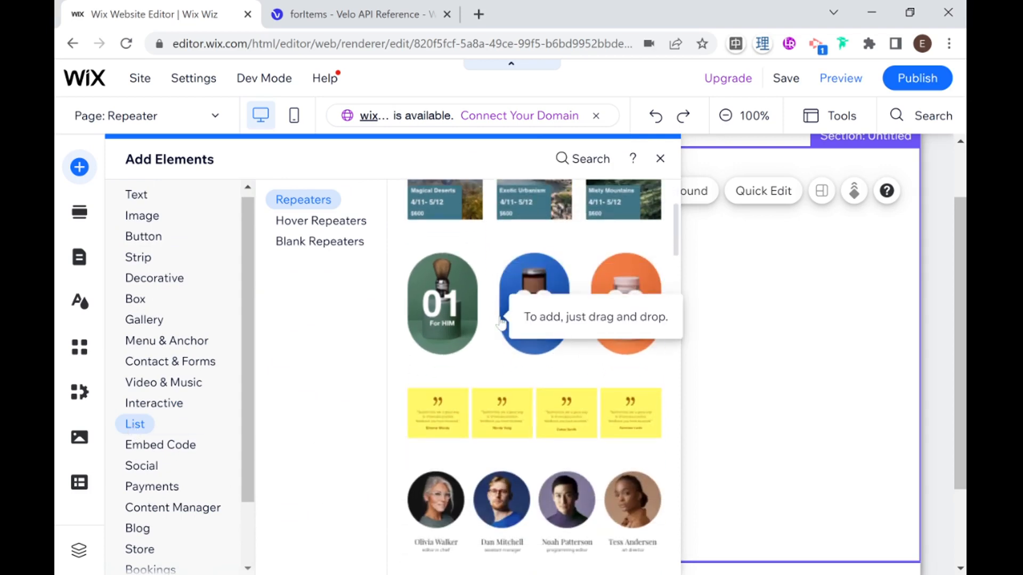
scroll("down", 3)
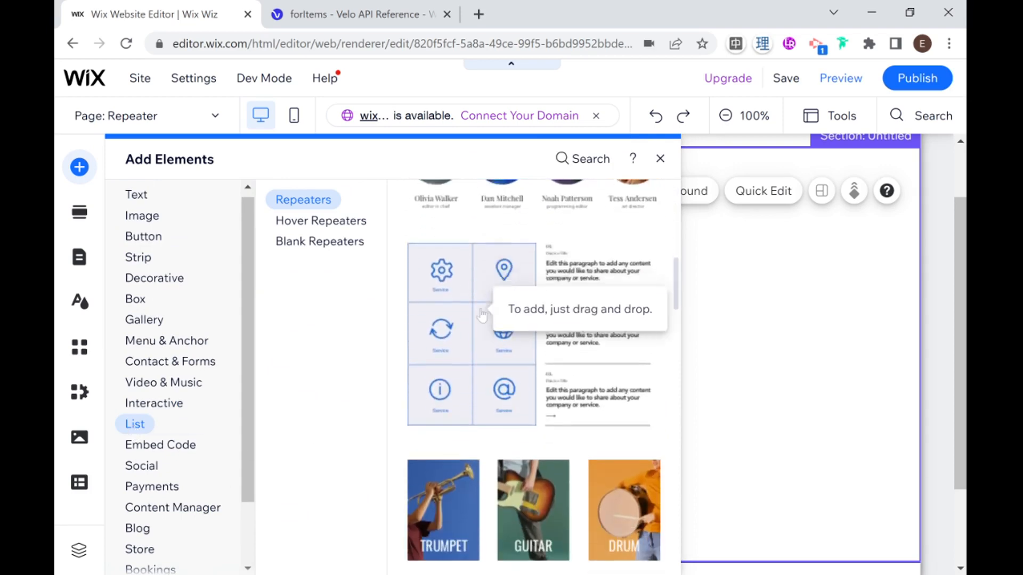
scroll("down", 3)
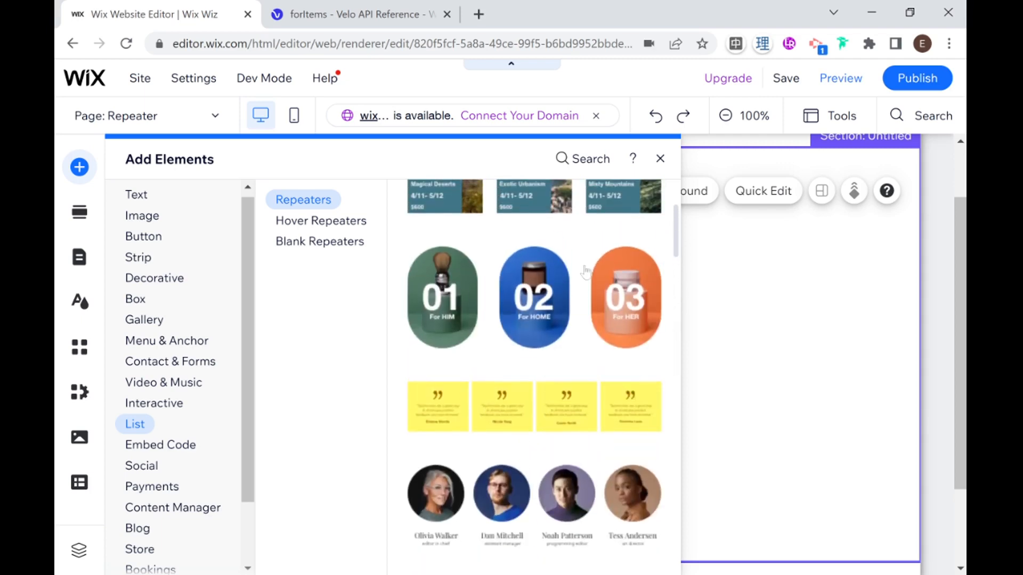
scroll("down", 3)
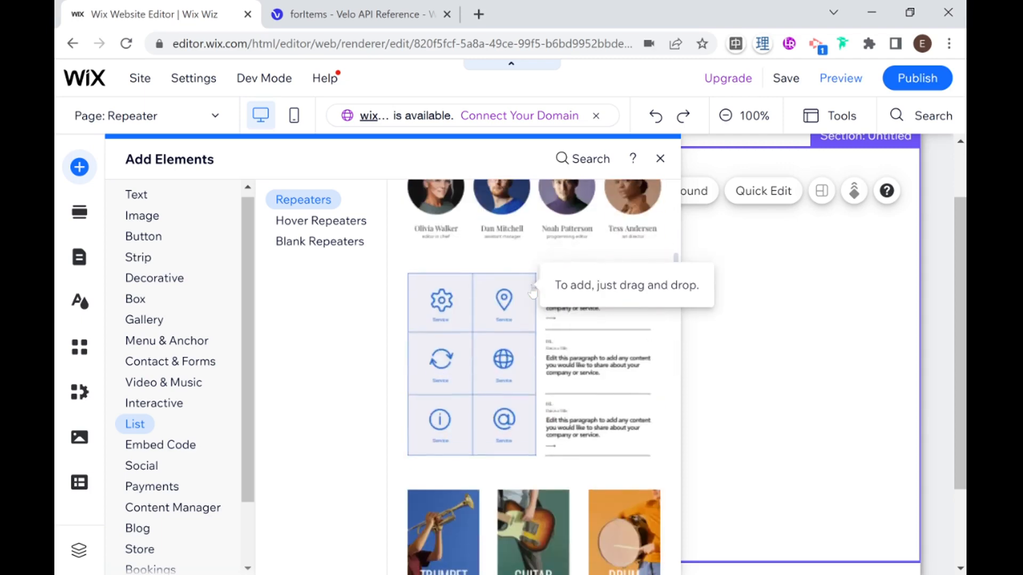
left_click(320, 220)
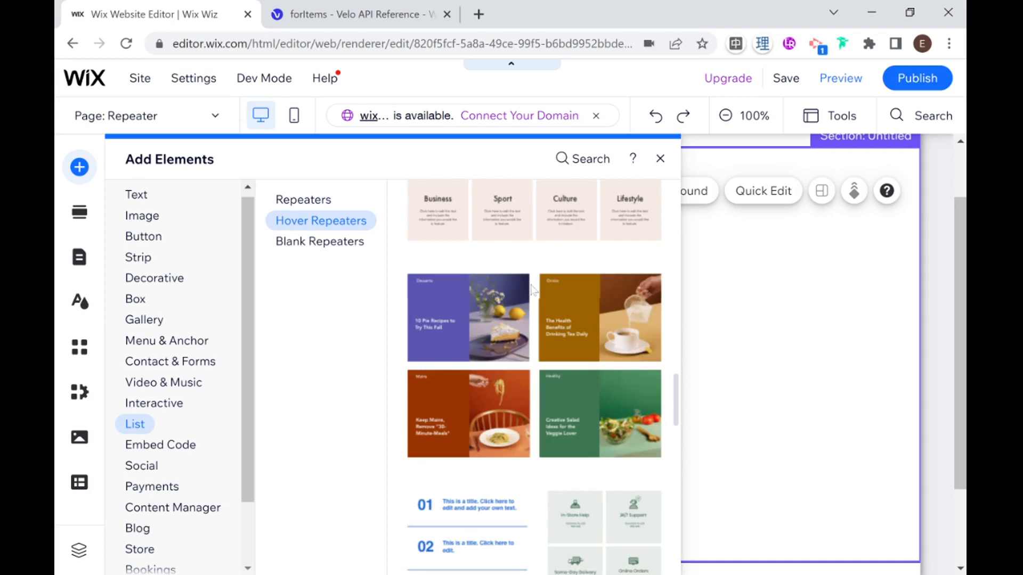
left_click(320, 240)
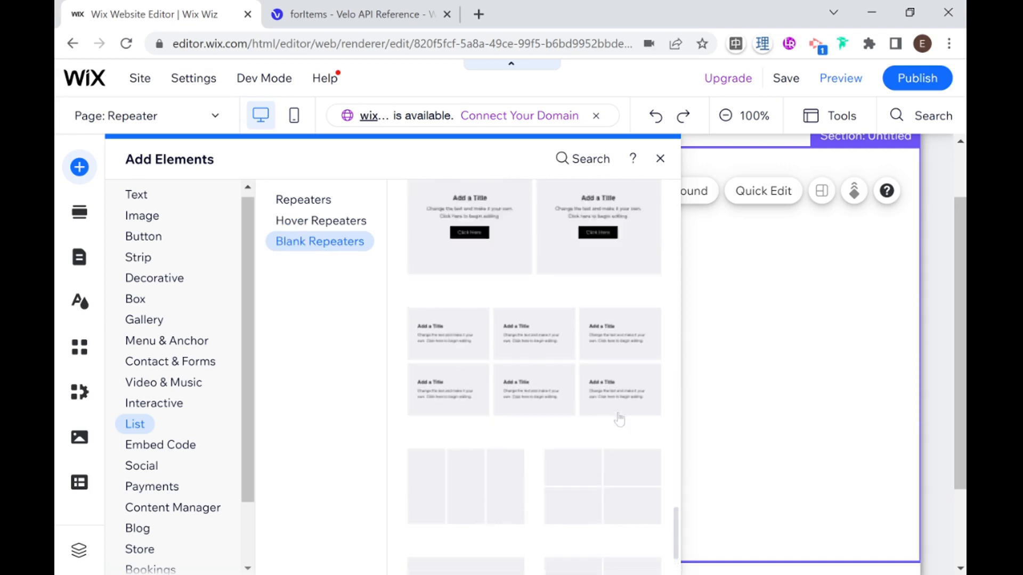
scroll("down", 3)
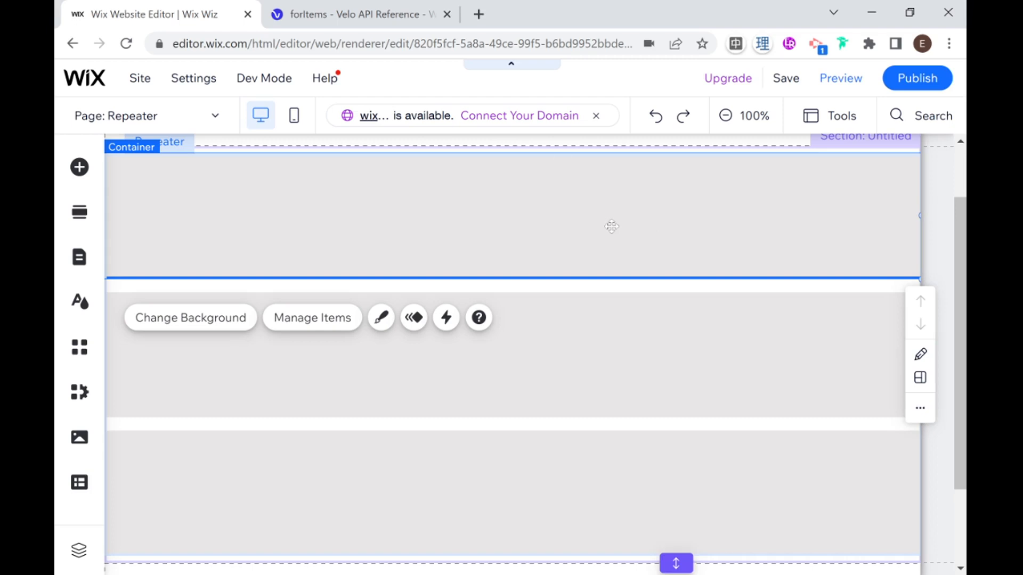
mouse_move(809, 311)
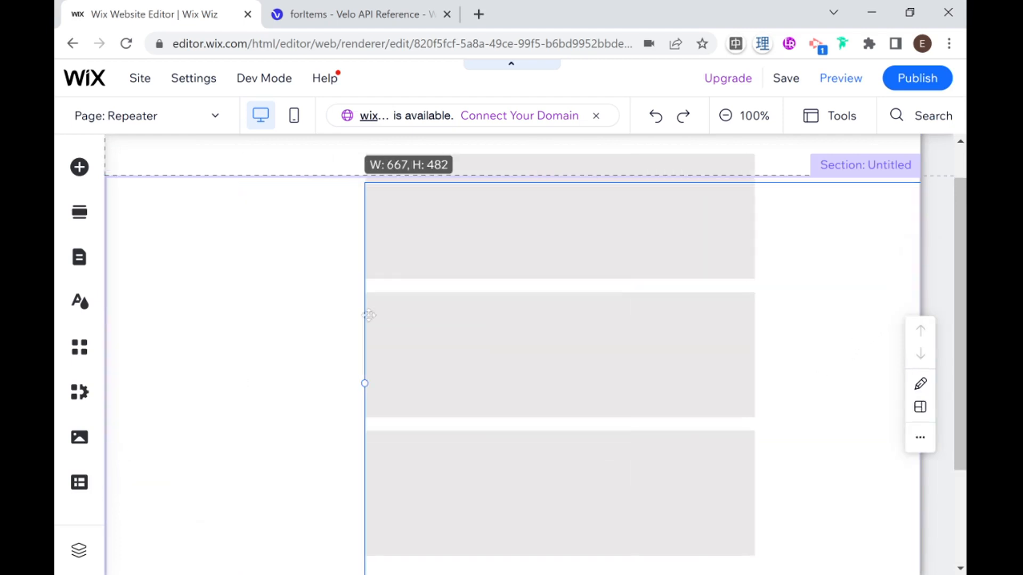
- Review the newly placed blank repeater narrowed to a centred column
scroll("down", 3)
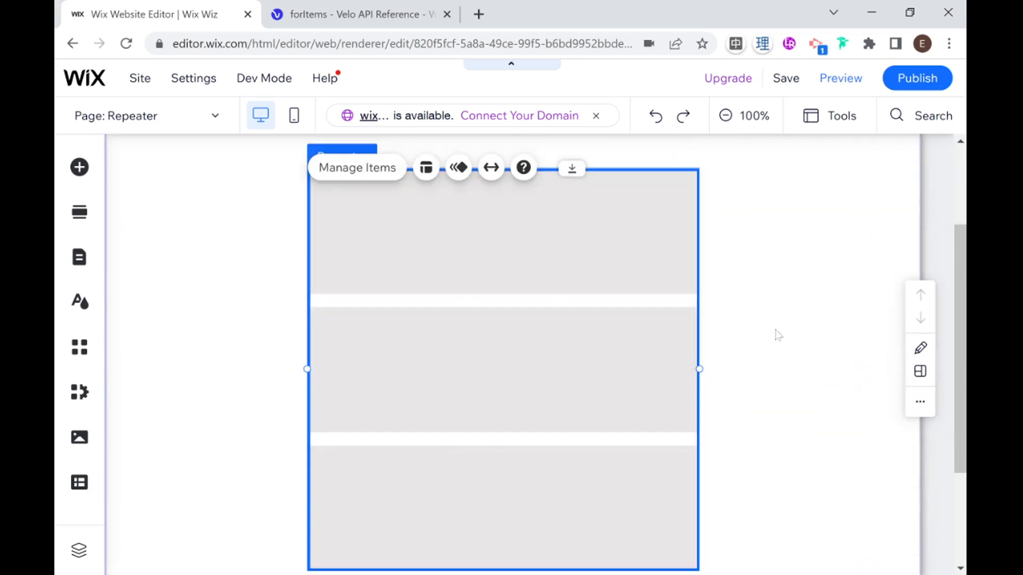
scroll("down", 3)
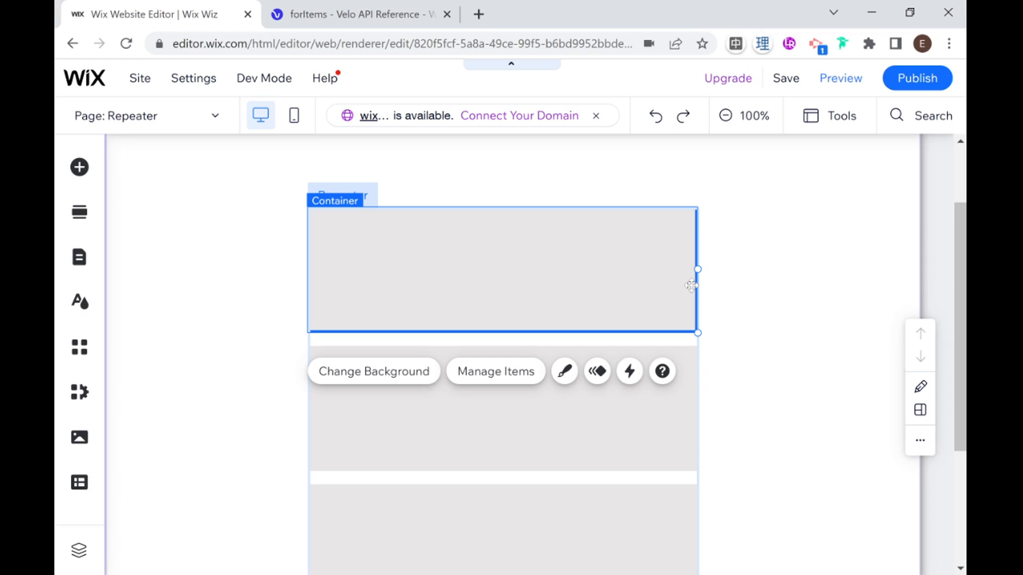
mouse_move(689, 285)
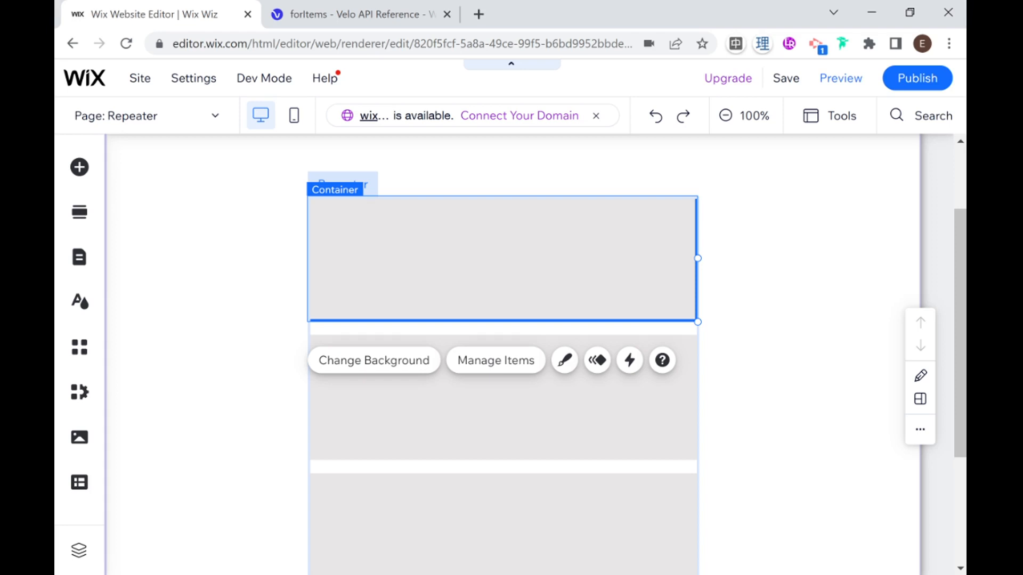
mouse_move(77, 167)
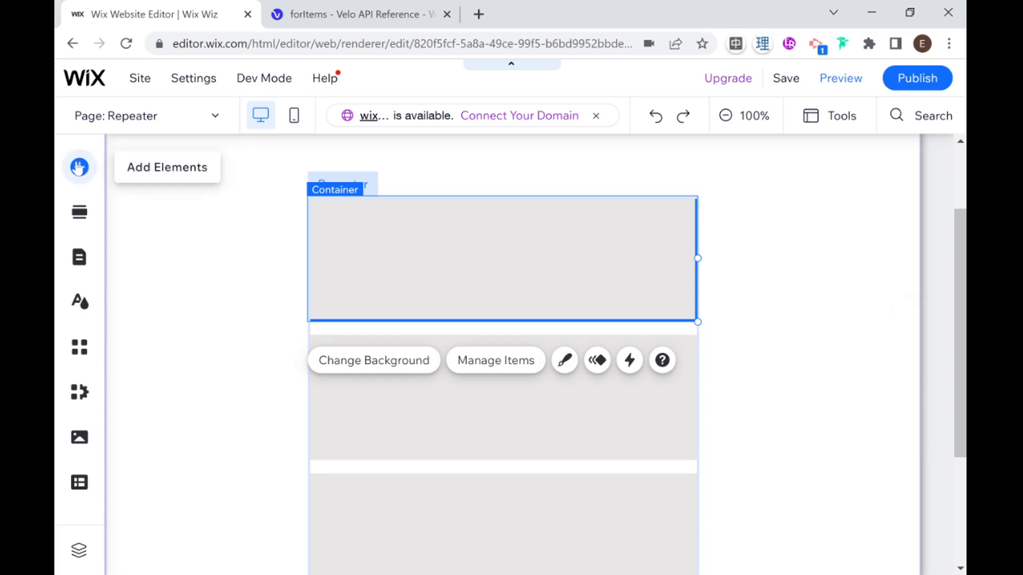
- Add a Heading 3 text and attach it inside the repeater's first item
left_click(81, 166)
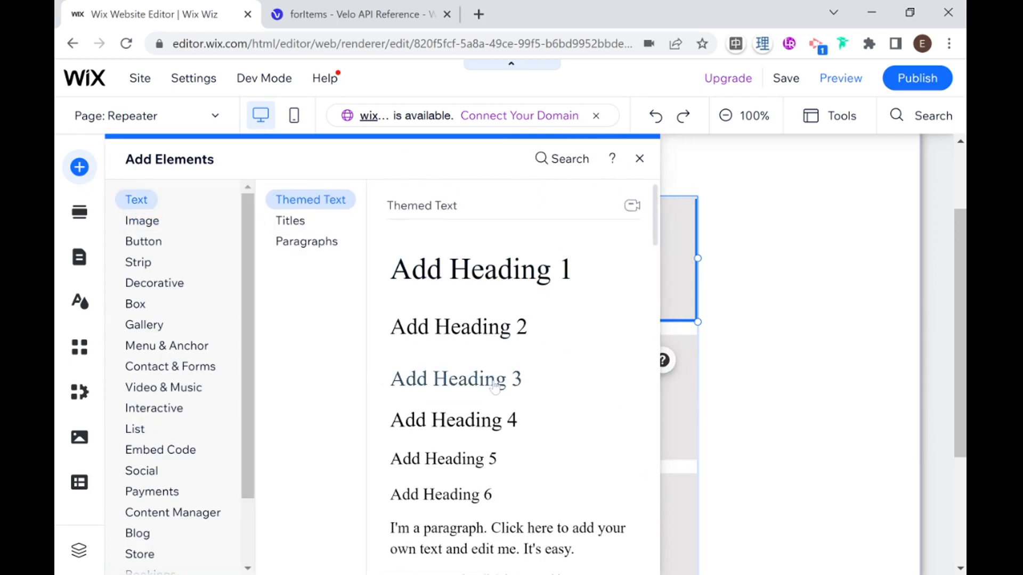
left_click(453, 379)
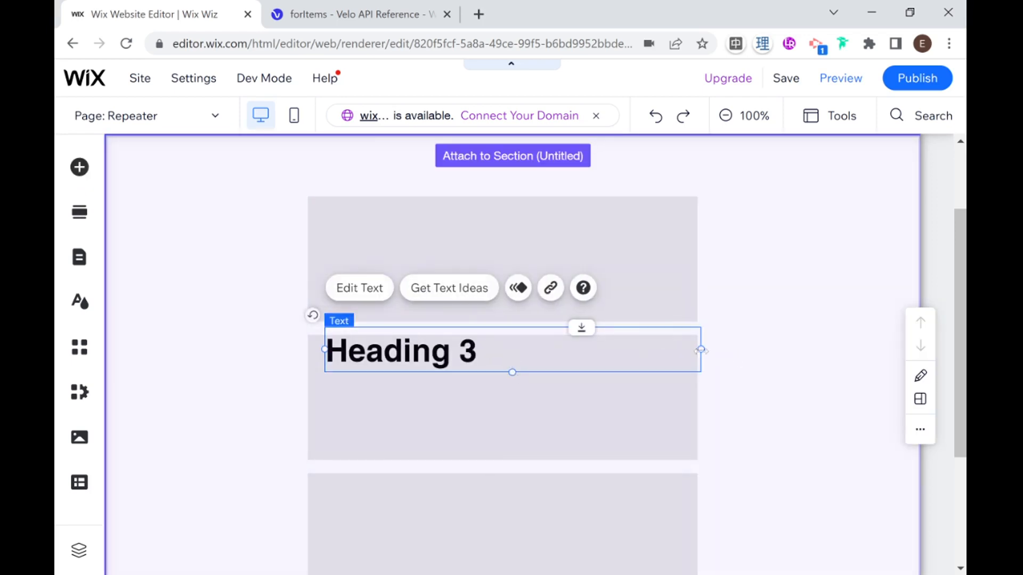
left_click_drag(701, 349, 663, 349)
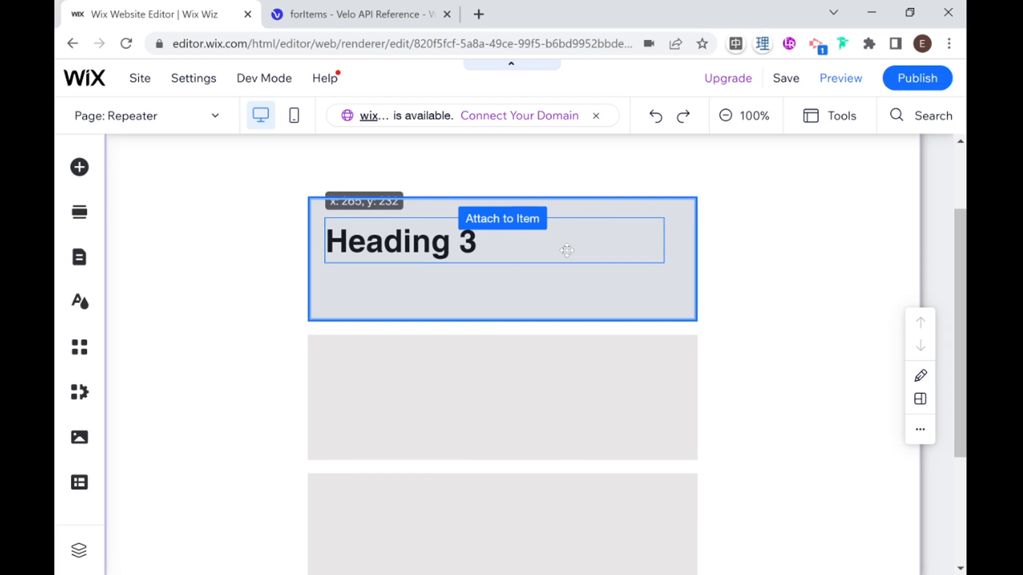
scroll("down", 3)
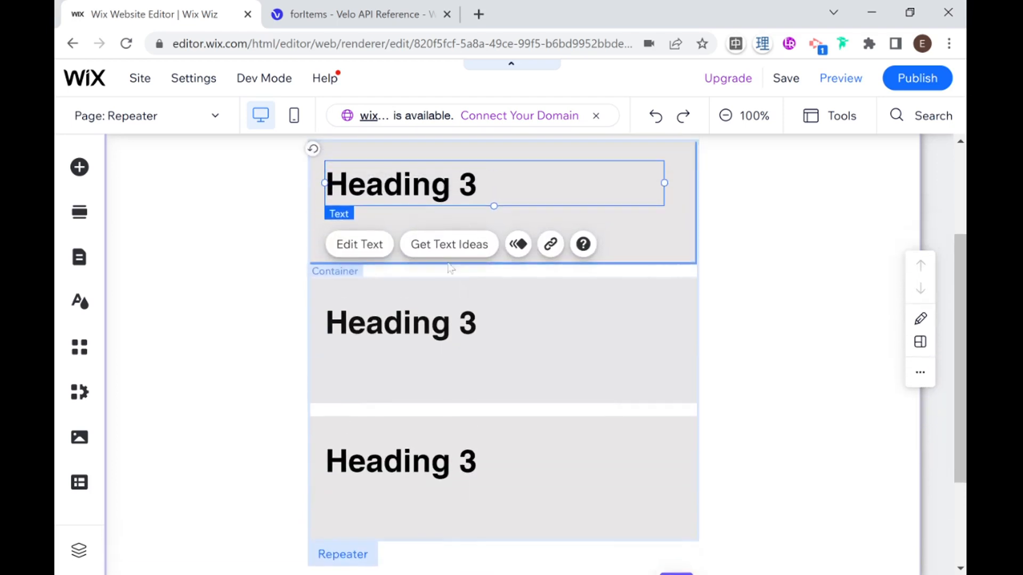
scroll("down", 3)
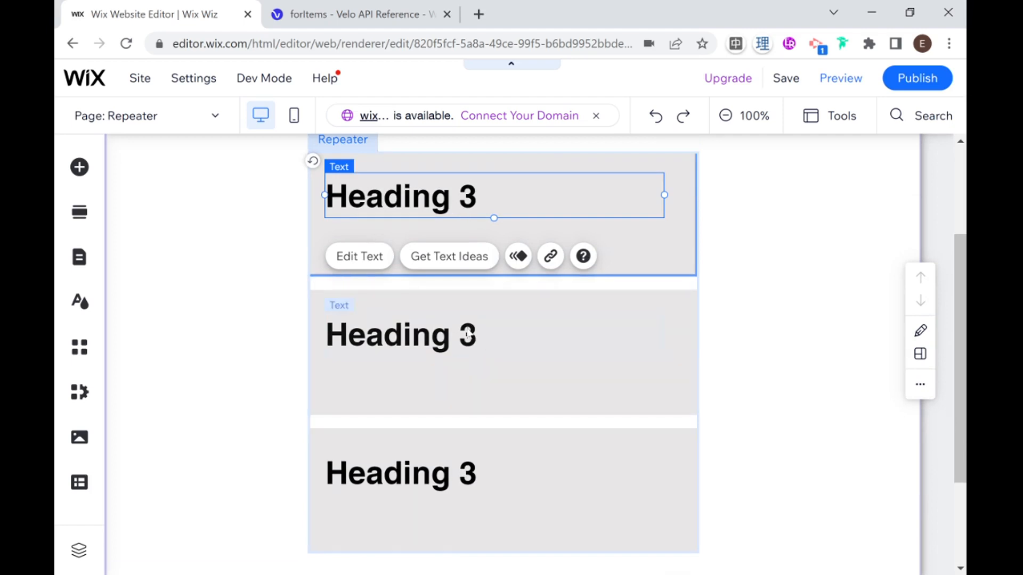
- Select the second and first items' headings so the second reads Heading 2
left_click(400, 334)
type("2")
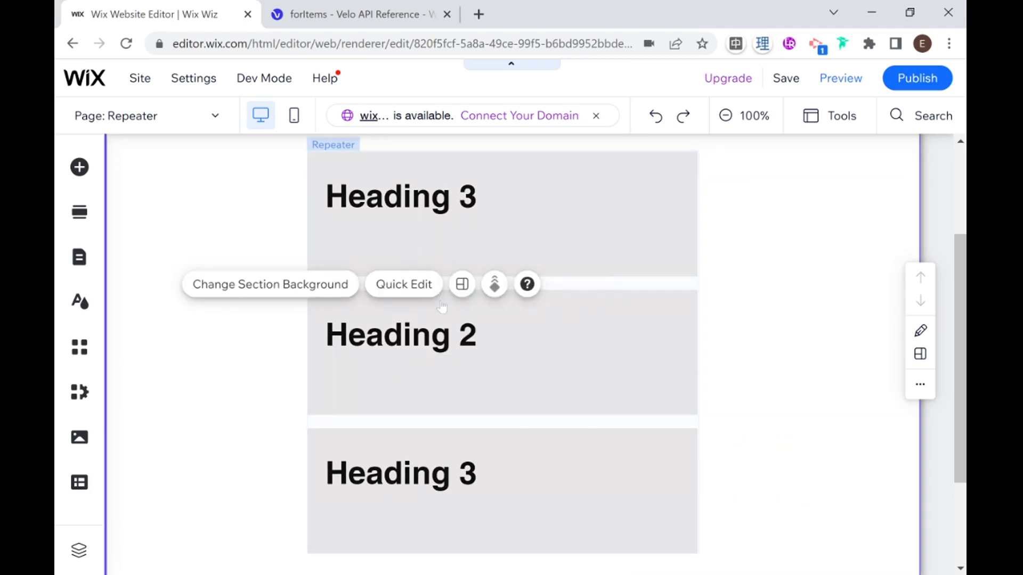
mouse_move(460, 183)
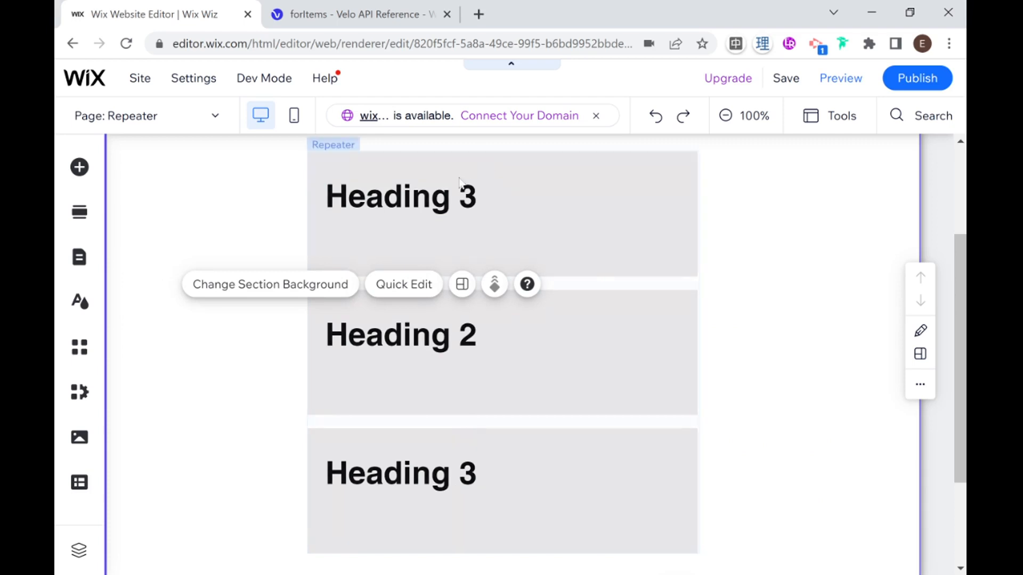
left_click(400, 196)
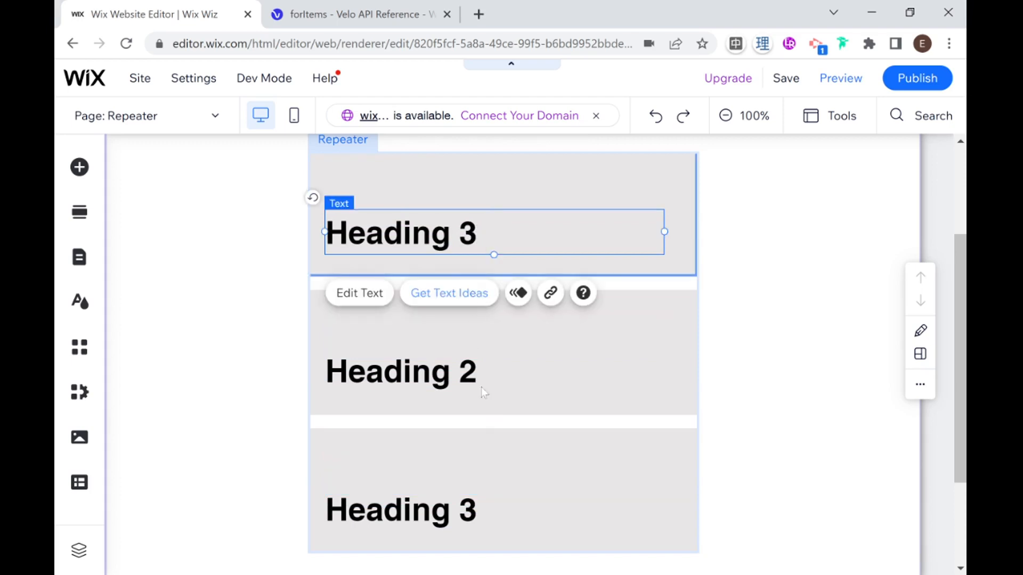
scroll("down", 3)
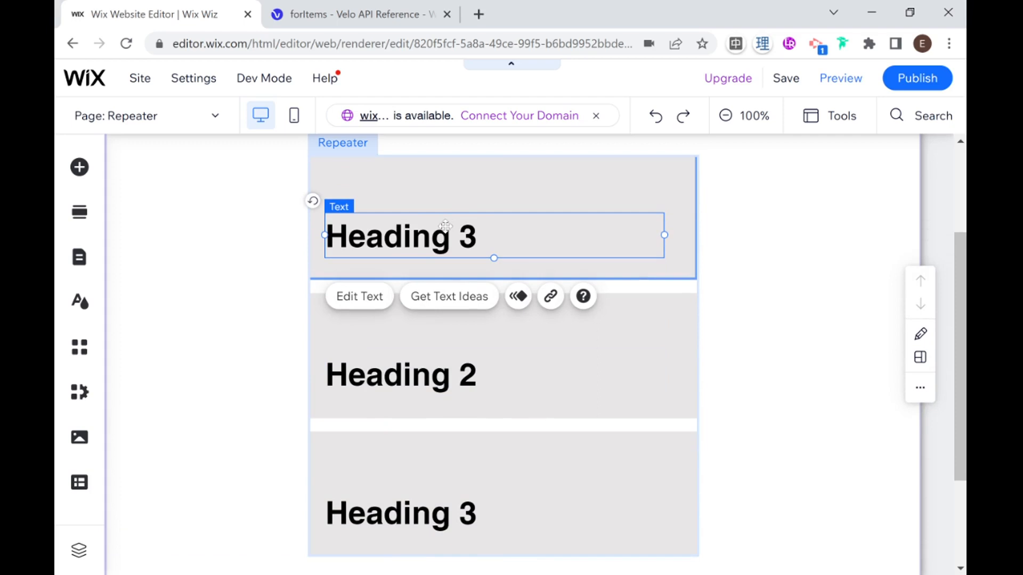
mouse_move(520, 215)
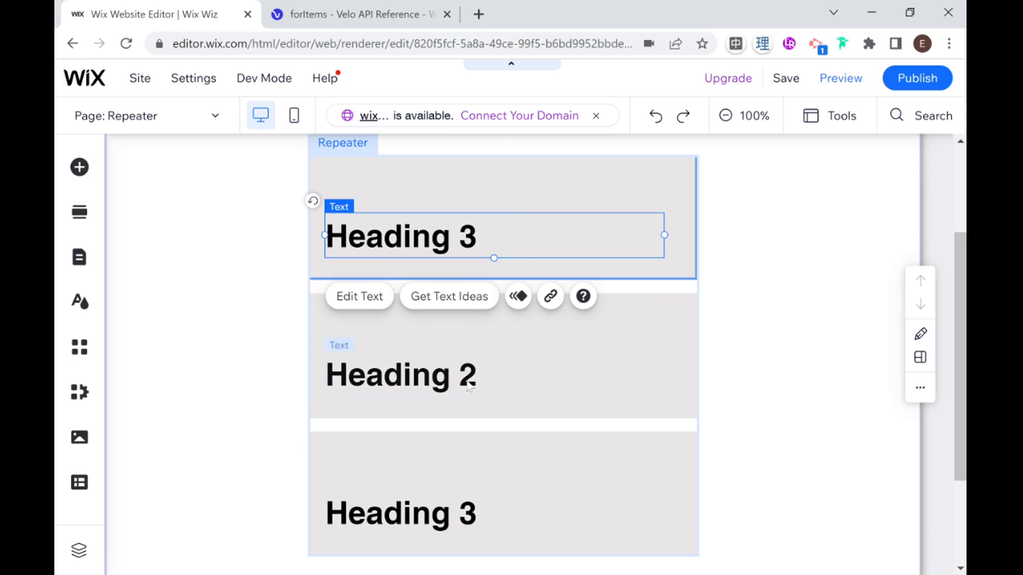
left_click(400, 375)
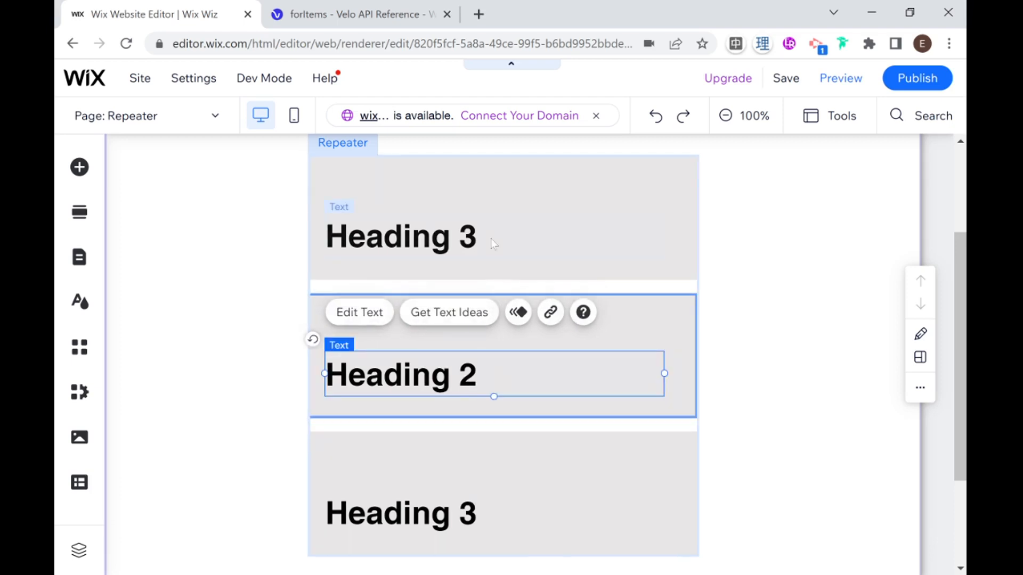
left_click(400, 235)
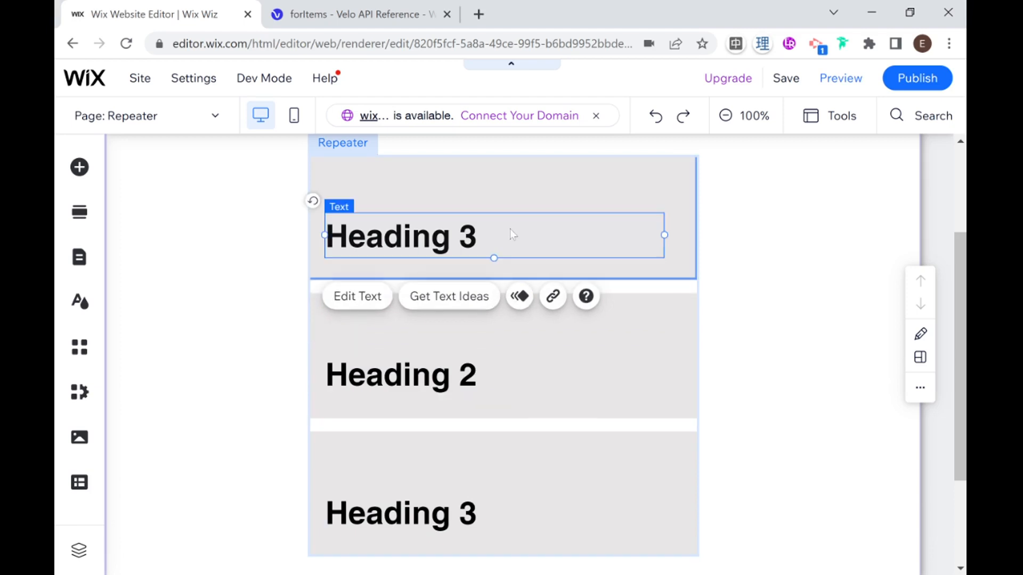
mouse_move(366, 300)
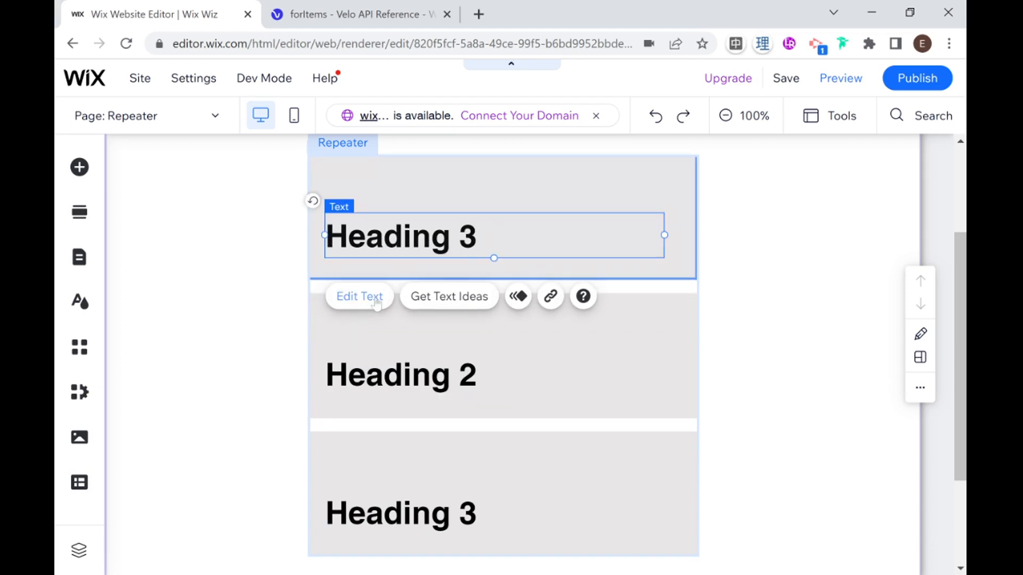
- Colour the first item's heading with the blue theme swatch, mirrored across all items
left_click(361, 296)
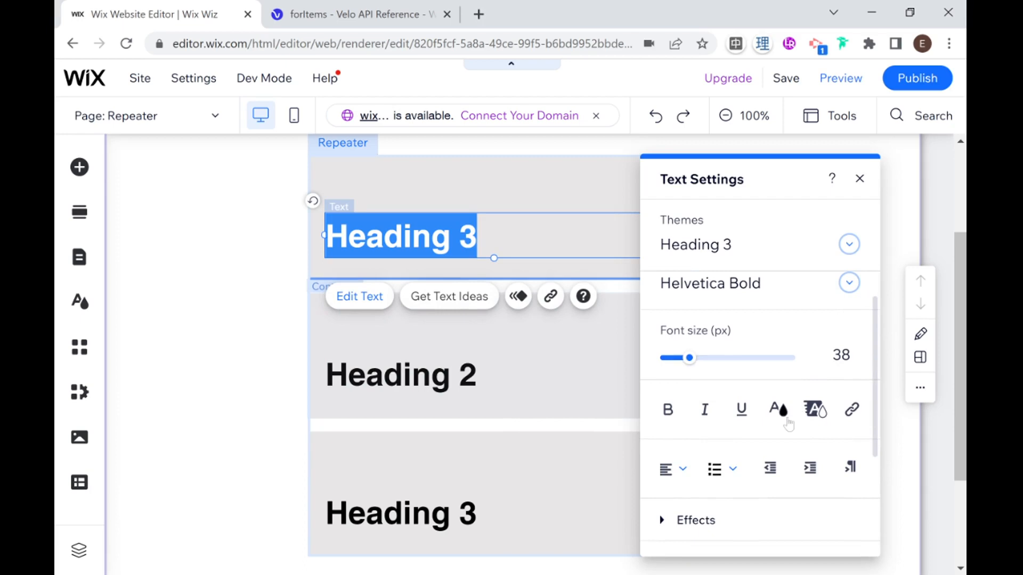
left_click(778, 409)
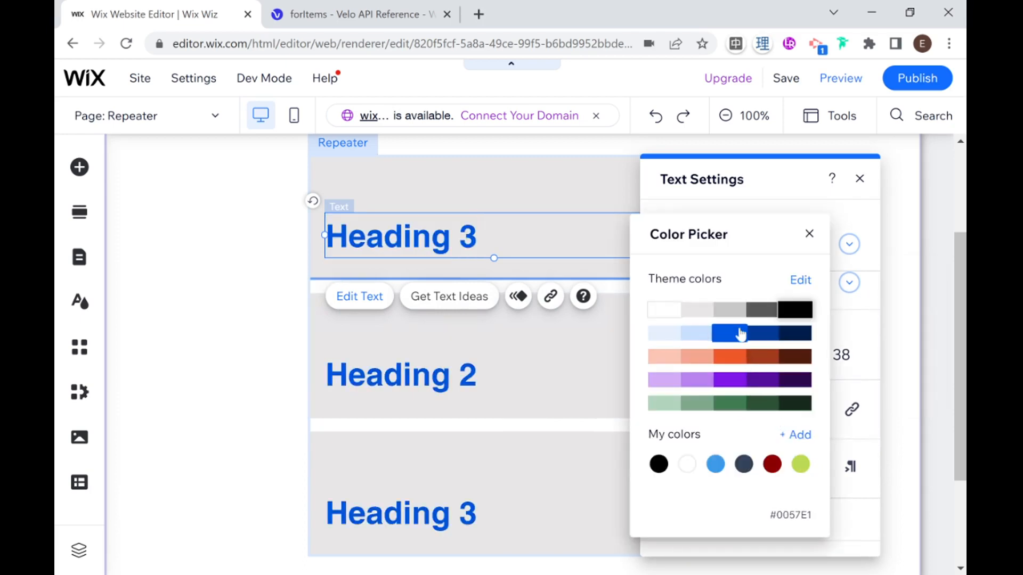
mouse_move(239, 320)
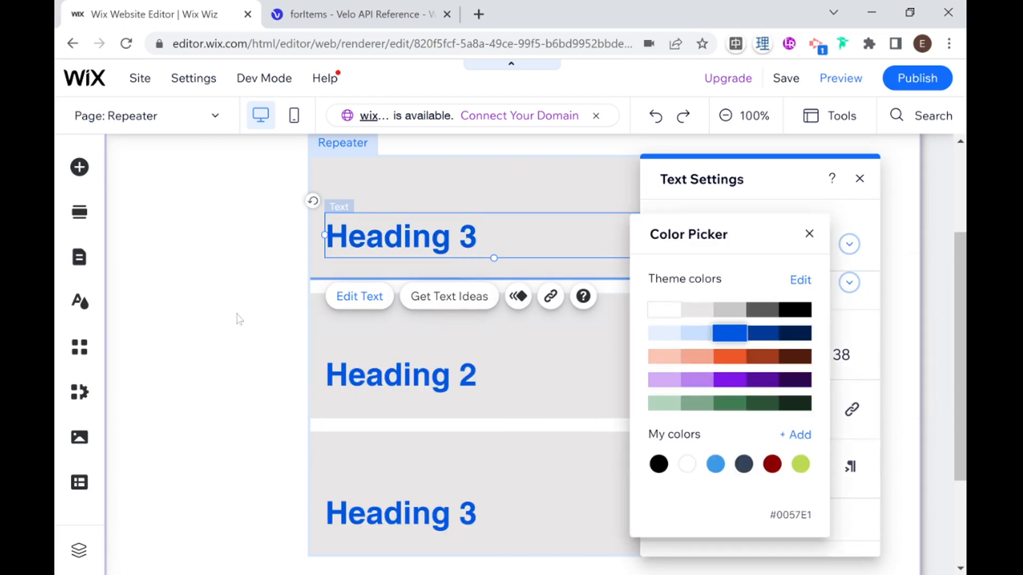
left_click(809, 234)
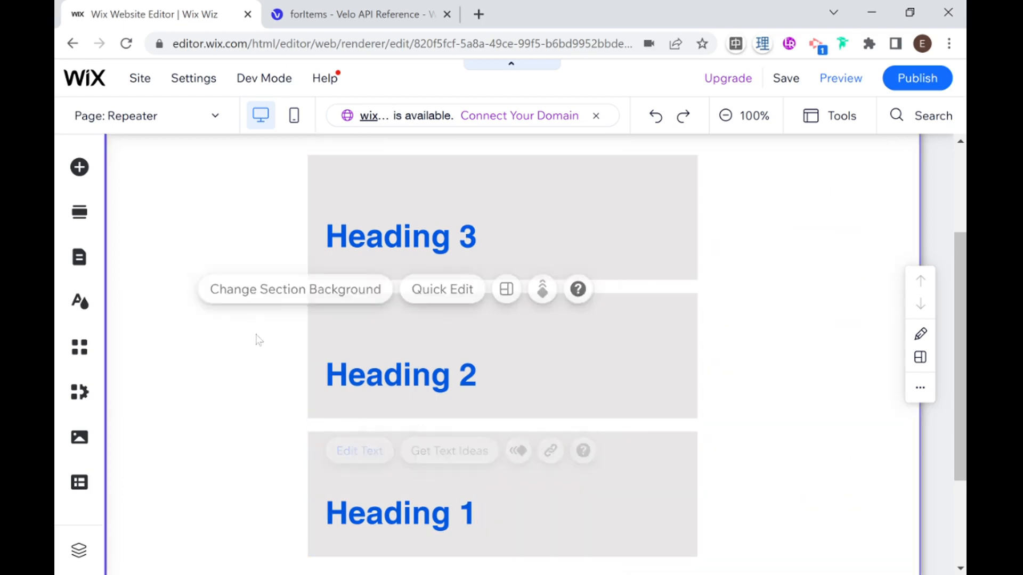
scroll("down", 3)
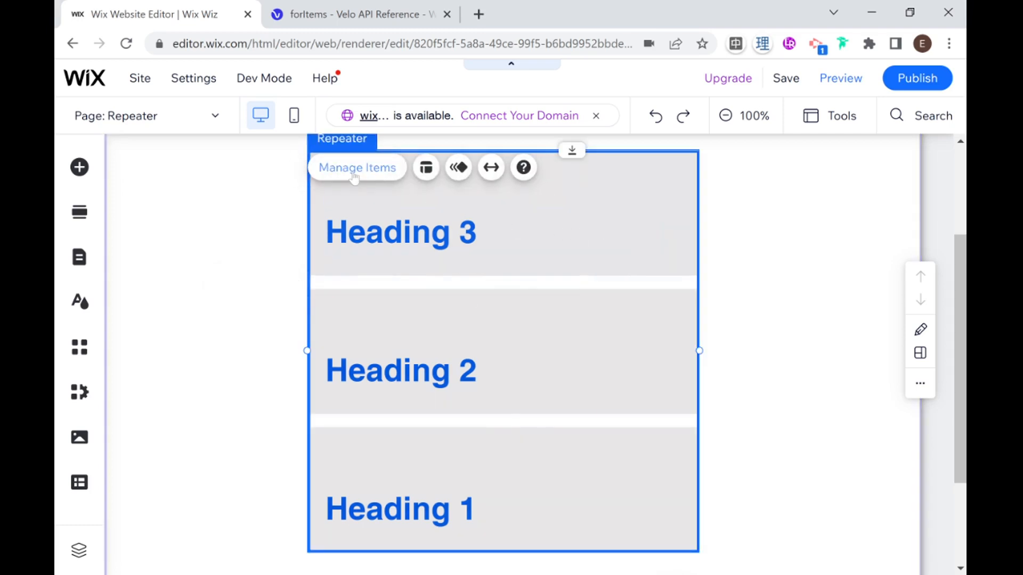
- In Manage Items, delete Item 3 and duplicate Item 2 to reach four items
left_click(357, 167)
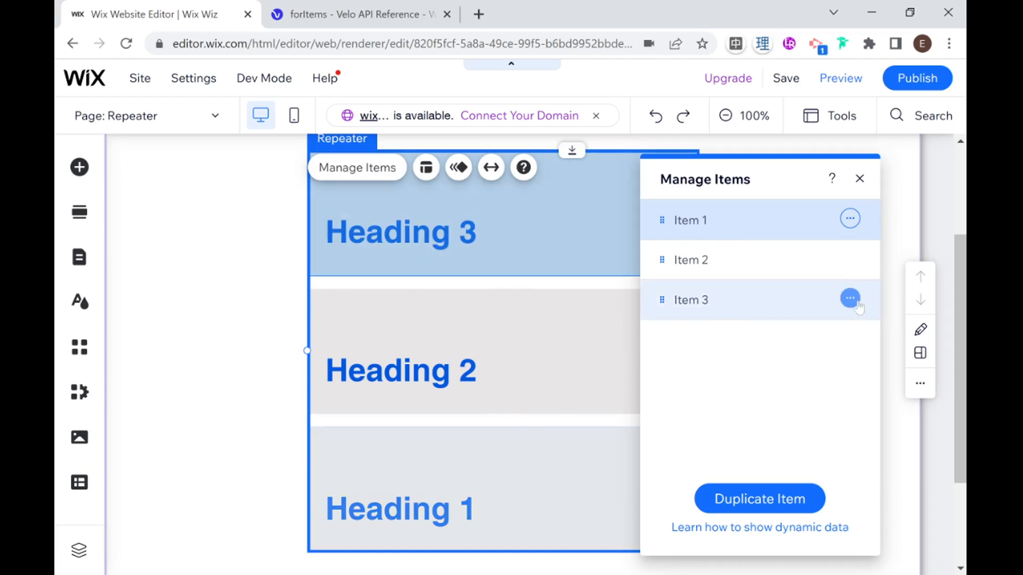
left_click(850, 298)
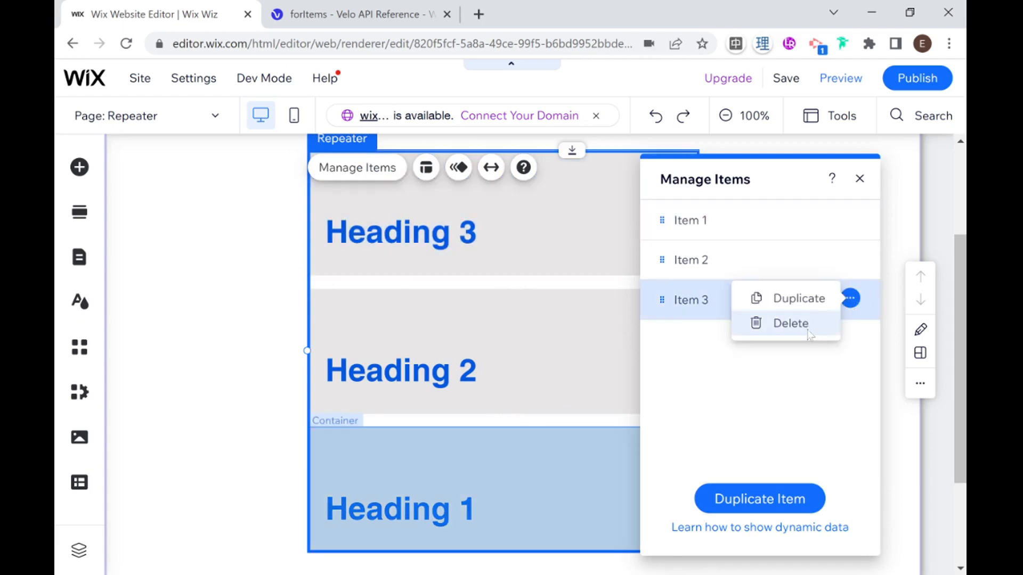
left_click(791, 324)
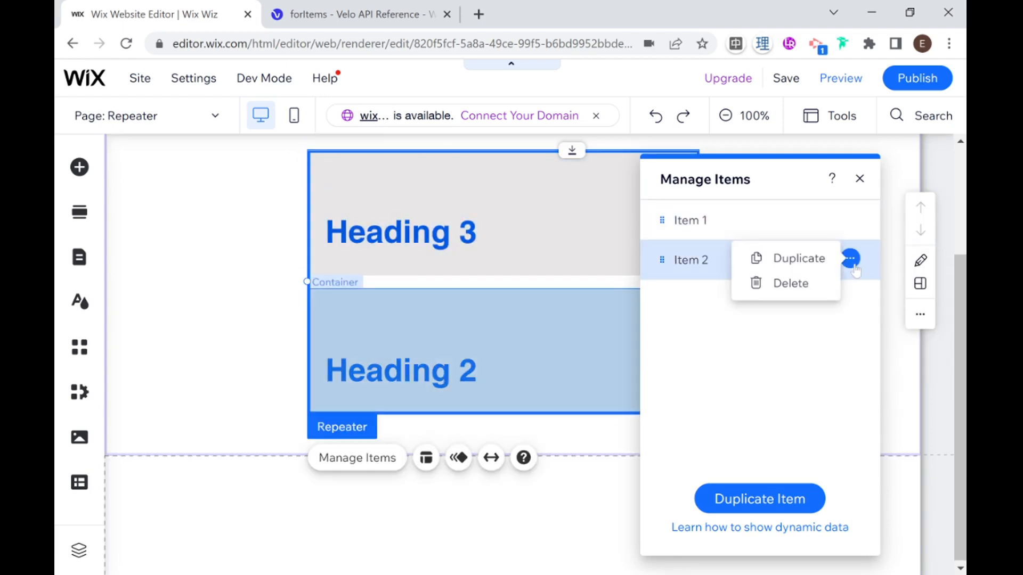
left_click(799, 258)
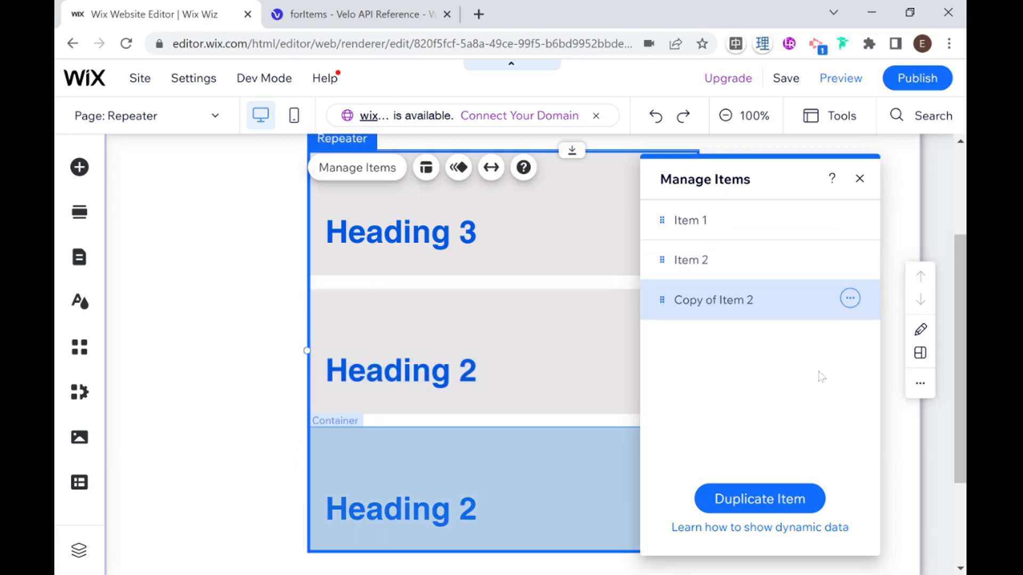
mouse_move(788, 507)
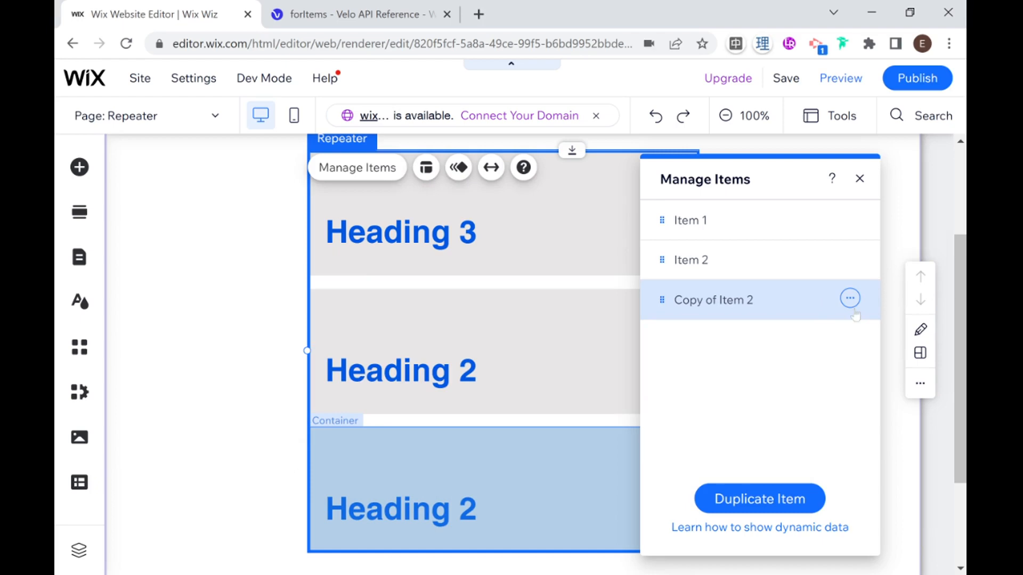
left_click(758, 498)
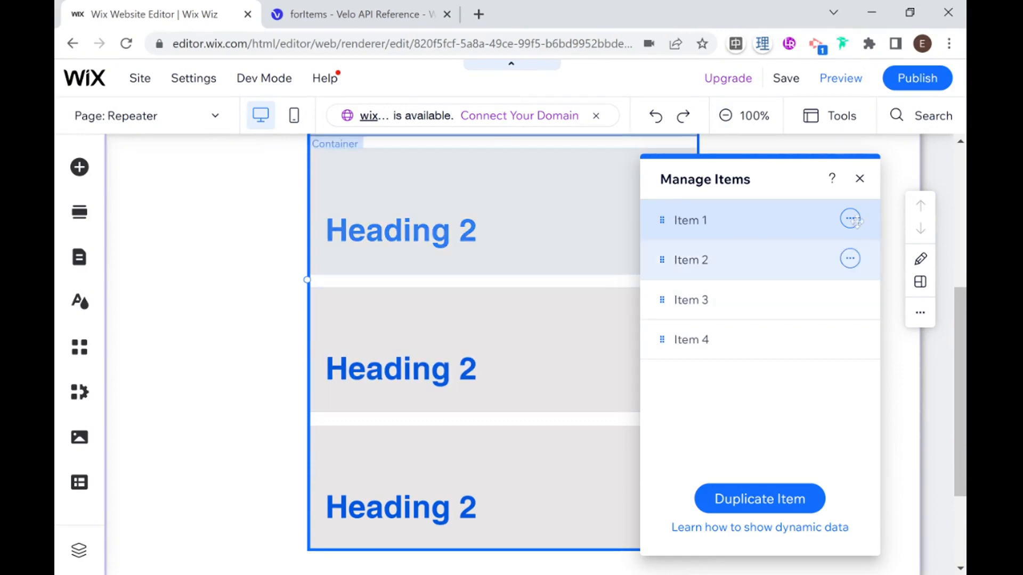
left_click(850, 219)
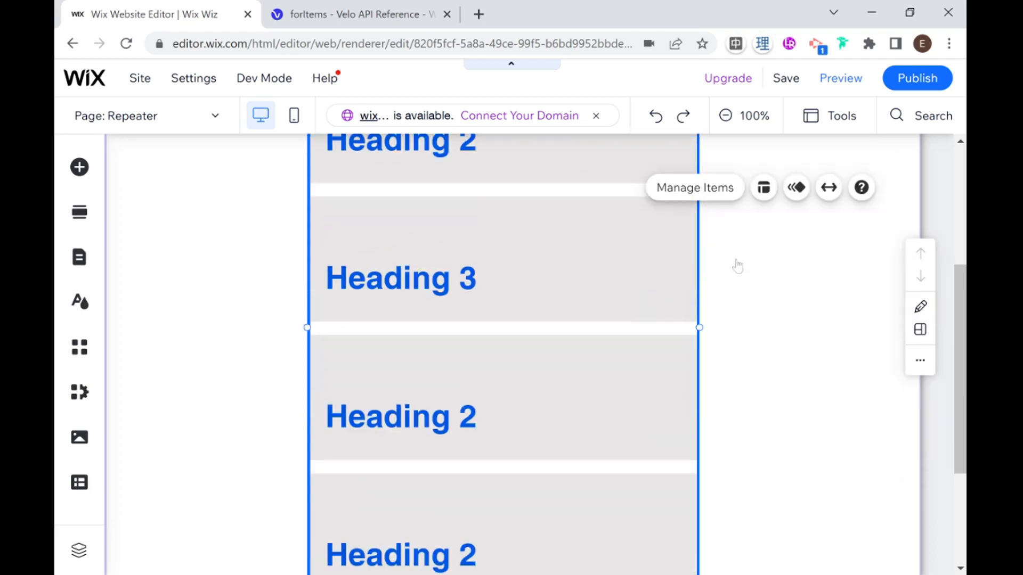
- Add the Content Manager to the site from the left sidebar and show its panel
scroll("down", 3)
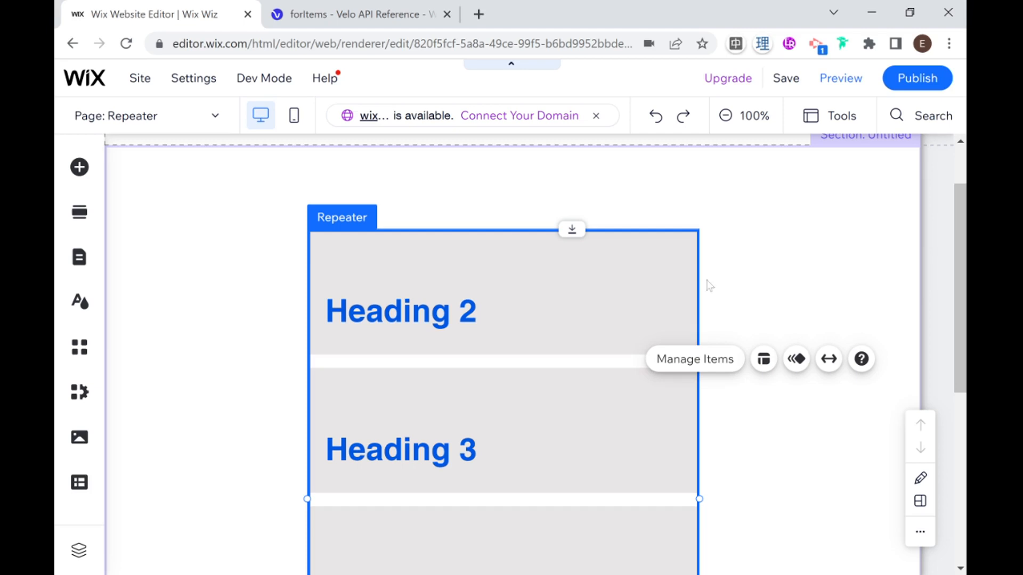
mouse_move(716, 283)
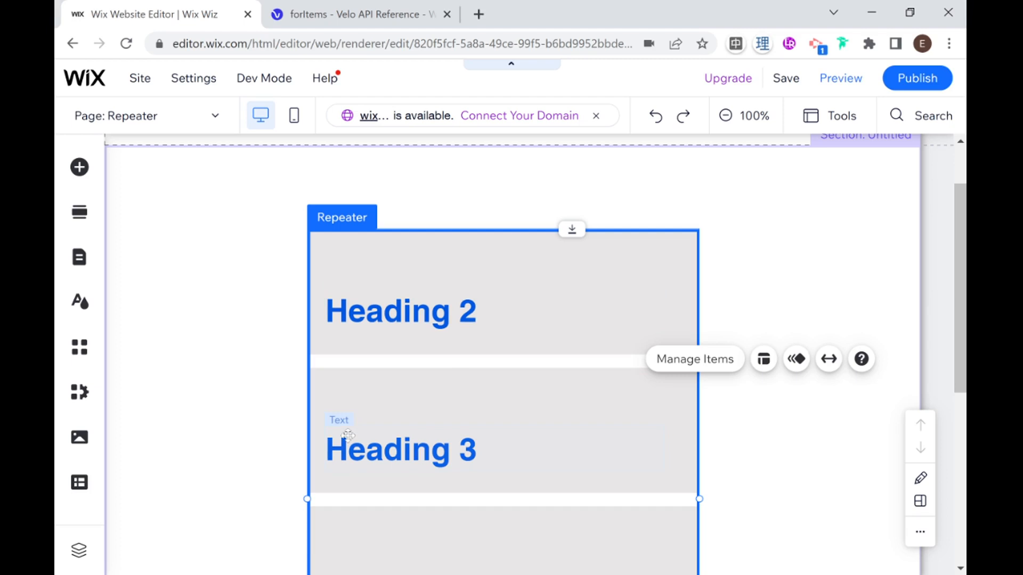
mouse_move(79, 482)
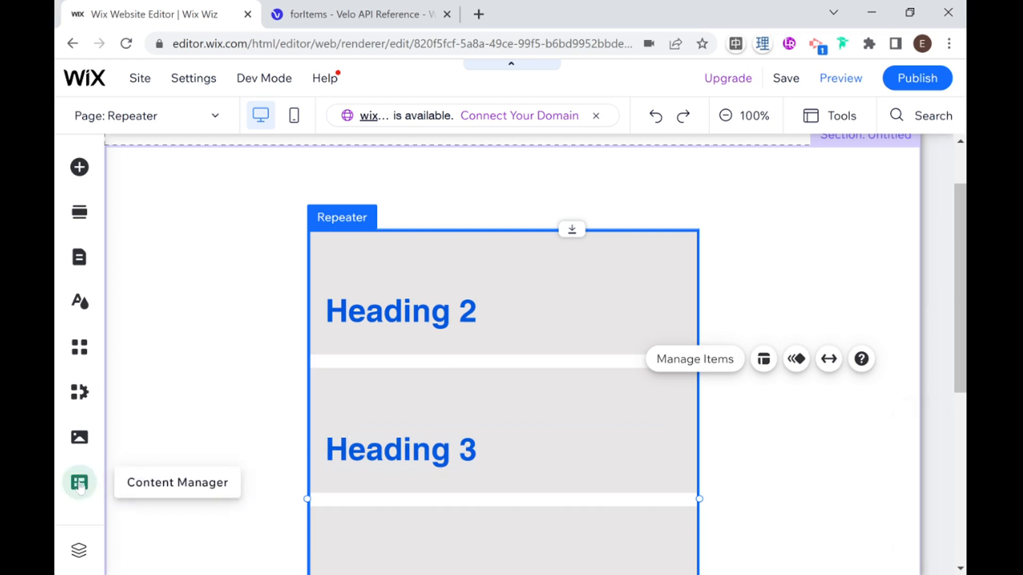
left_click(79, 483)
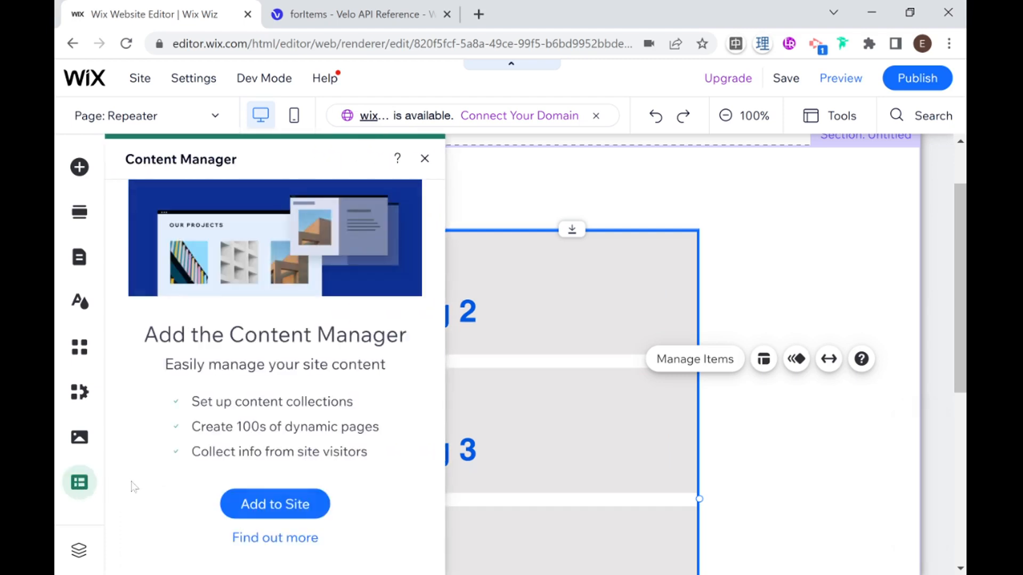
mouse_move(288, 495)
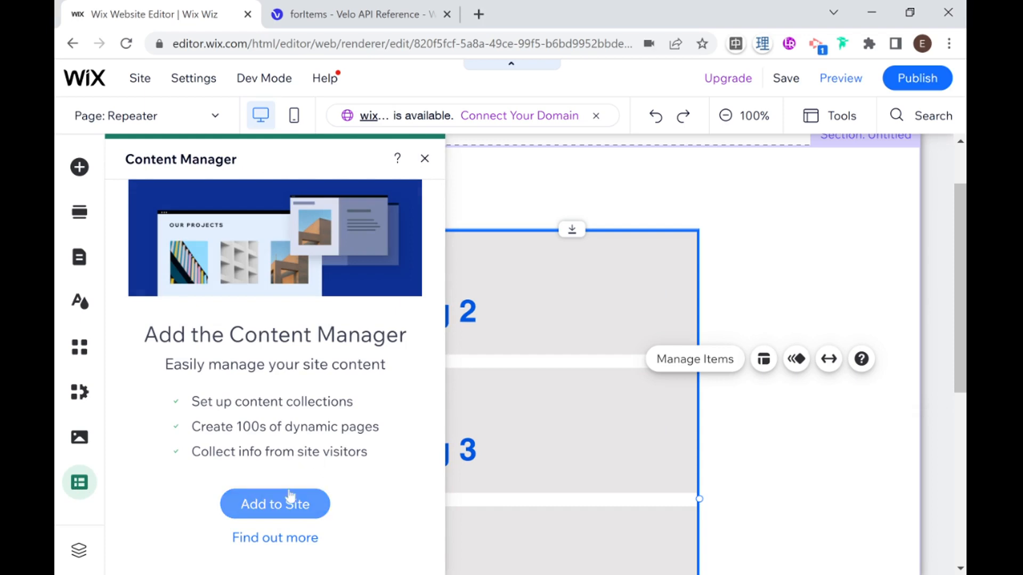
left_click(275, 504)
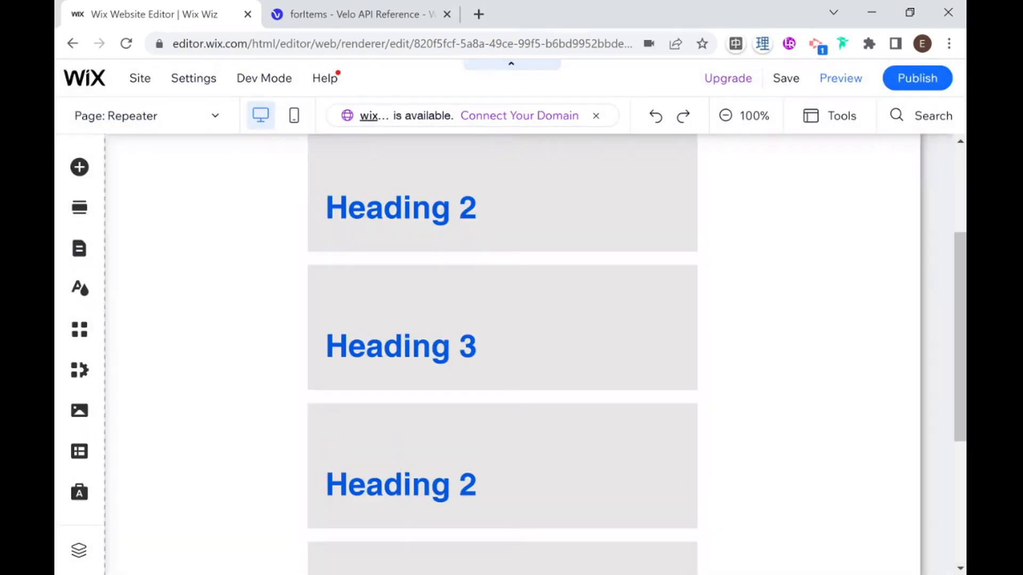
left_click(77, 452)
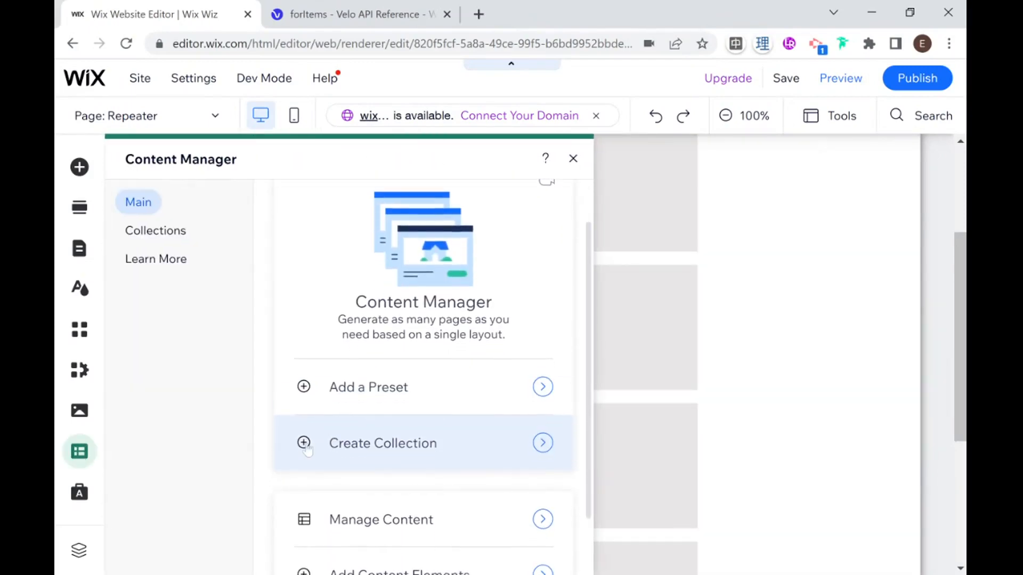
mouse_move(194, 400)
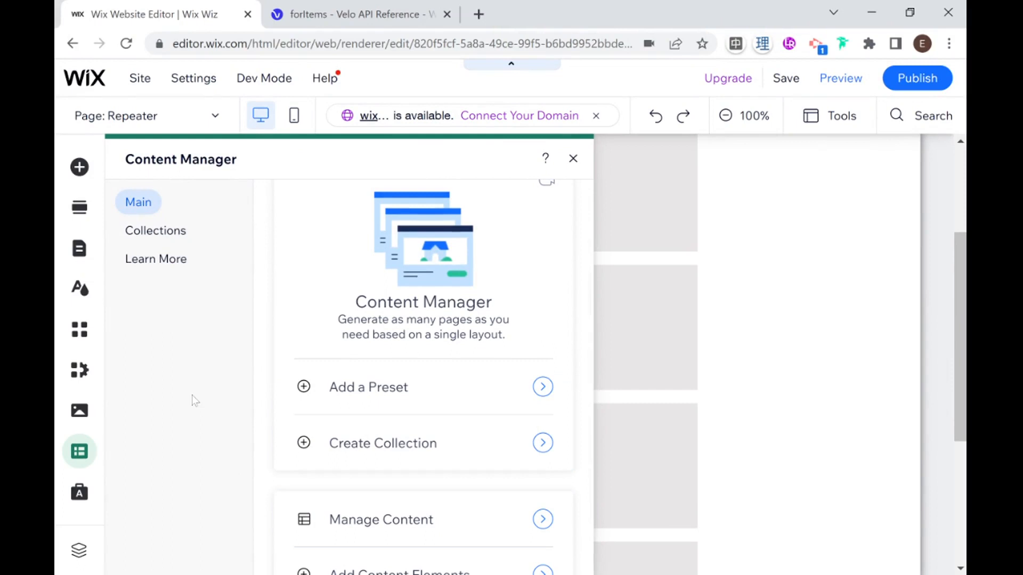
mouse_move(228, 382)
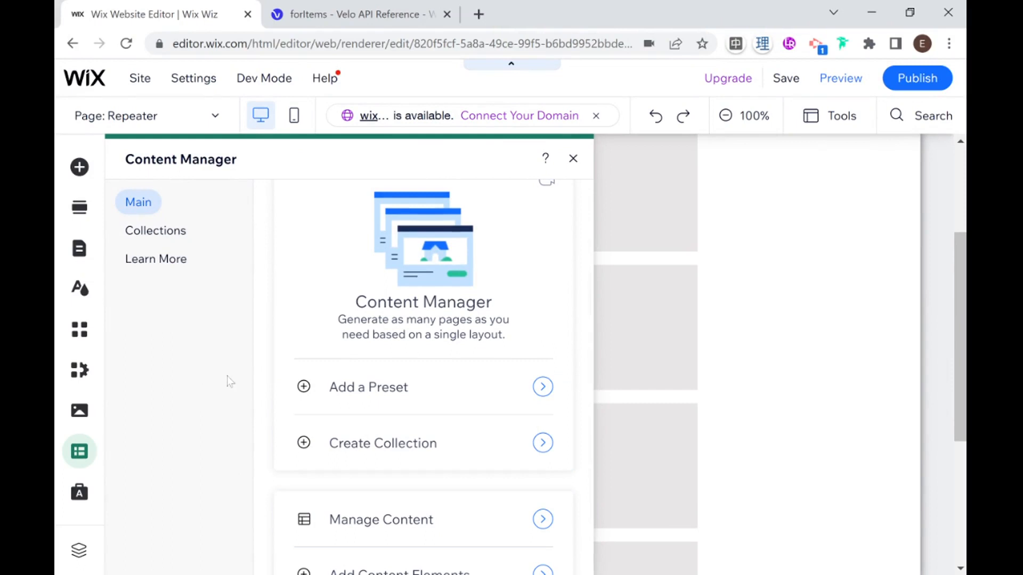
mouse_move(240, 356)
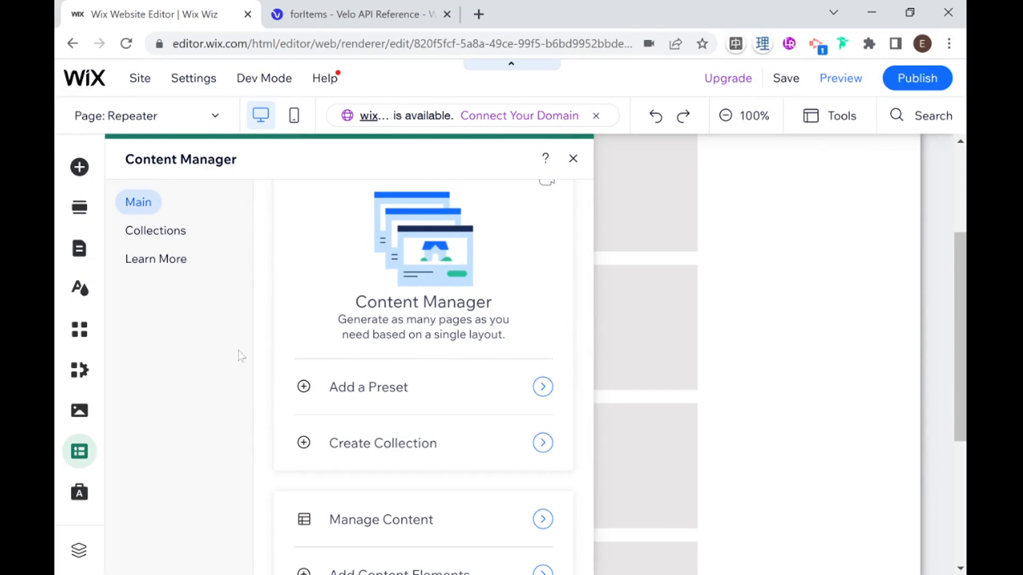
- Open Test Collection and add a new row titled 'My Third Item'
left_click(155, 230)
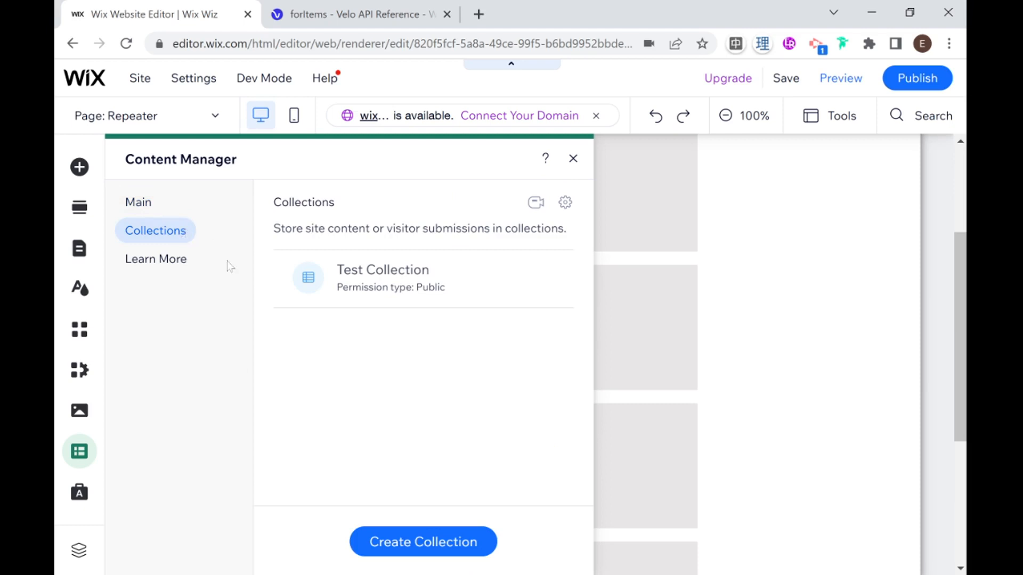
mouse_move(219, 313)
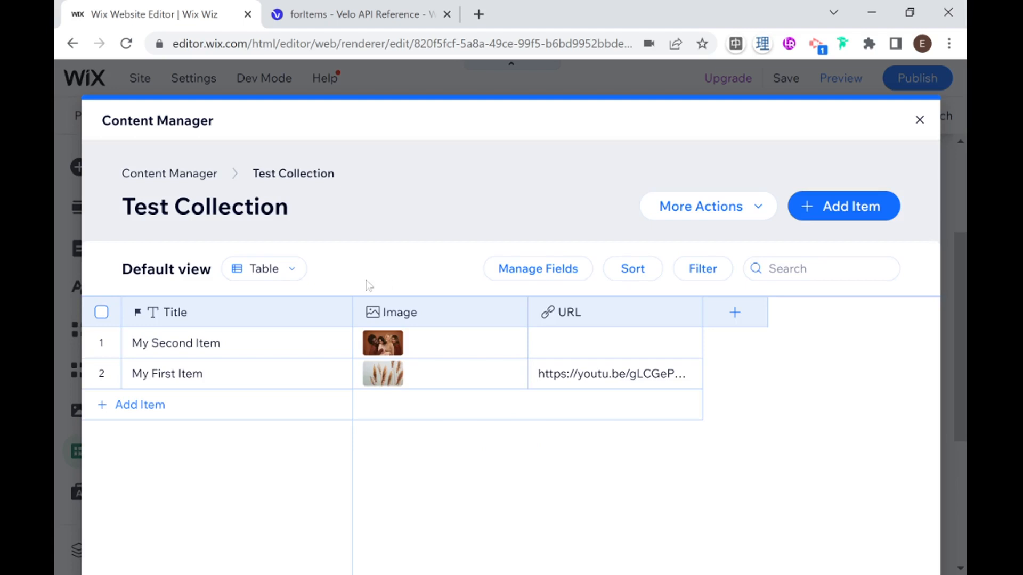
mouse_move(147, 381)
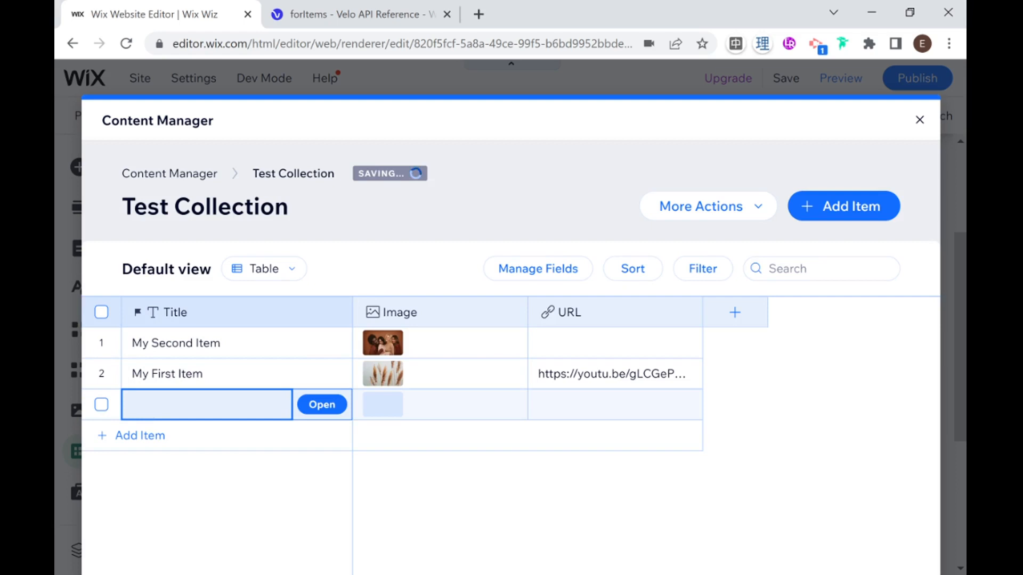
type("My Third Item")
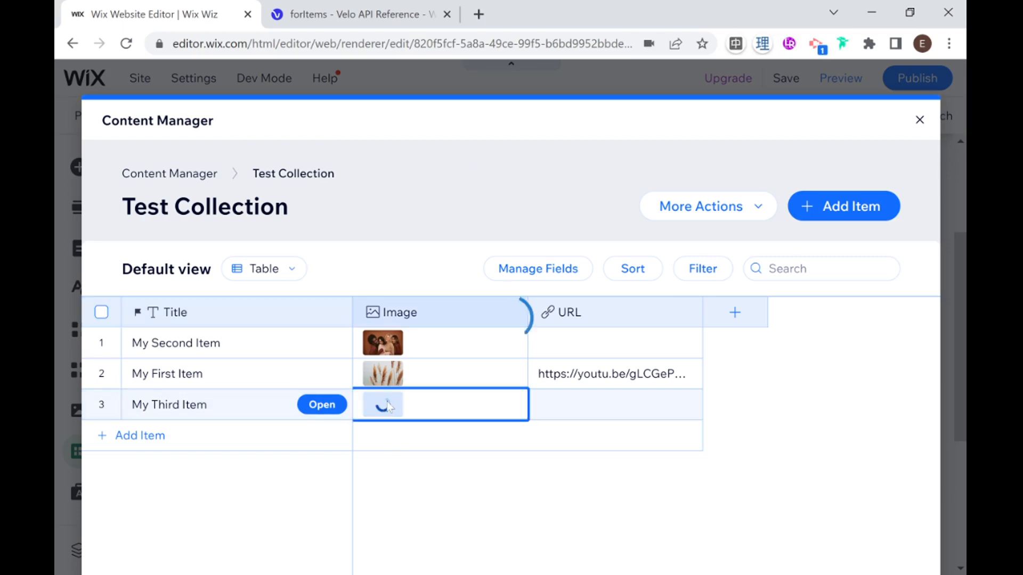
- Give My Third Item a Wix stock image, then close the Test Collection table
left_click(383, 404)
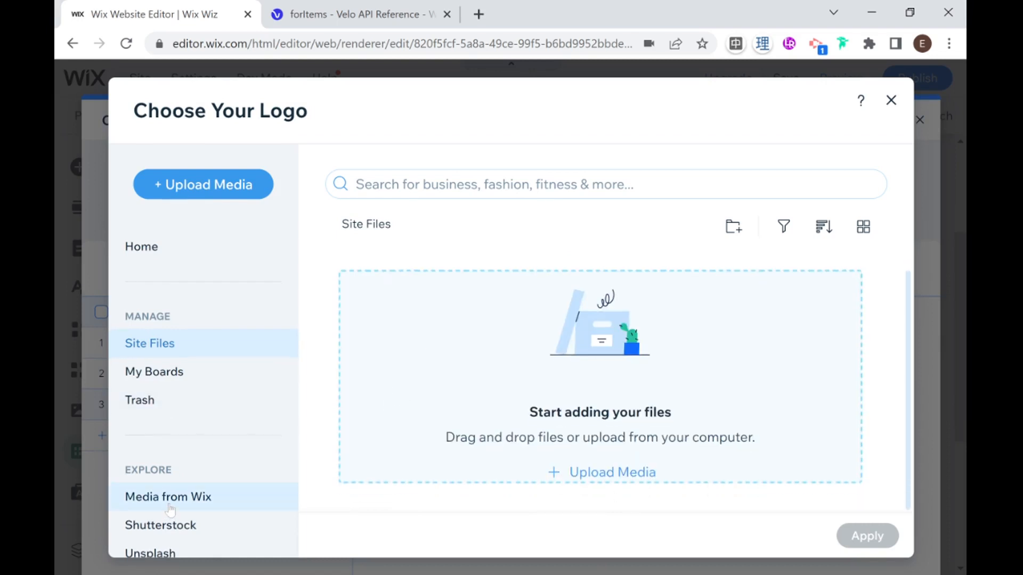
left_click(169, 496)
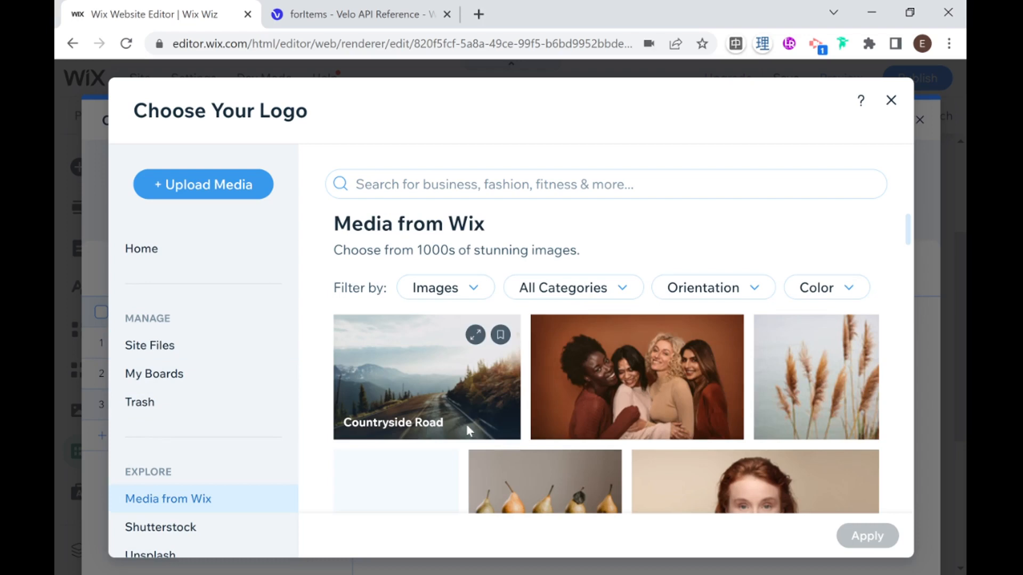
scroll("down", 3)
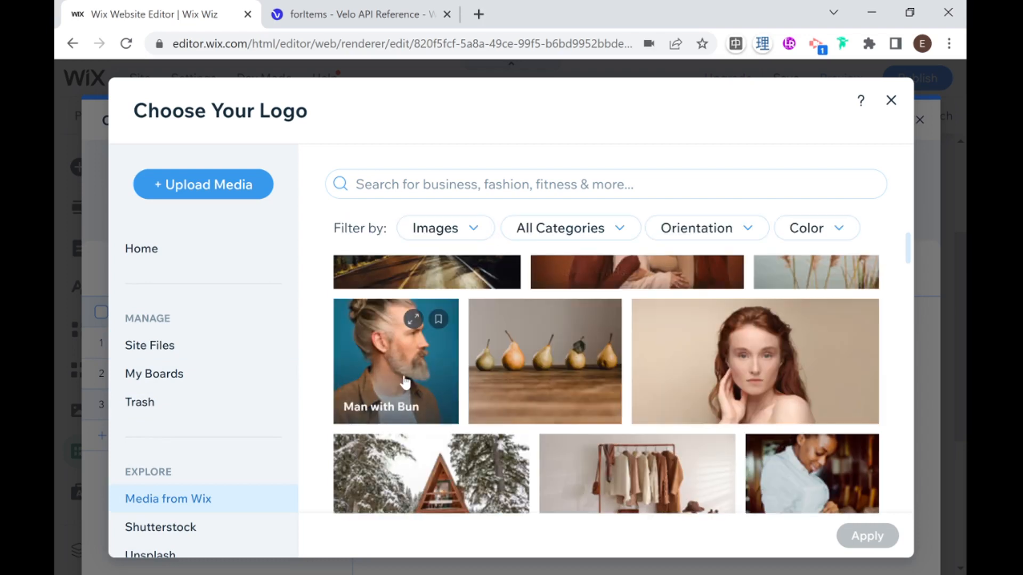
mouse_move(398, 384)
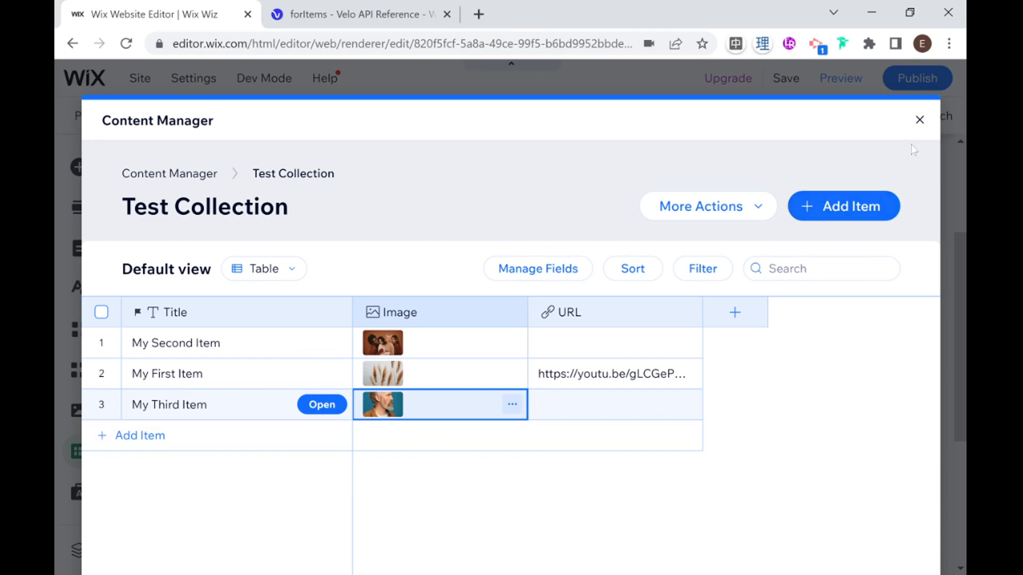
left_click(919, 119)
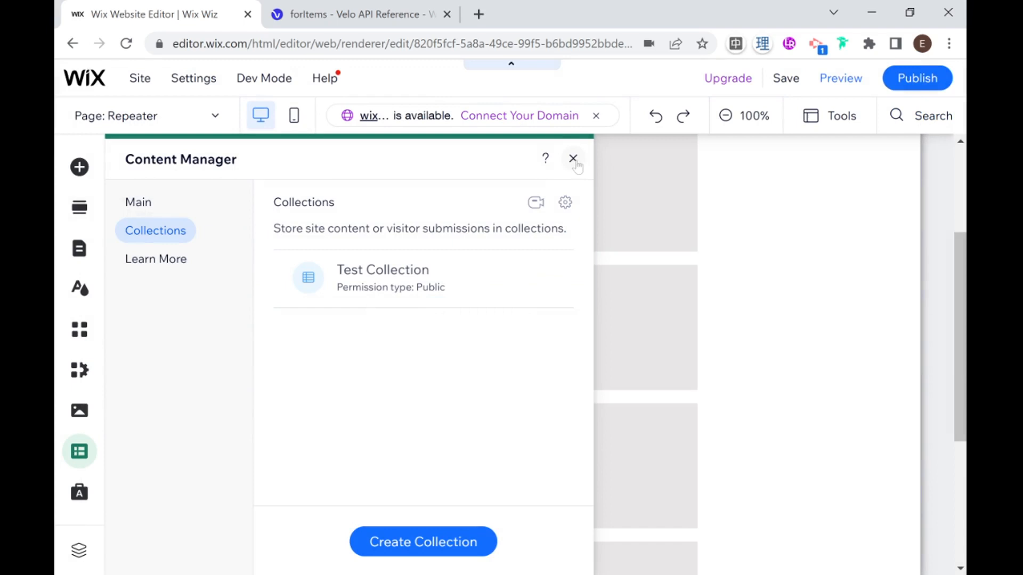
- Close the Content Manager panel, select the repeater and browse the Content Manager elements
left_click(573, 159)
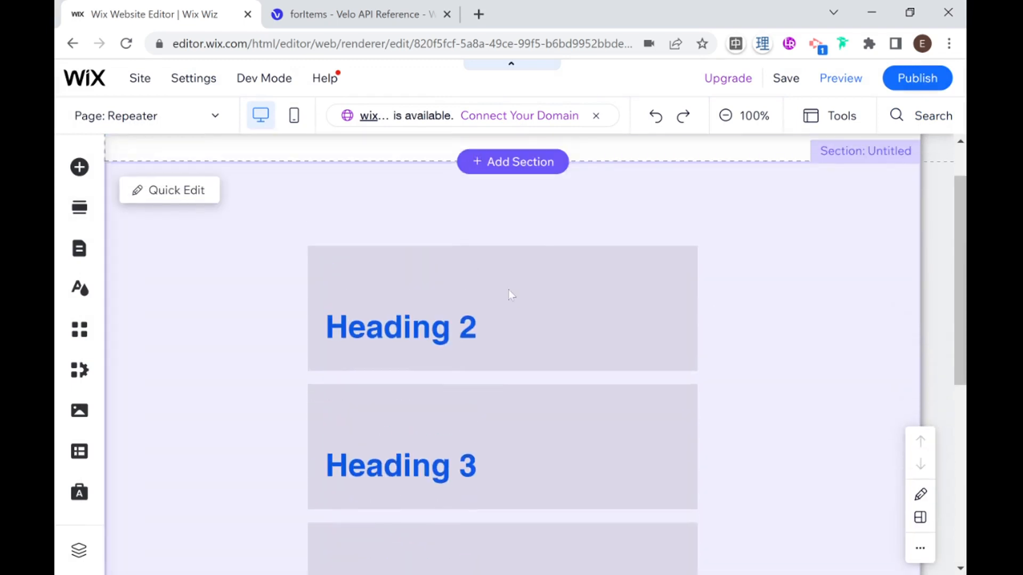
left_click(511, 294)
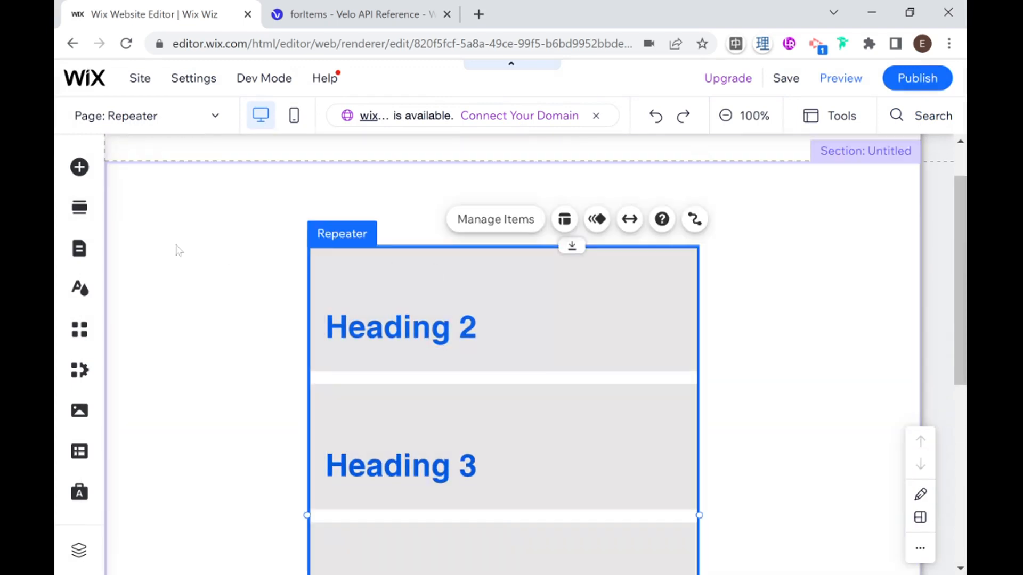
left_click(79, 166)
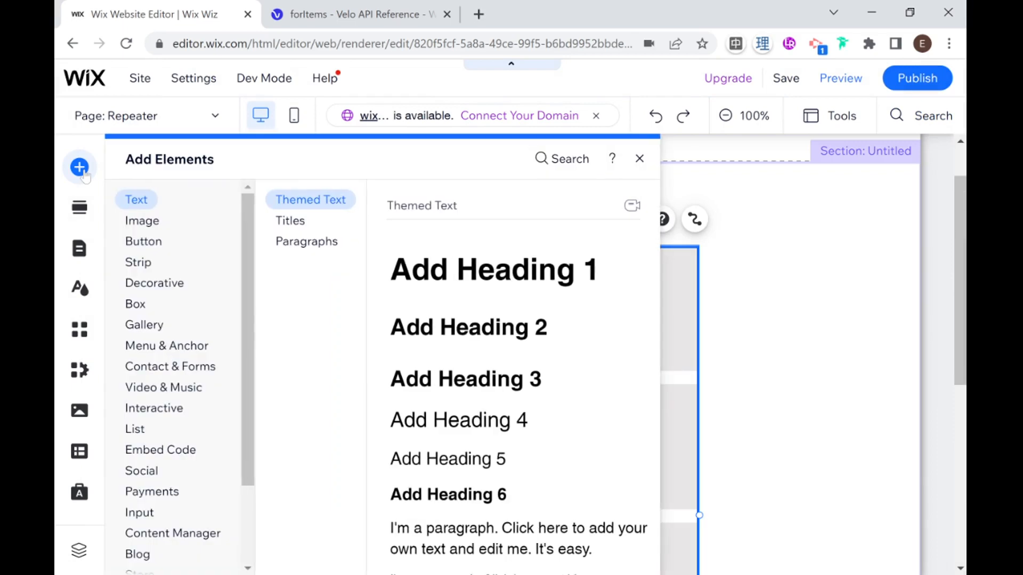
left_click(166, 345)
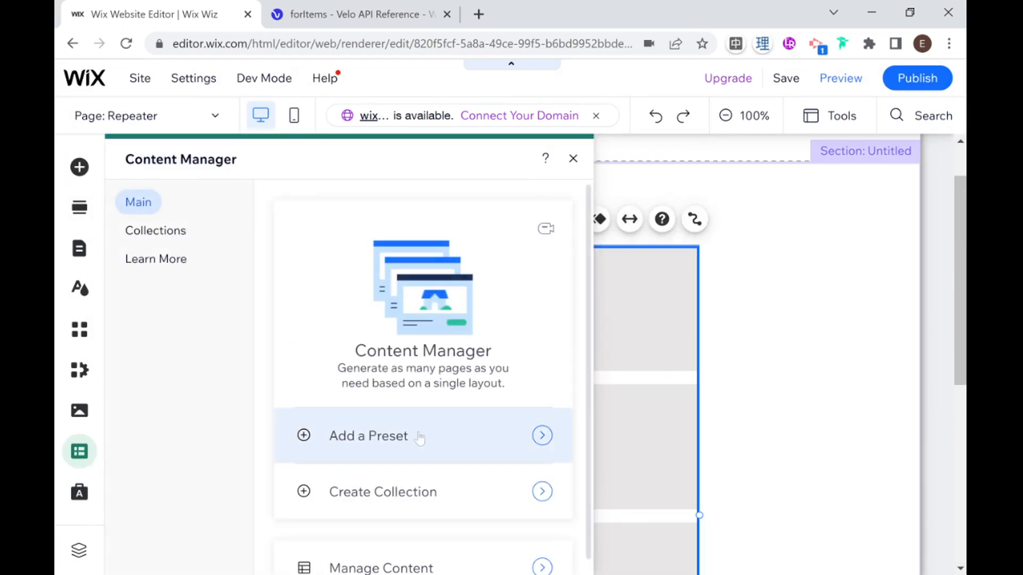
- Add an unconfigured dataset to the page beside the repeater
scroll("down", 3)
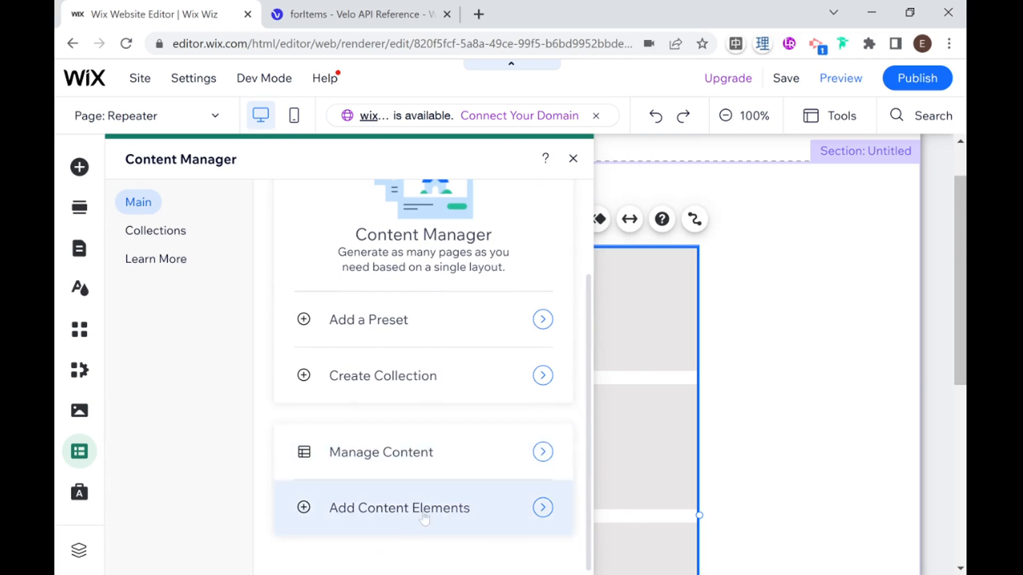
left_click(401, 507)
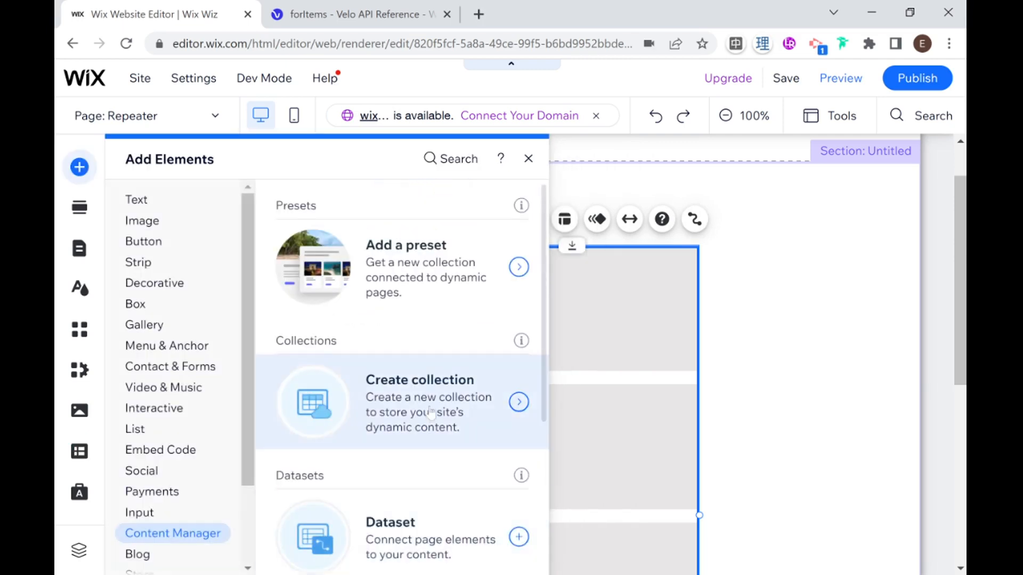
scroll("down", 3)
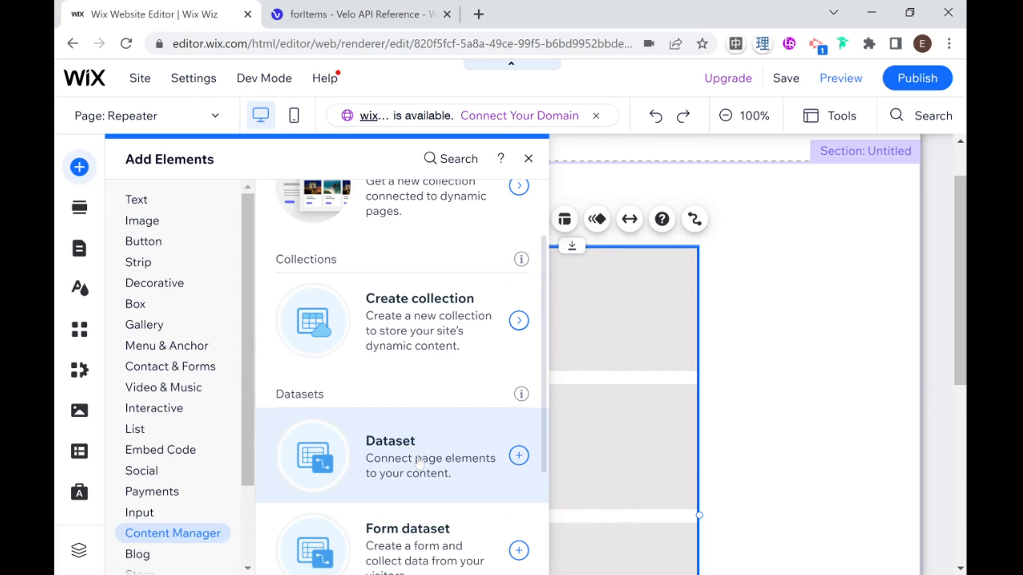
left_click(519, 456)
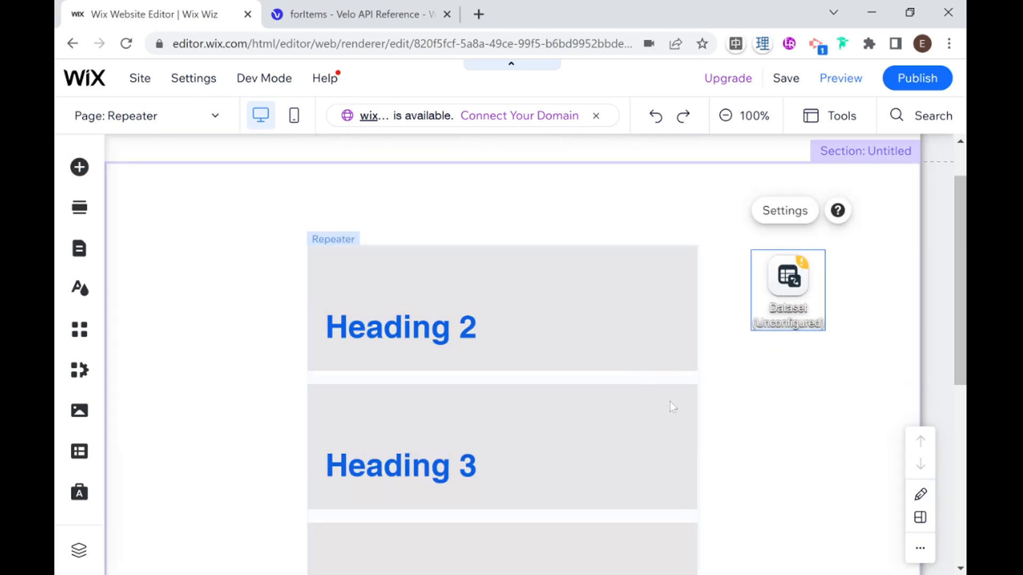
mouse_move(673, 411)
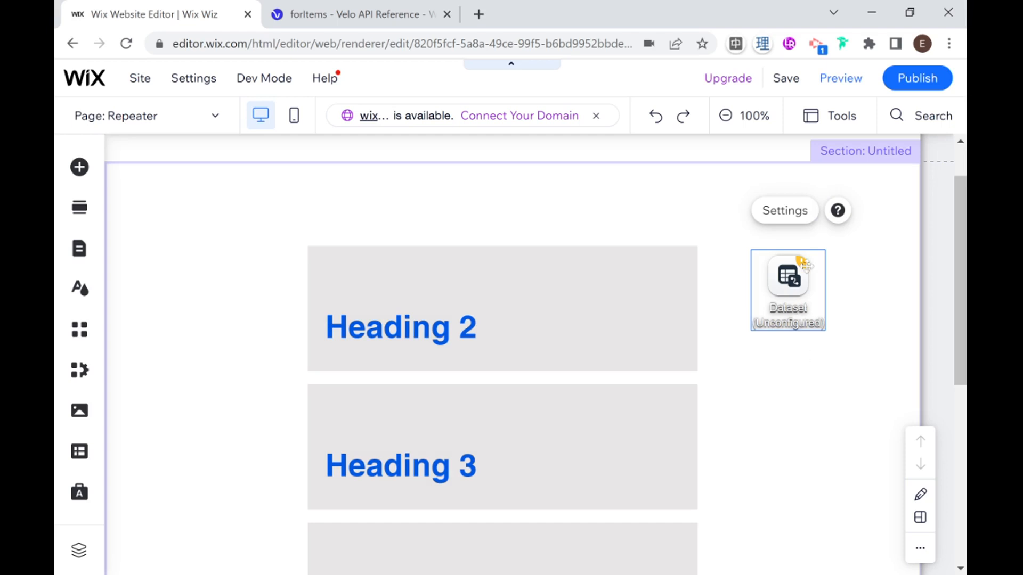
- Connect the new dataset to Test Collection and name it Test dataset
left_click(784, 209)
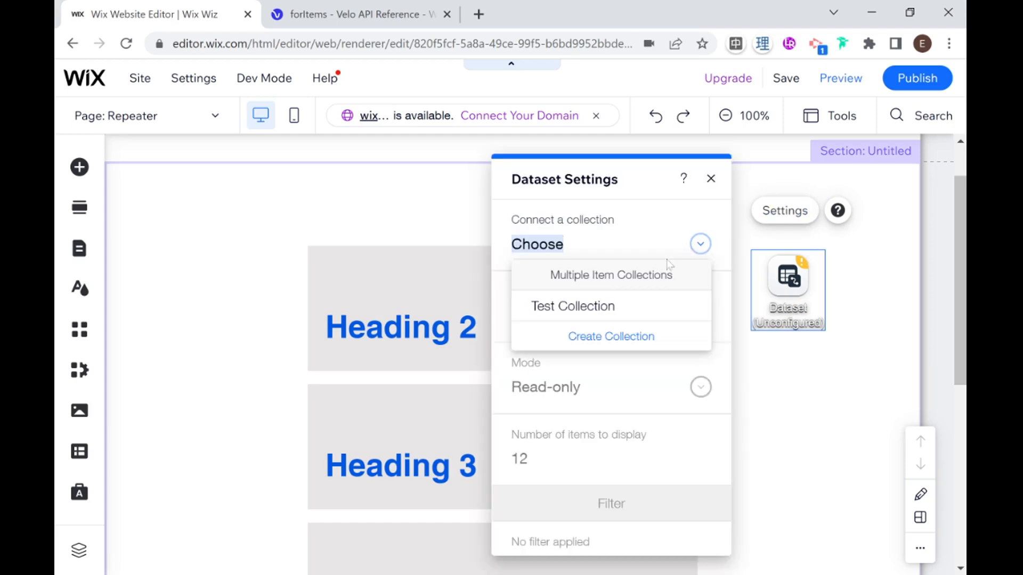
left_click(572, 306)
type("Test dataset")
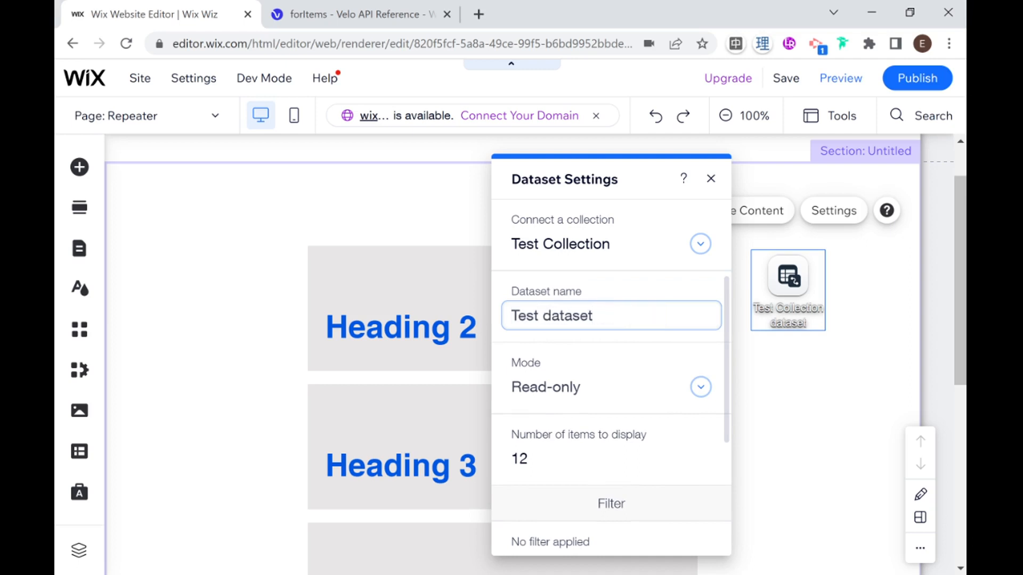
scroll("down", 3)
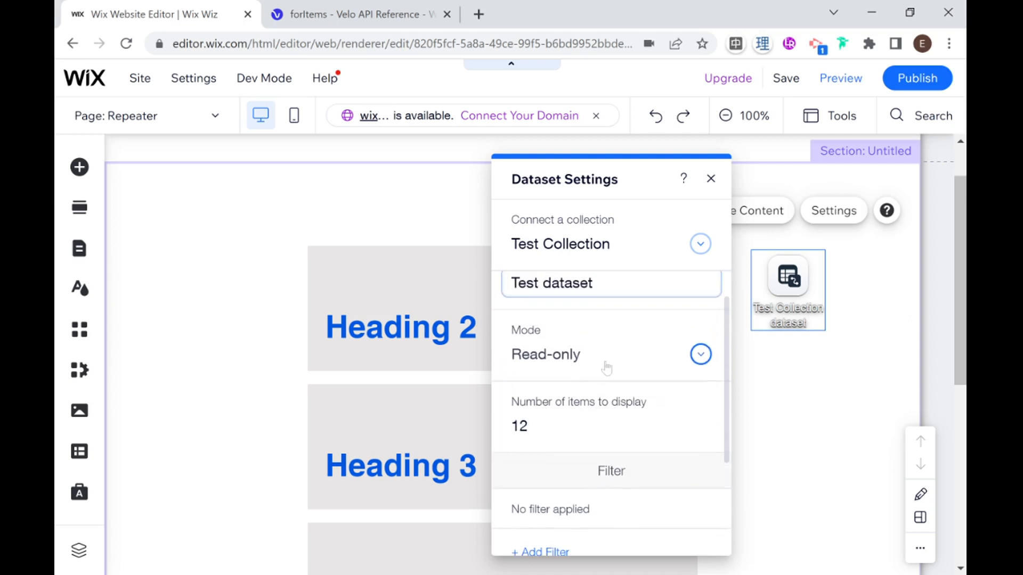
mouse_move(674, 369)
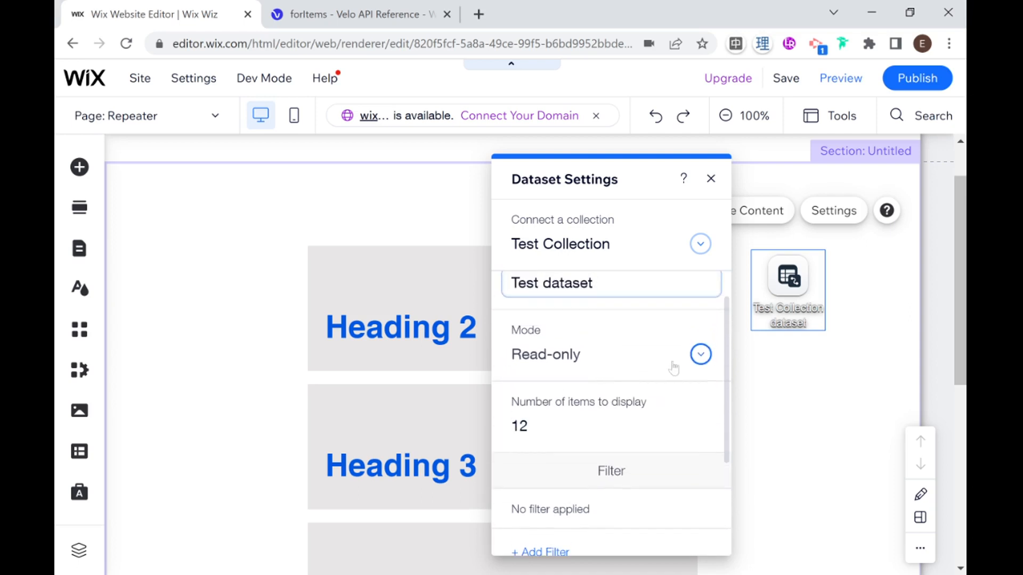
- Keep the dataset mode Read-only and close its settings
left_click(700, 354)
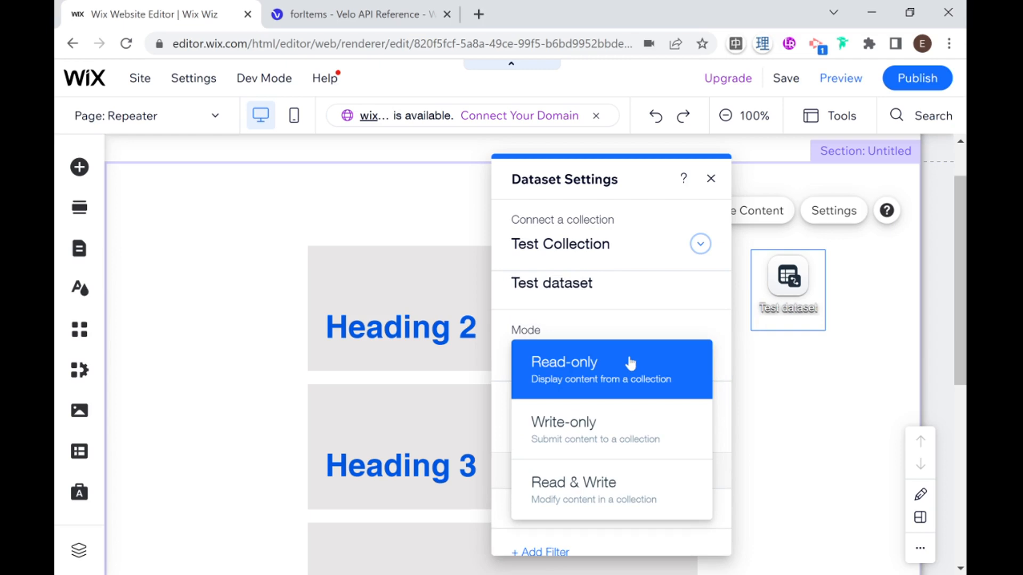
mouse_move(566, 505)
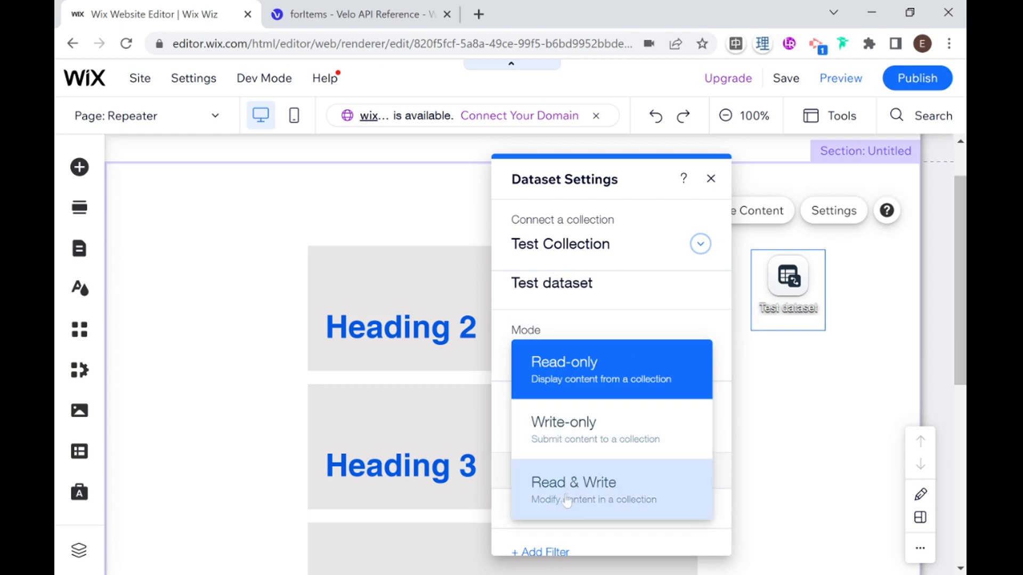
left_click(564, 369)
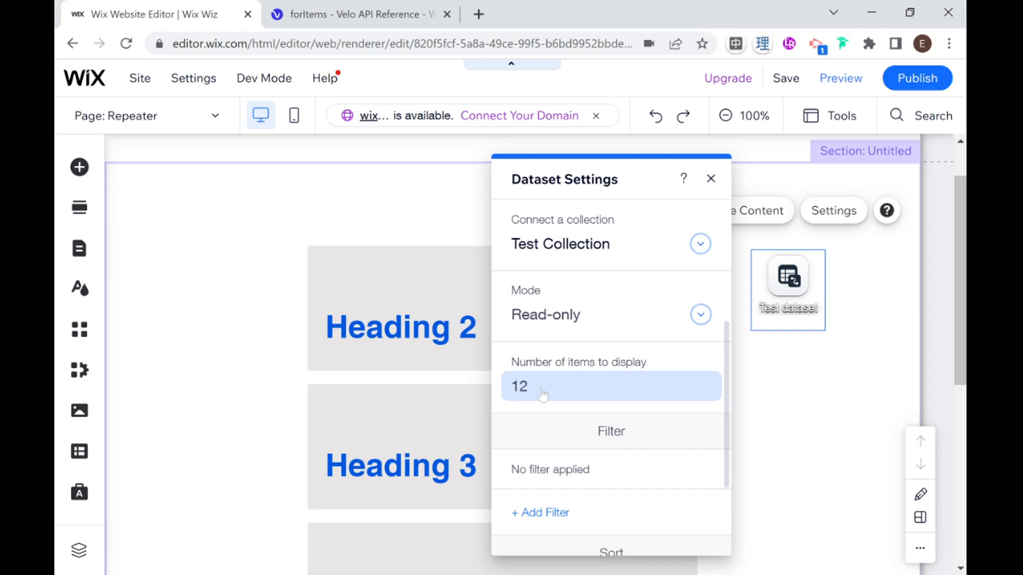
mouse_move(588, 402)
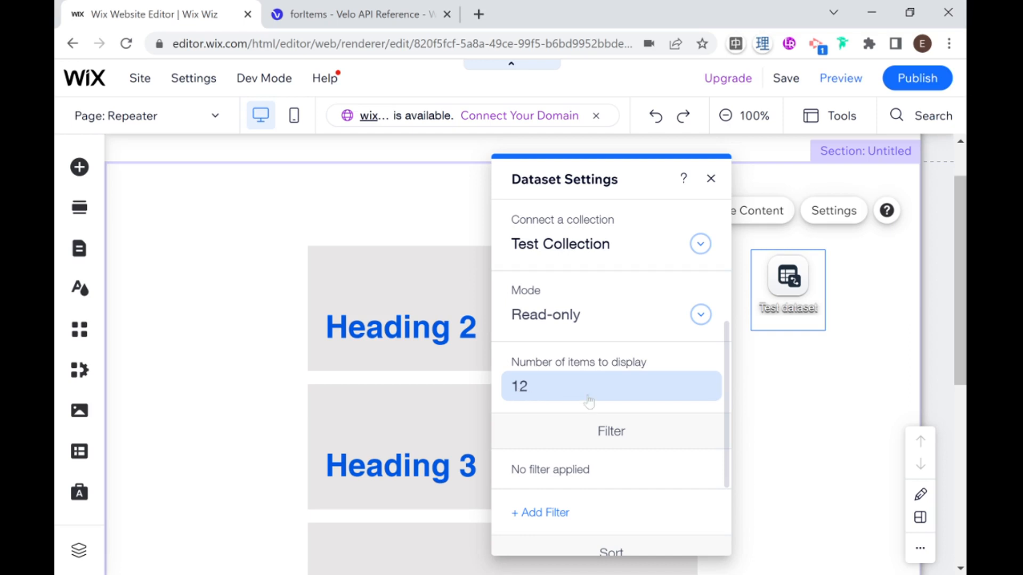
scroll("down", 3)
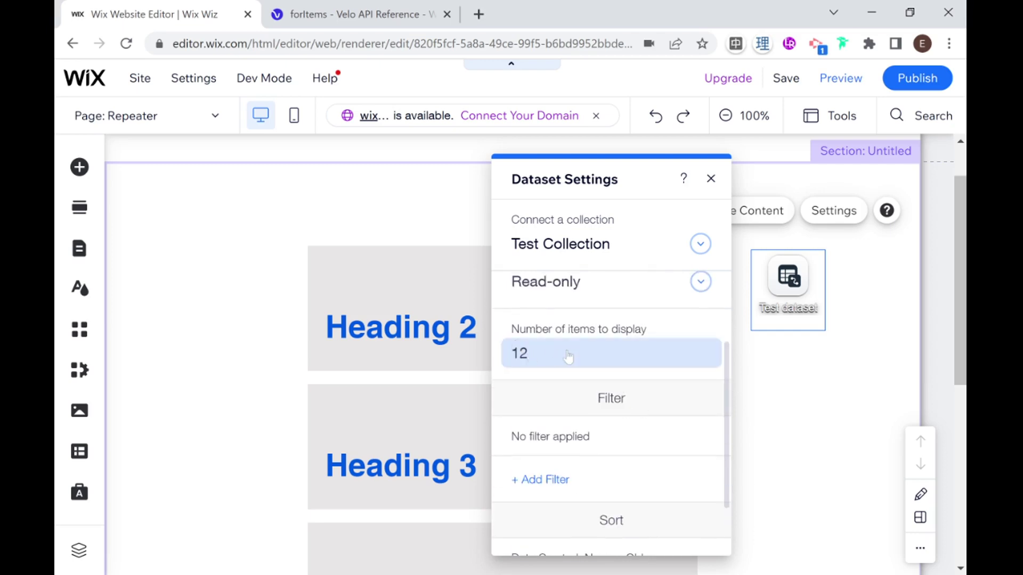
left_click(533, 357)
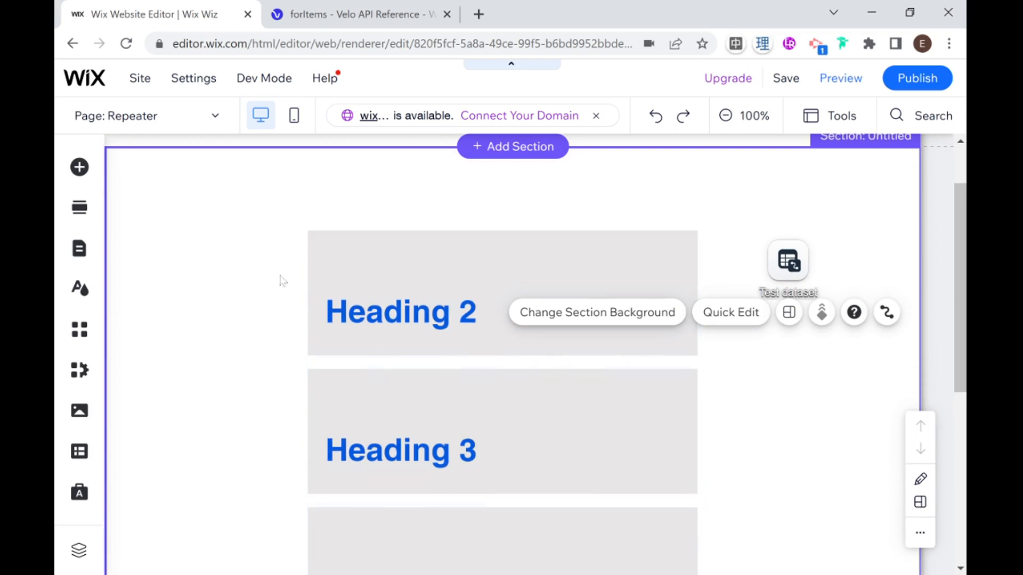
mouse_move(80, 166)
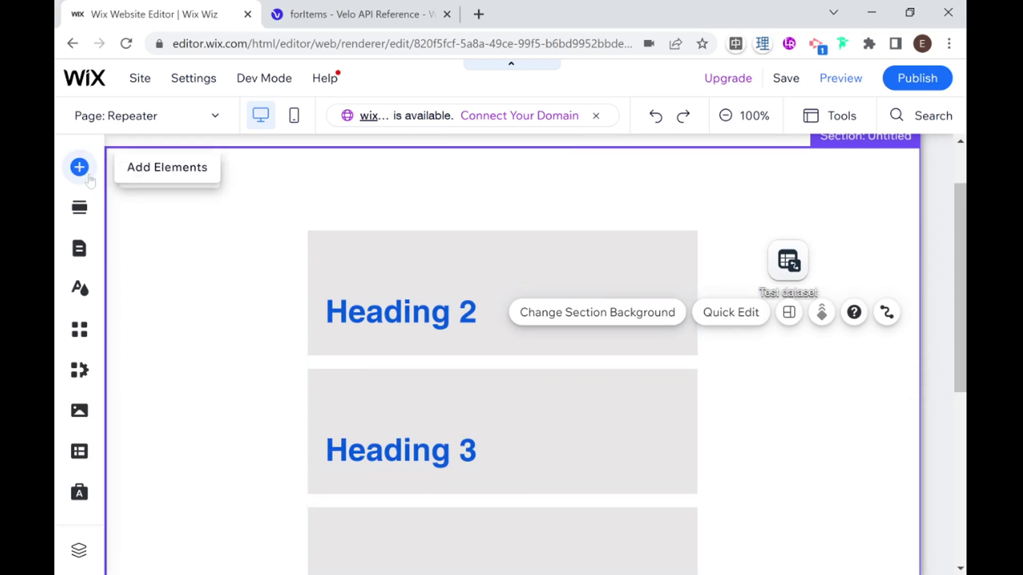
- Add the free mountain road photo from the image elements to the page
left_click(79, 166)
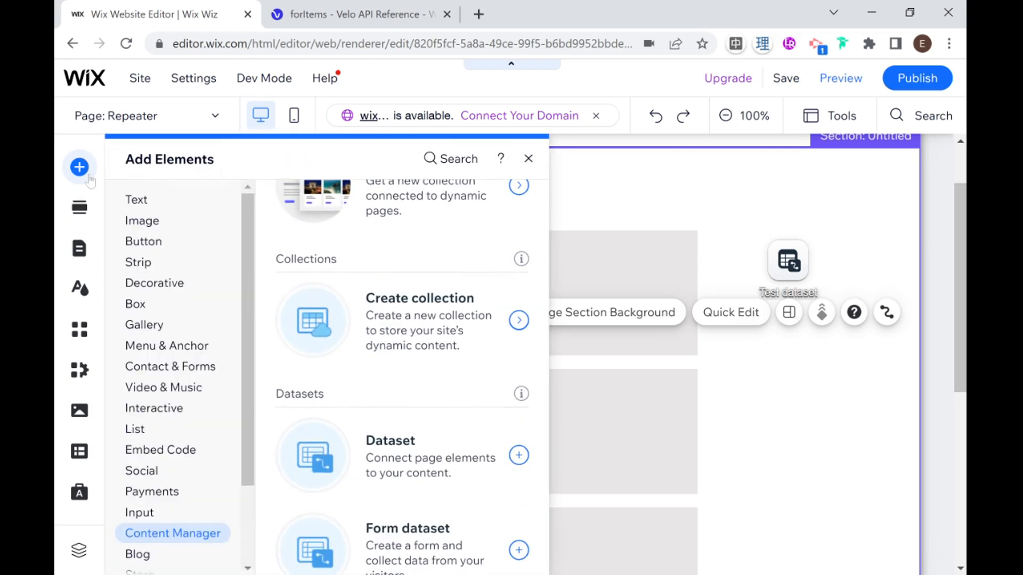
left_click(136, 200)
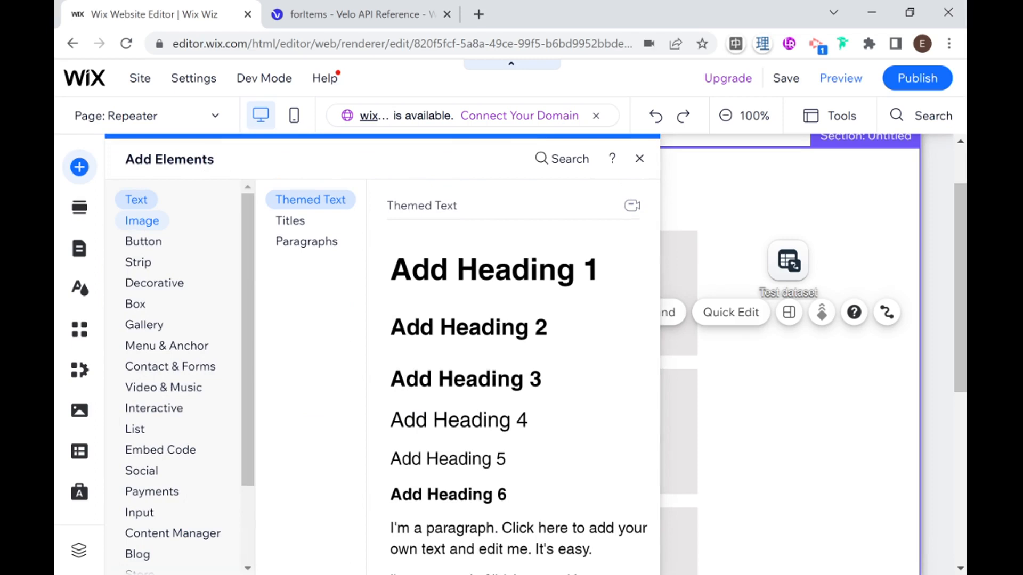
left_click(141, 221)
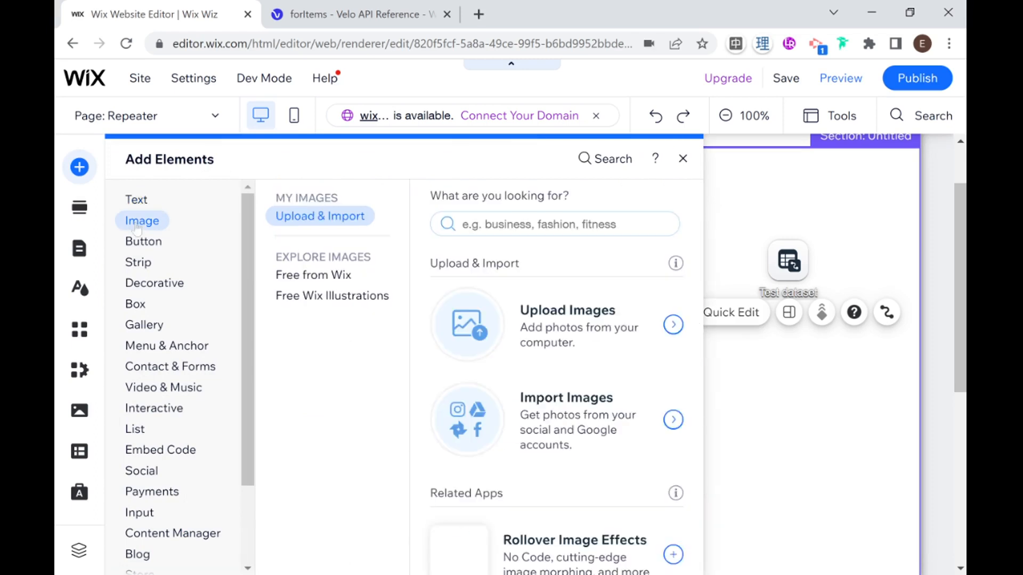
scroll("down", 3)
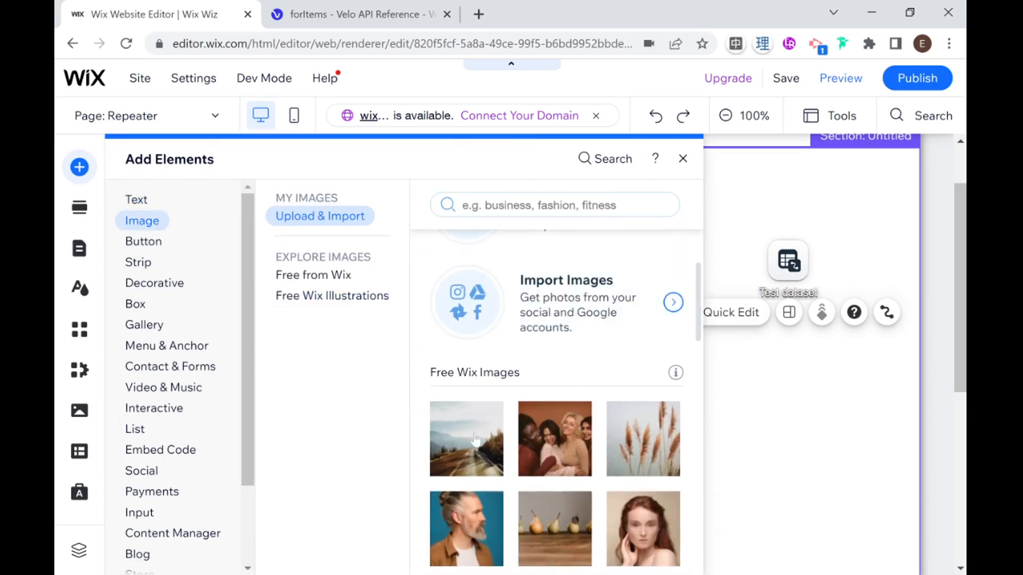
left_click(466, 439)
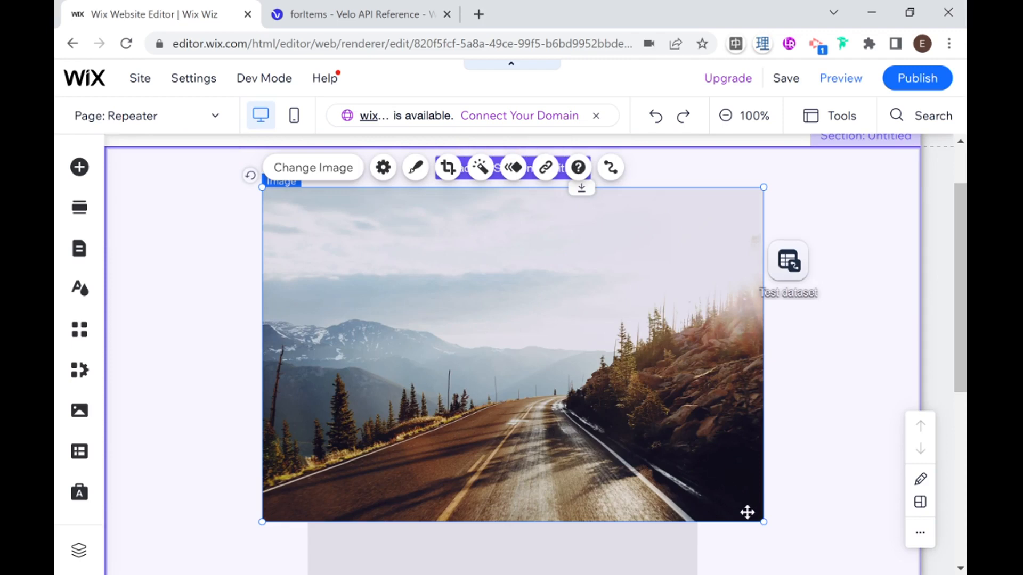
- Shrink the photo to about 276 by 184 and attach it to the first repeater item's right side
left_click_drag(763, 521, 493, 341)
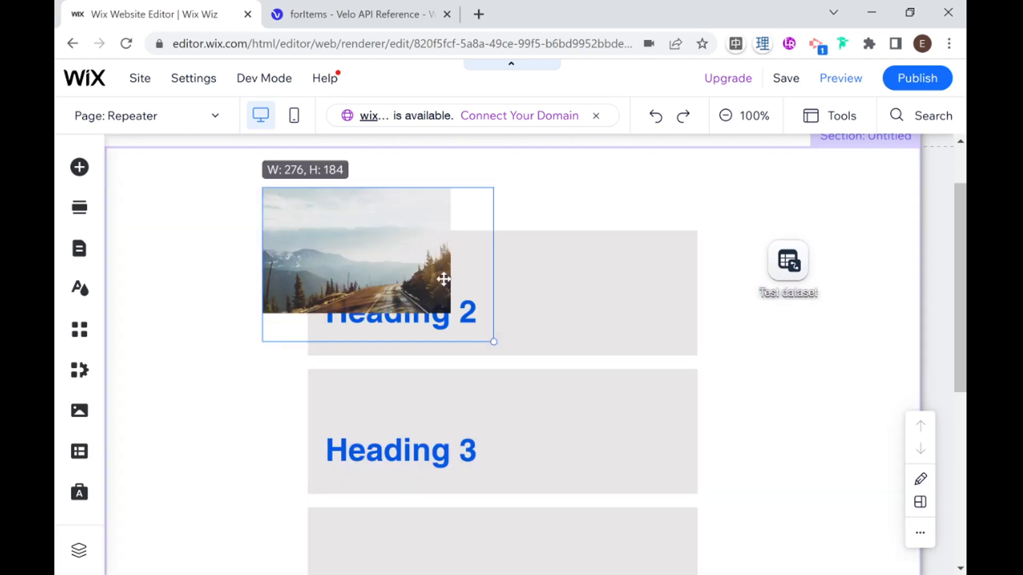
left_click_drag(442, 279, 510, 263)
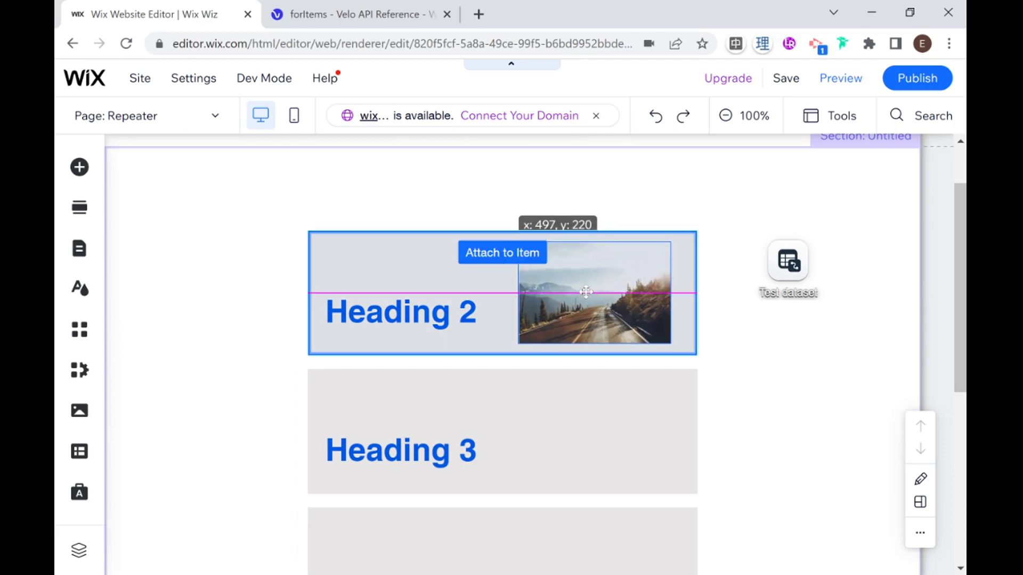
left_click(586, 292)
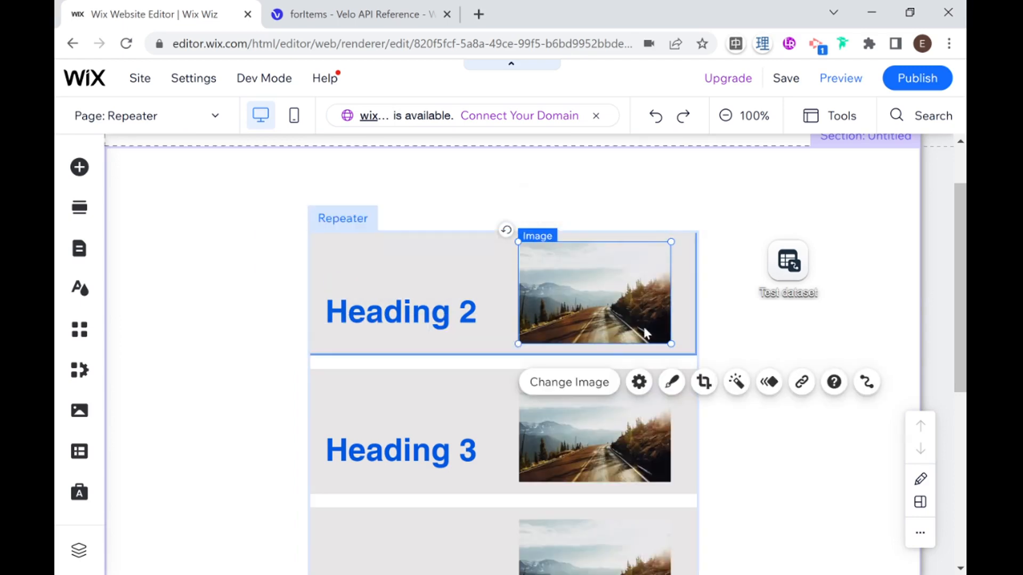
scroll("down", 3)
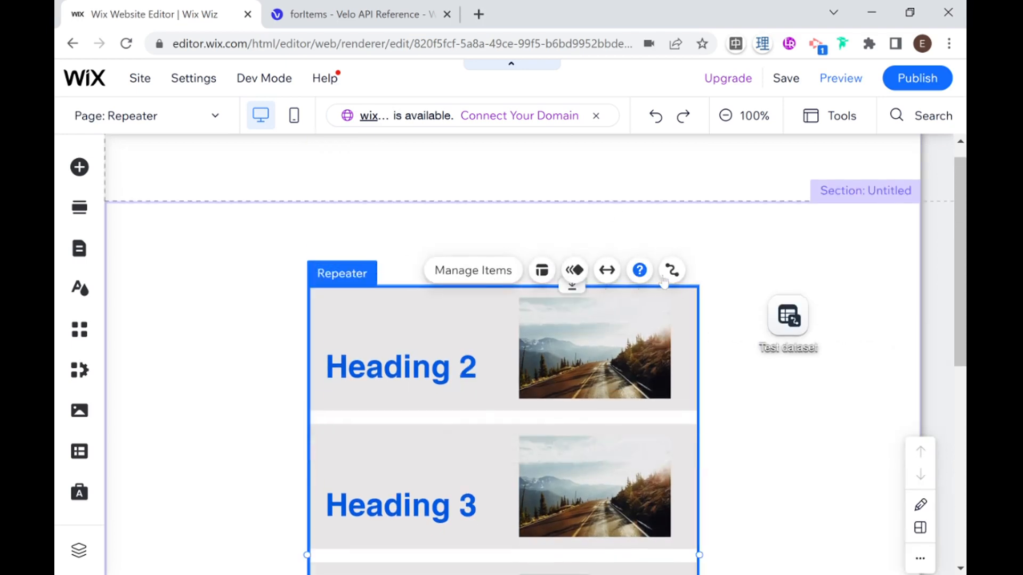
- Connect the repeater to Test dataset and link its heading text to Title (Text)
left_click(671, 271)
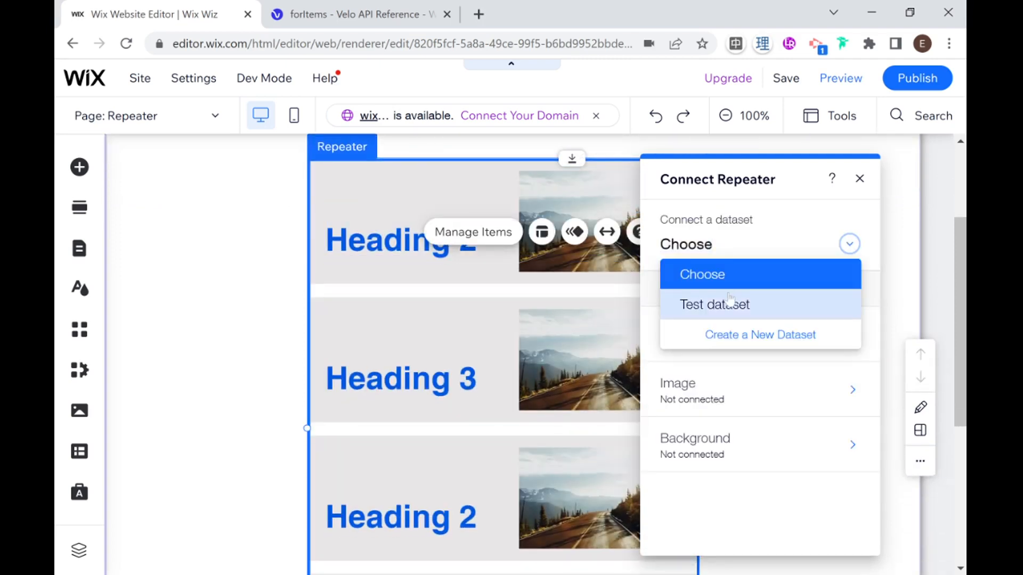
left_click(715, 305)
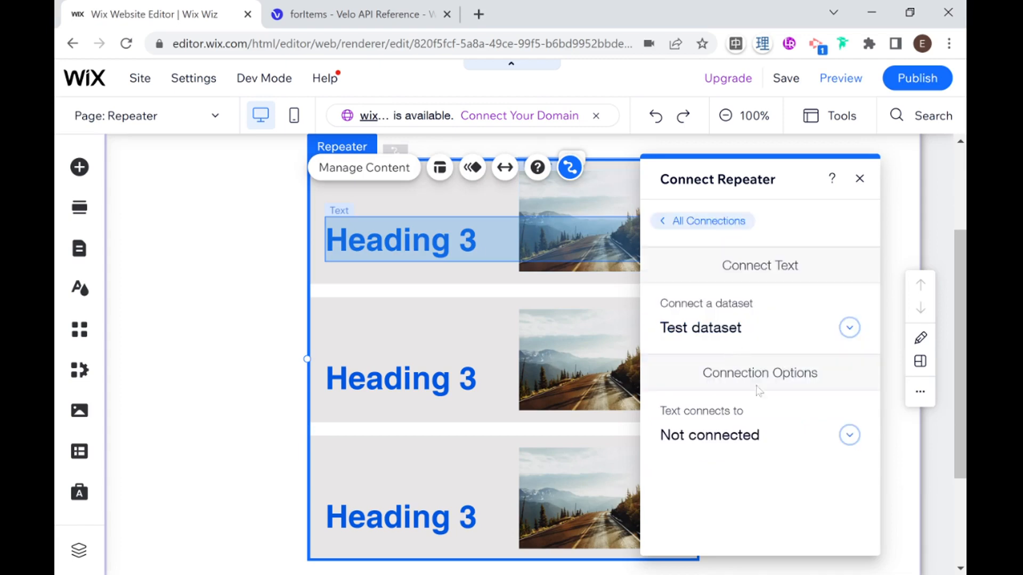
left_click(849, 435)
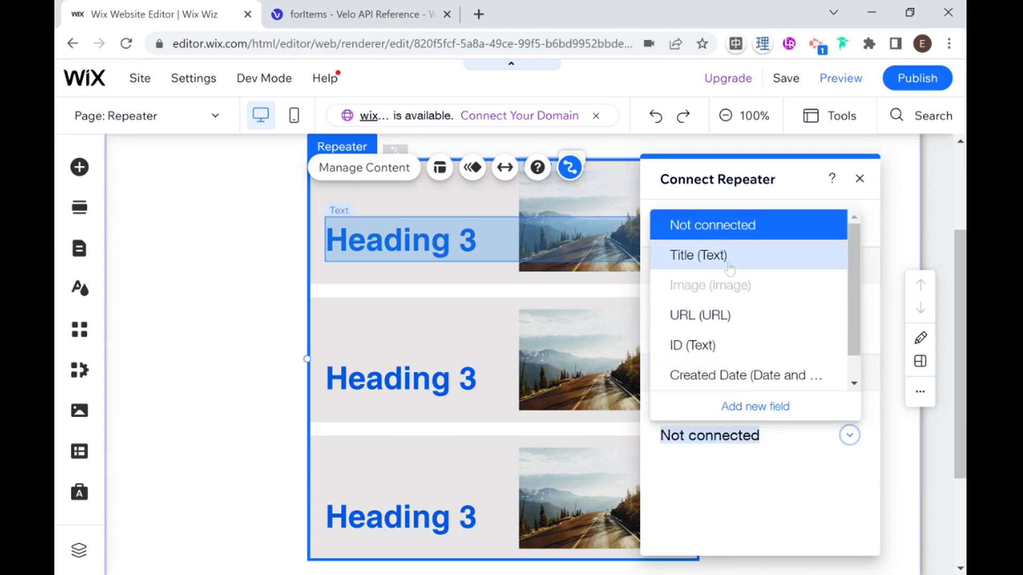
left_click(697, 256)
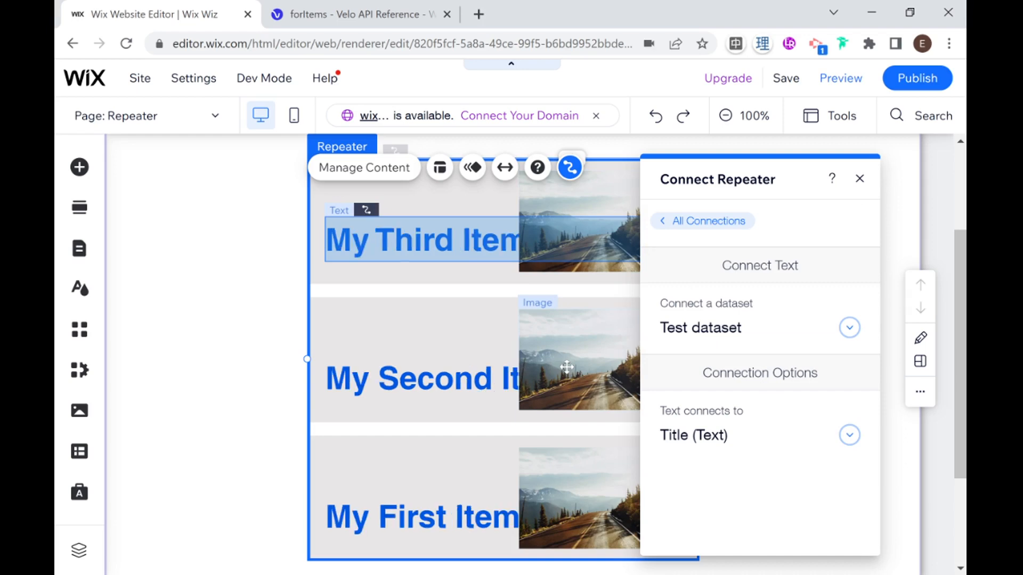
scroll("down", 3)
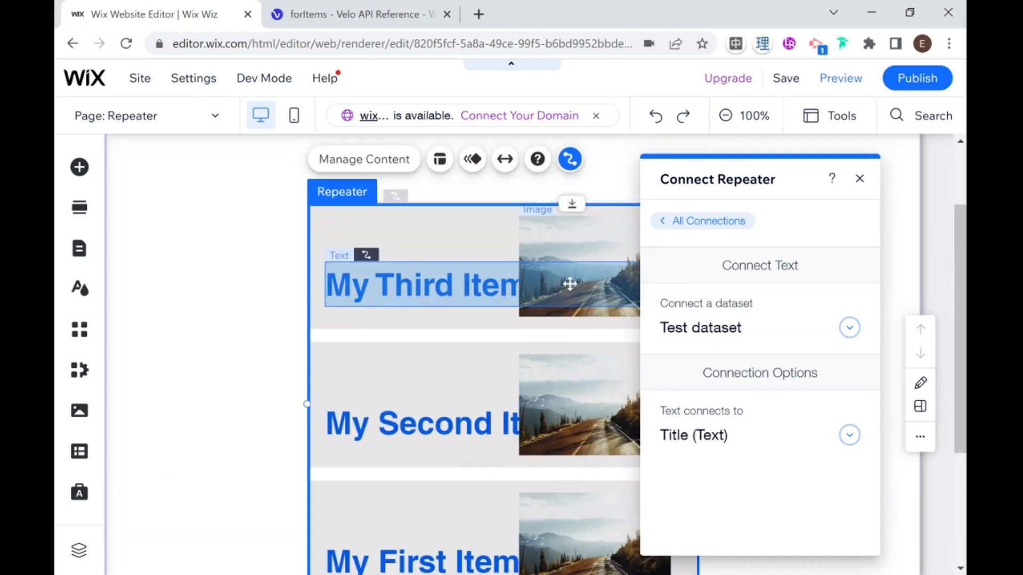
- Narrow the title text box so titles wrap to two lines and shorten the repeater item
left_click(859, 179)
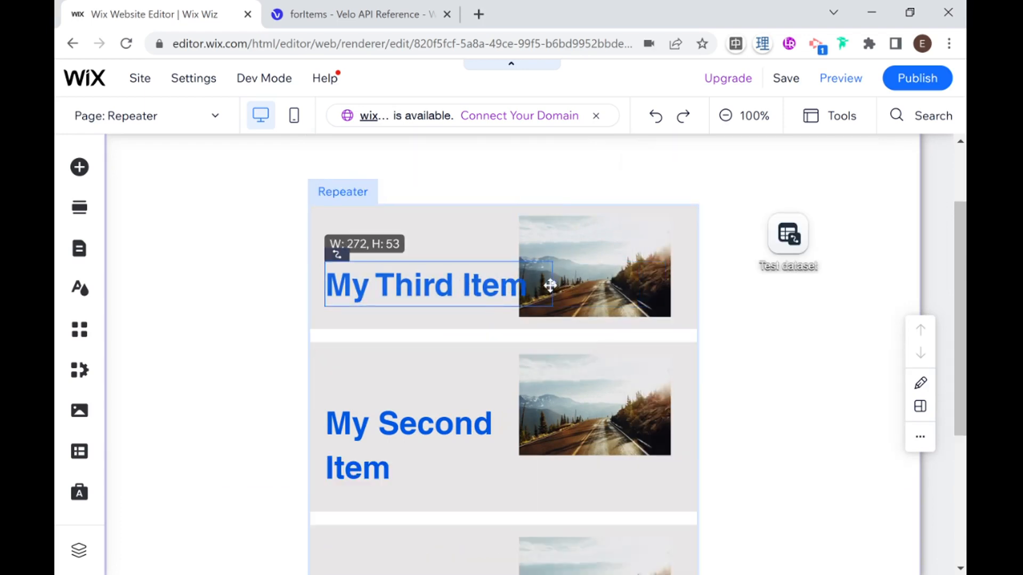
left_click_drag(549, 286, 513, 306)
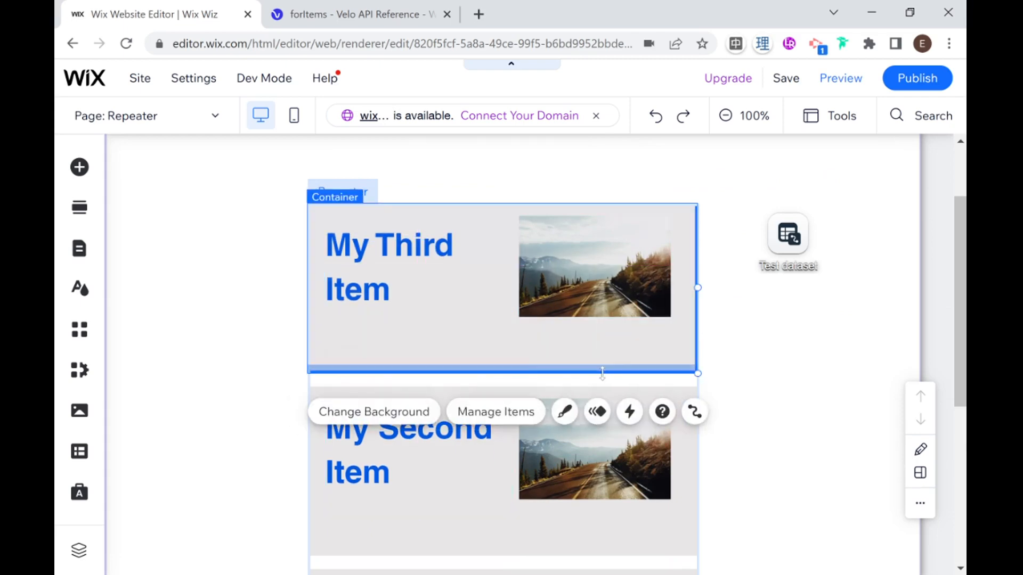
left_click_drag(600, 373, 603, 338)
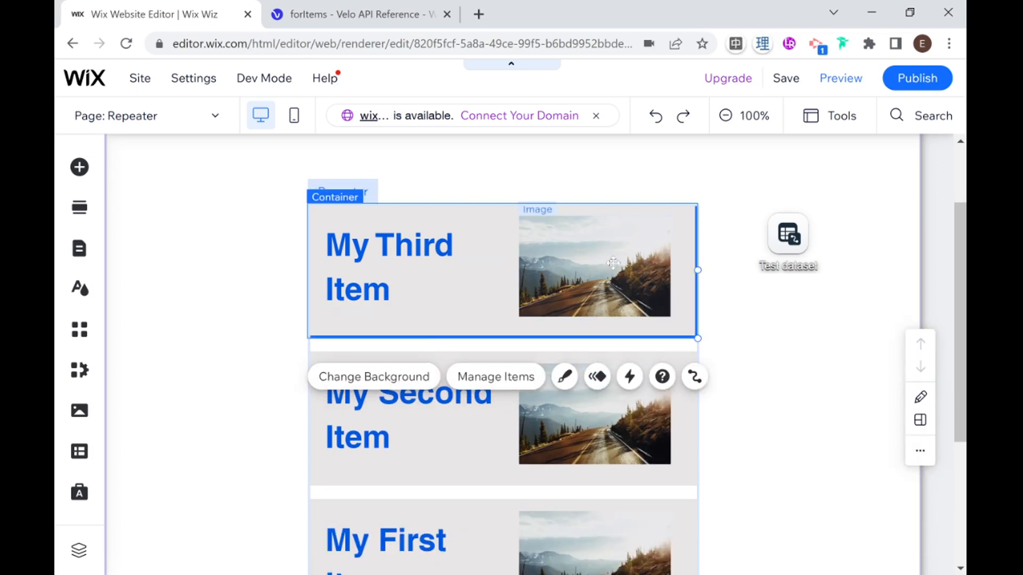
scroll("down", 3)
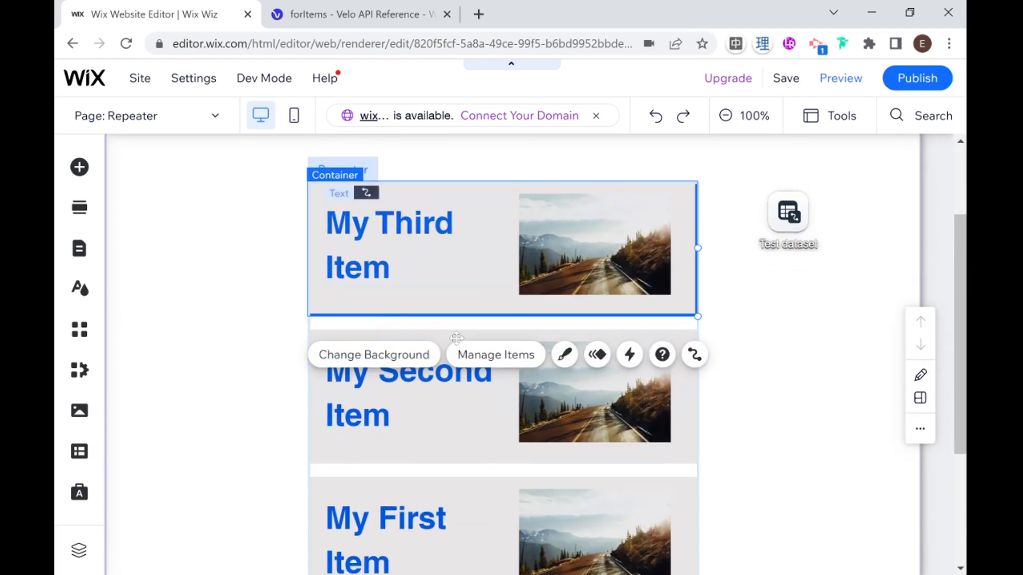
scroll("down", 3)
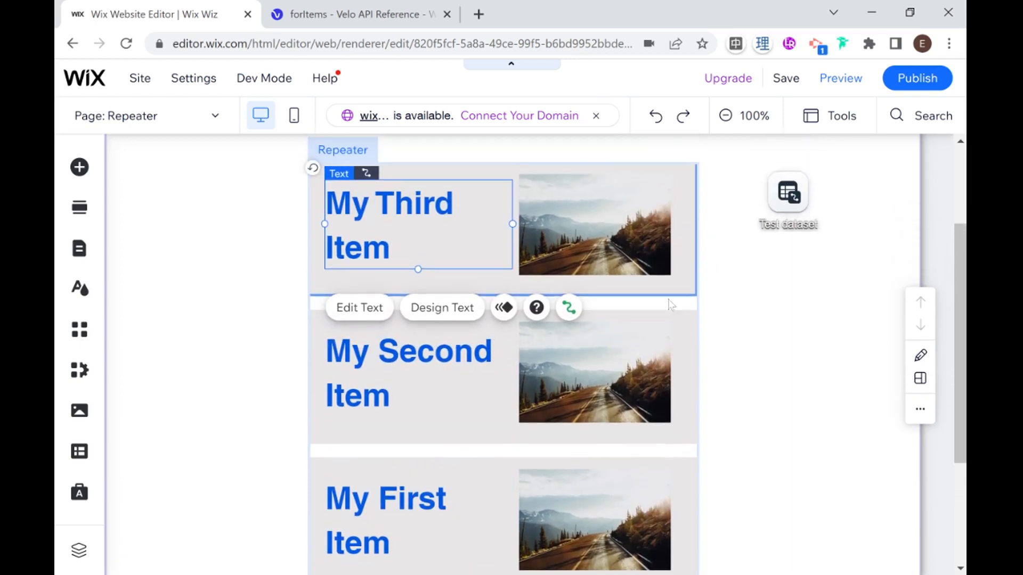
left_click(594, 232)
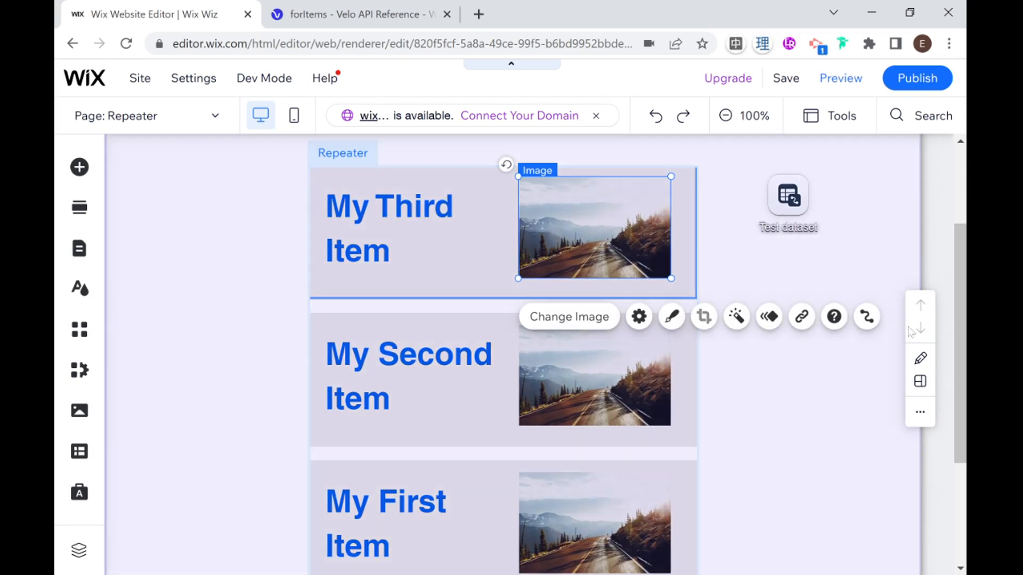
mouse_move(866, 317)
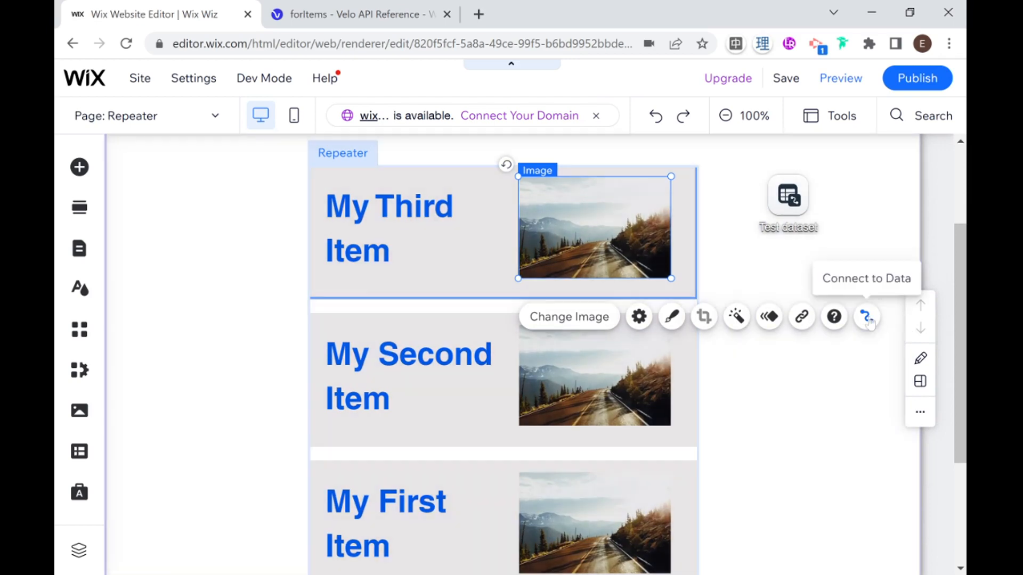
left_click(788, 199)
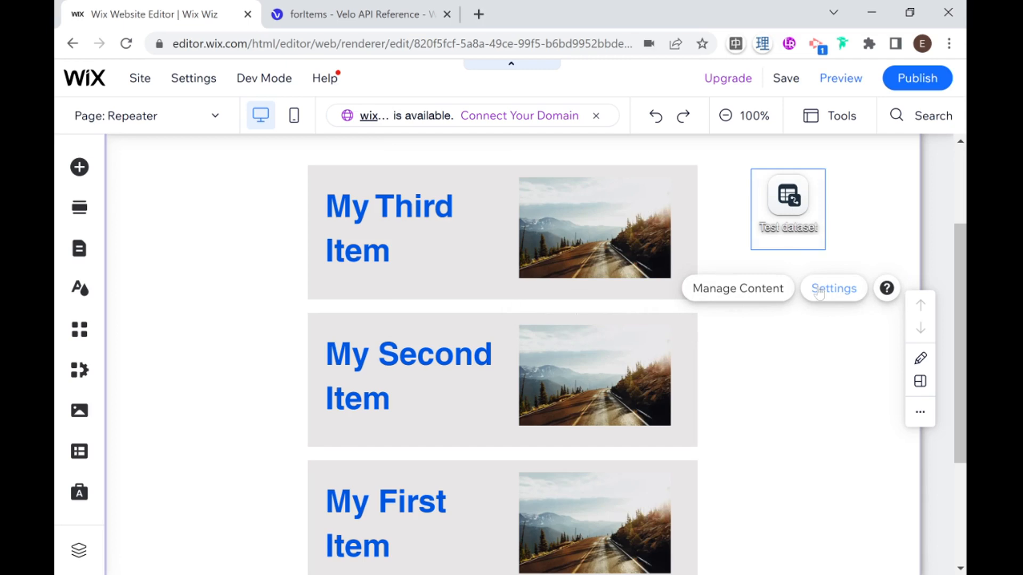
left_click(833, 288)
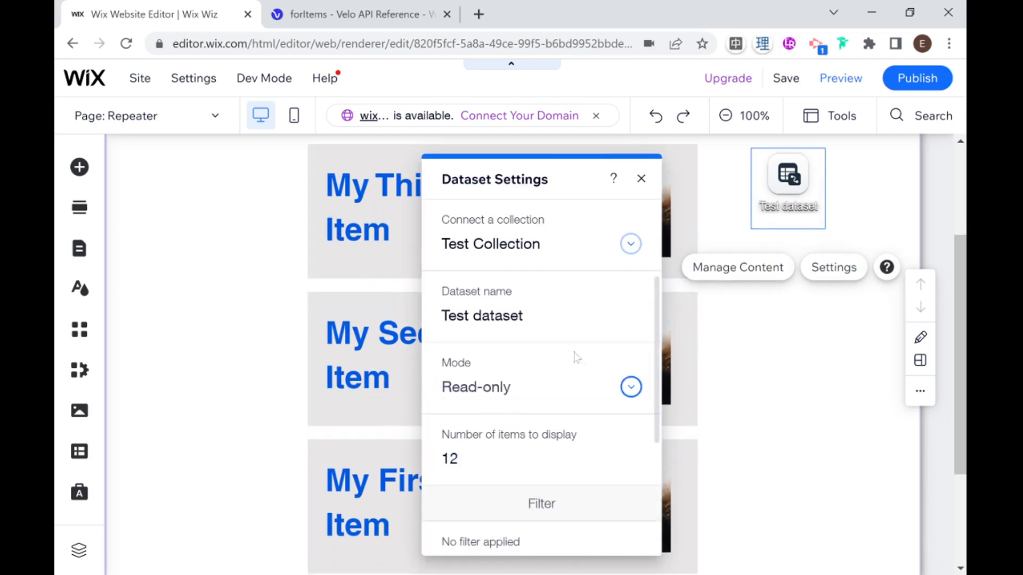
left_click(641, 178)
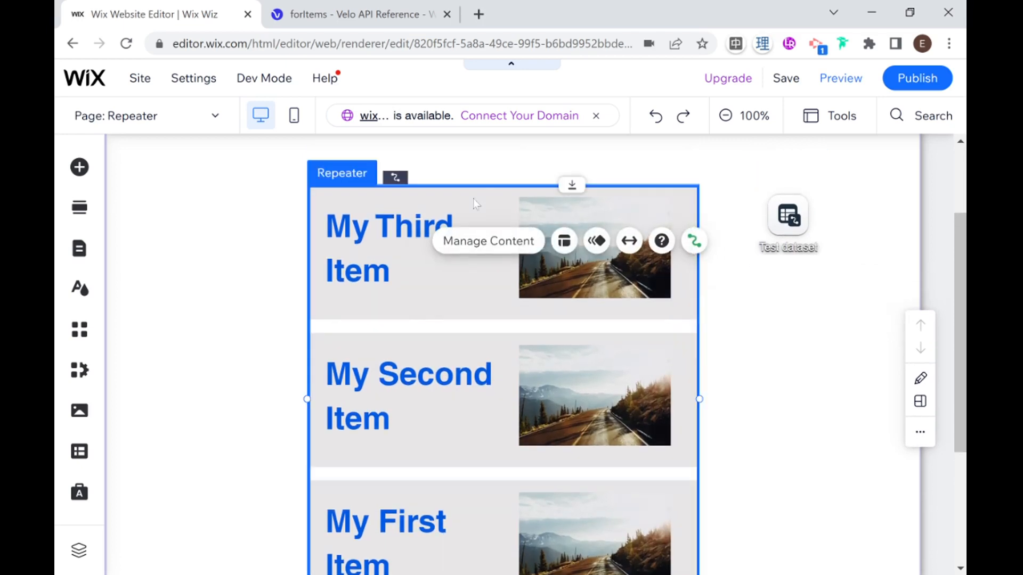
mouse_move(695, 242)
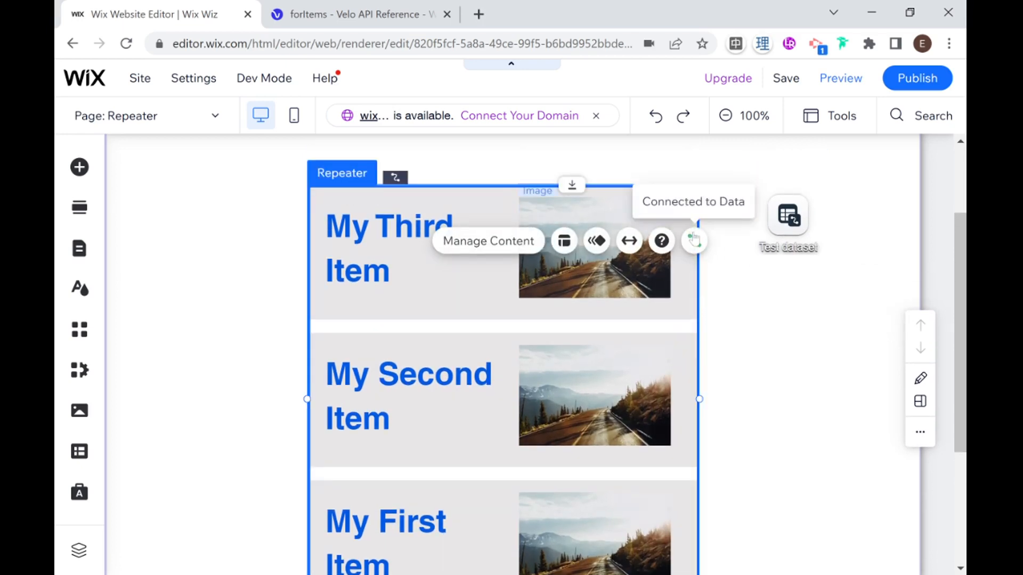
left_click(695, 241)
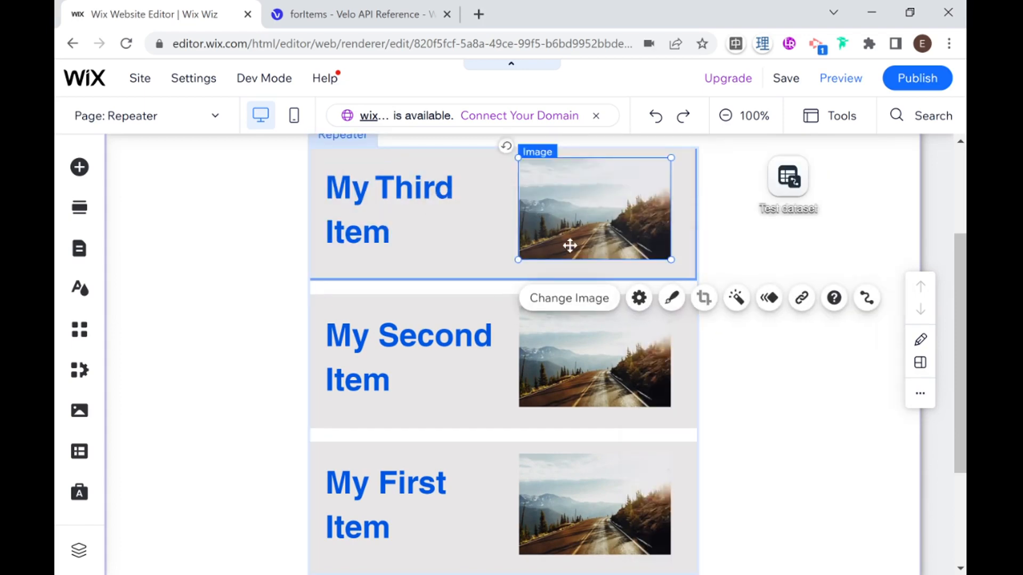
mouse_move(867, 298)
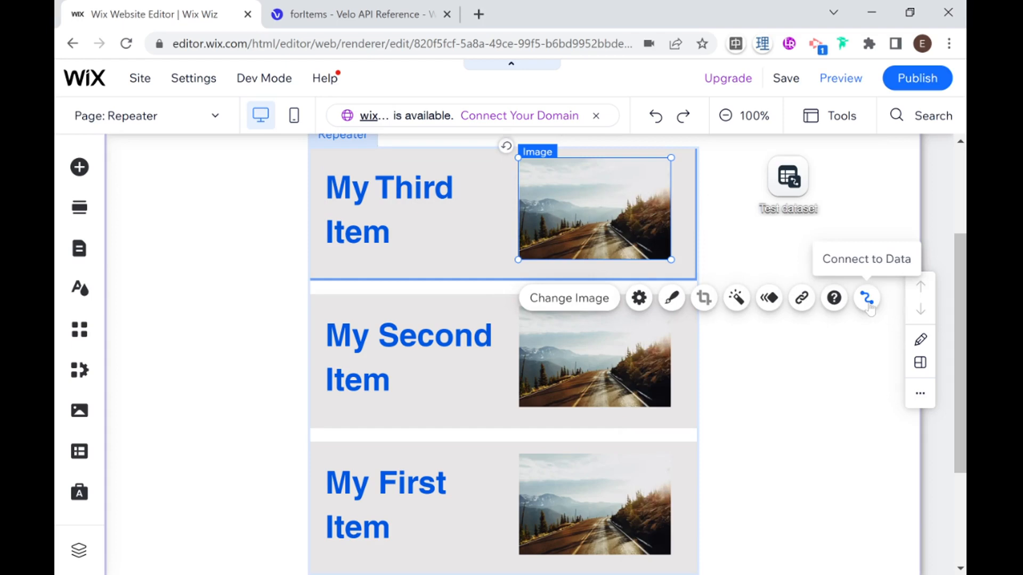
- Set the image source to Image, alt text and tooltip to Title, and link to URL
left_click(865, 298)
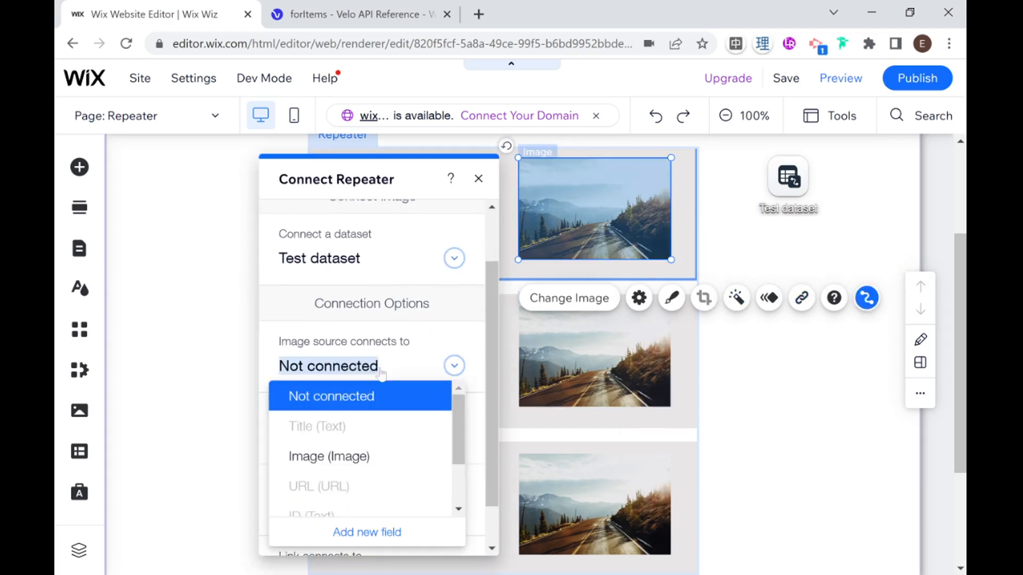
left_click(329, 455)
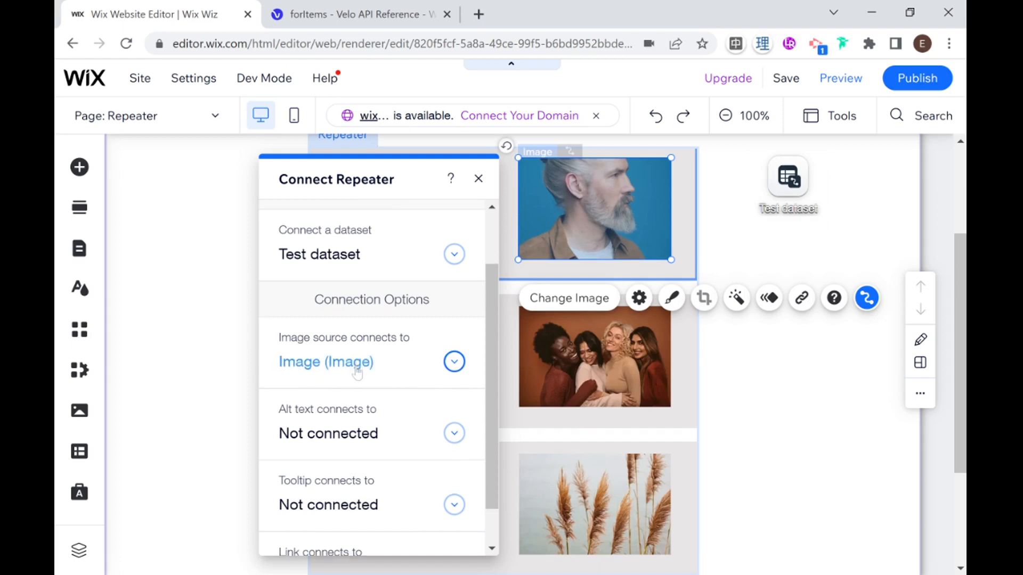
scroll("down", 3)
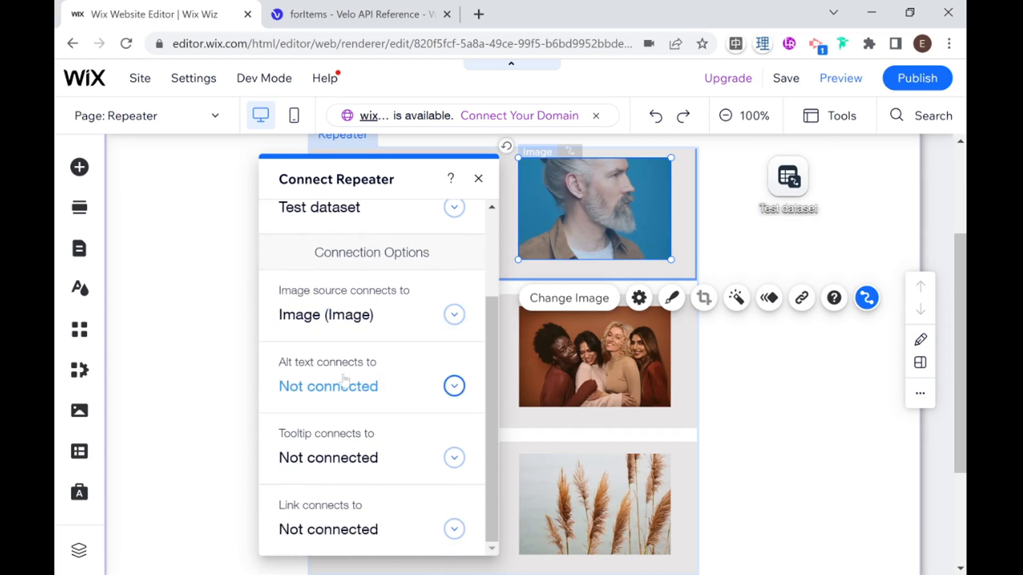
left_click(454, 385)
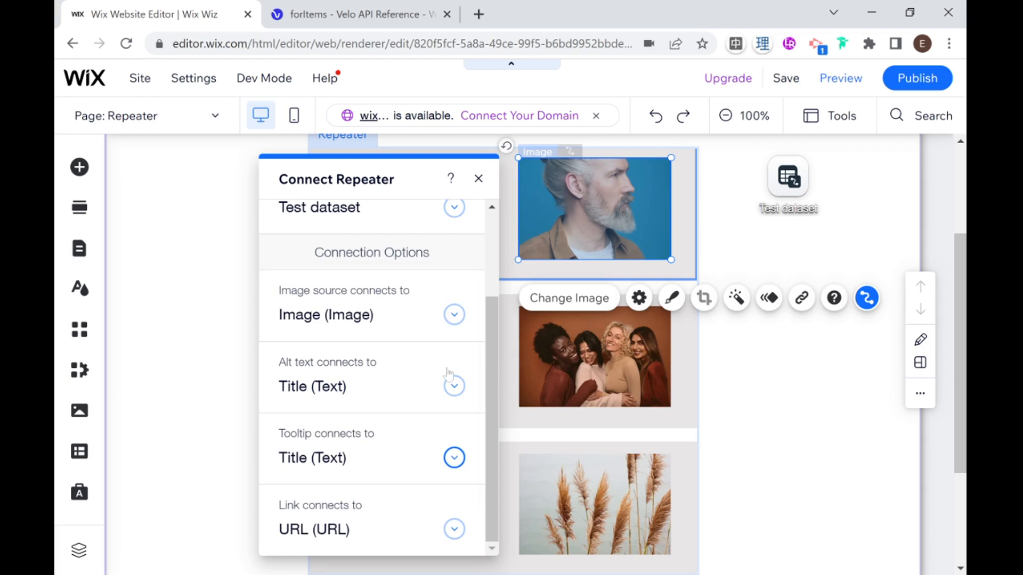
left_click(478, 178)
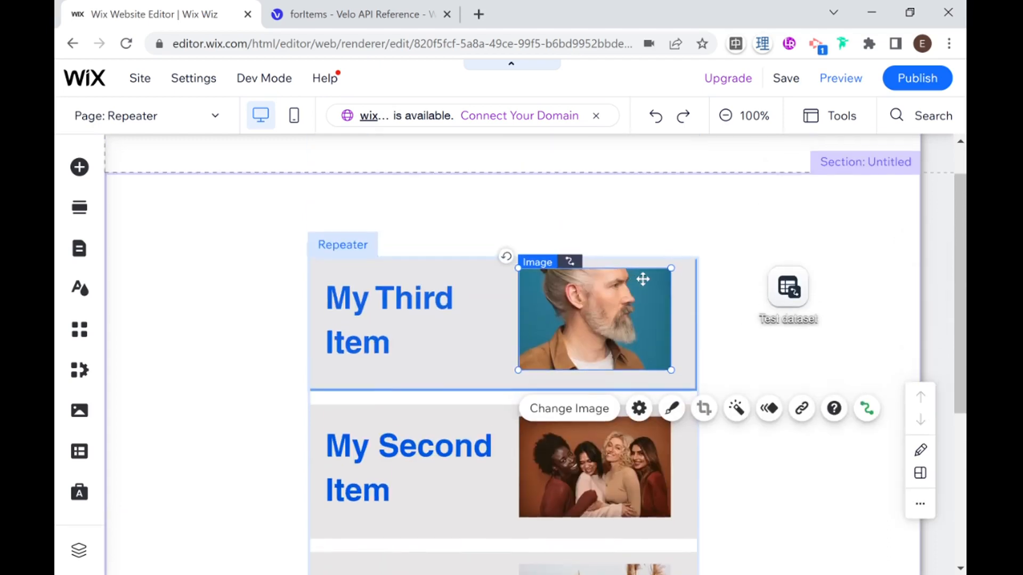
mouse_move(493, 361)
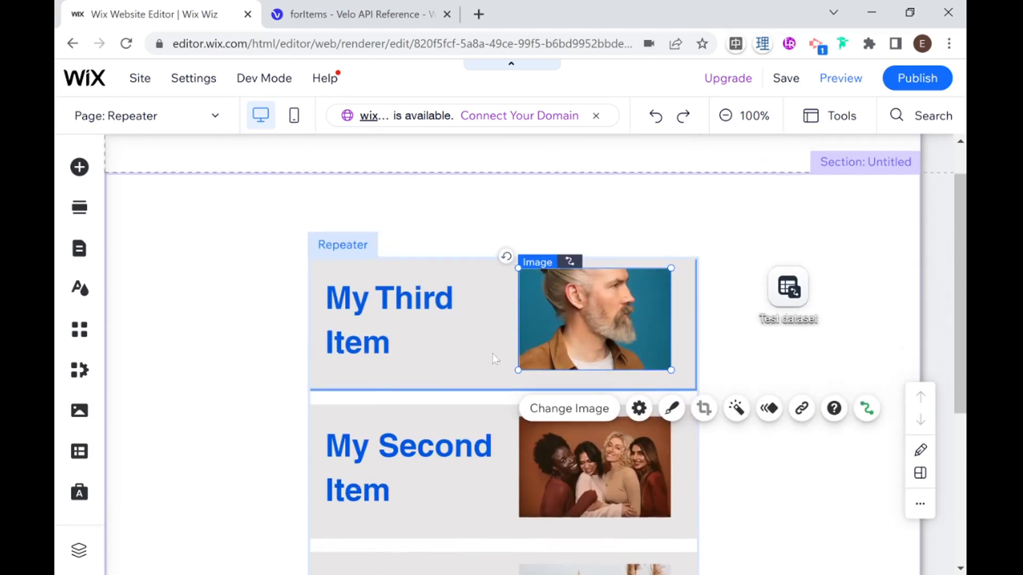
- Enlarge the repeater image and nudge it toward the item's right side beside the title
scroll("down", 3)
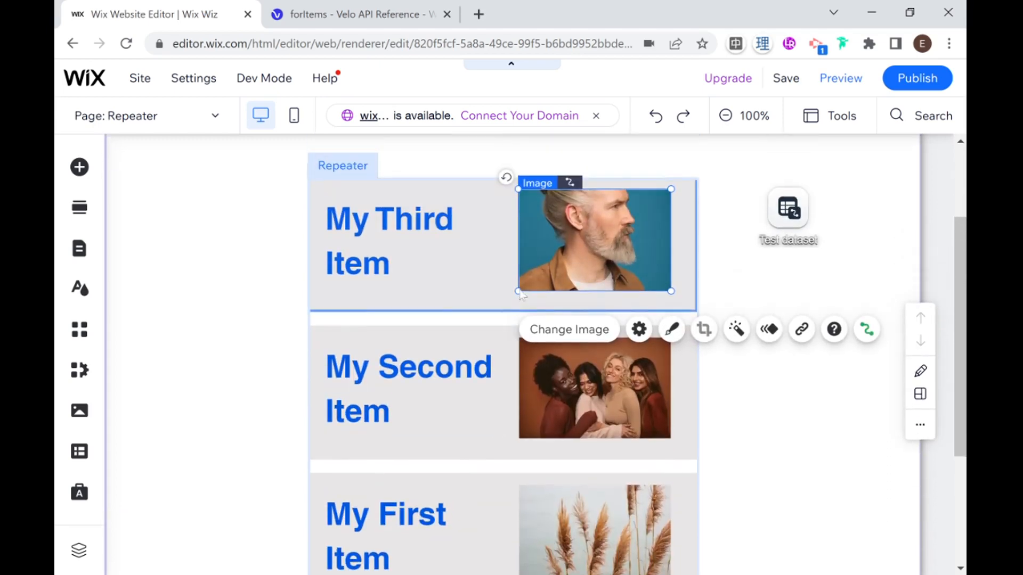
left_click_drag(518, 290, 504, 298)
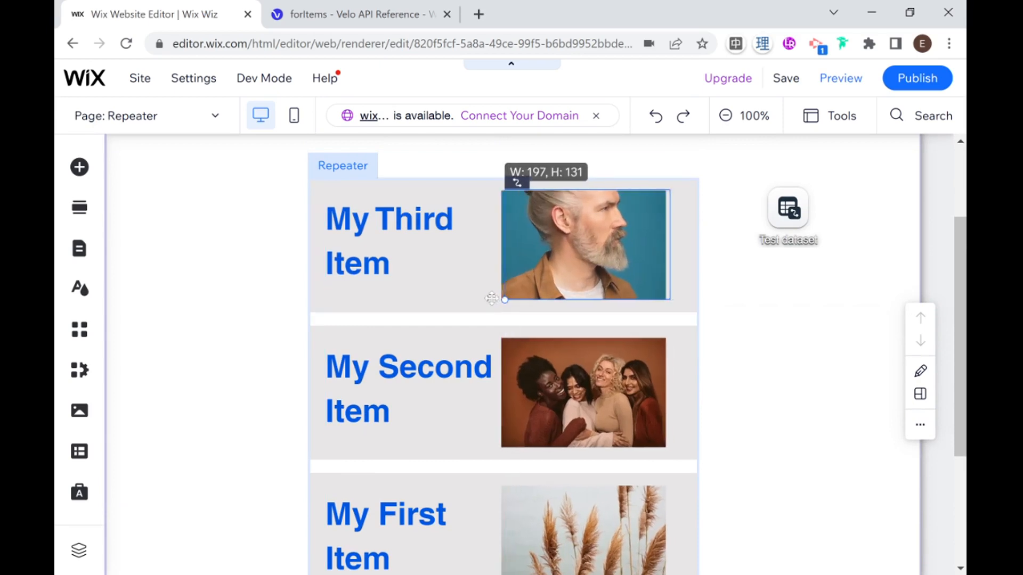
left_click_drag(504, 299, 512, 297)
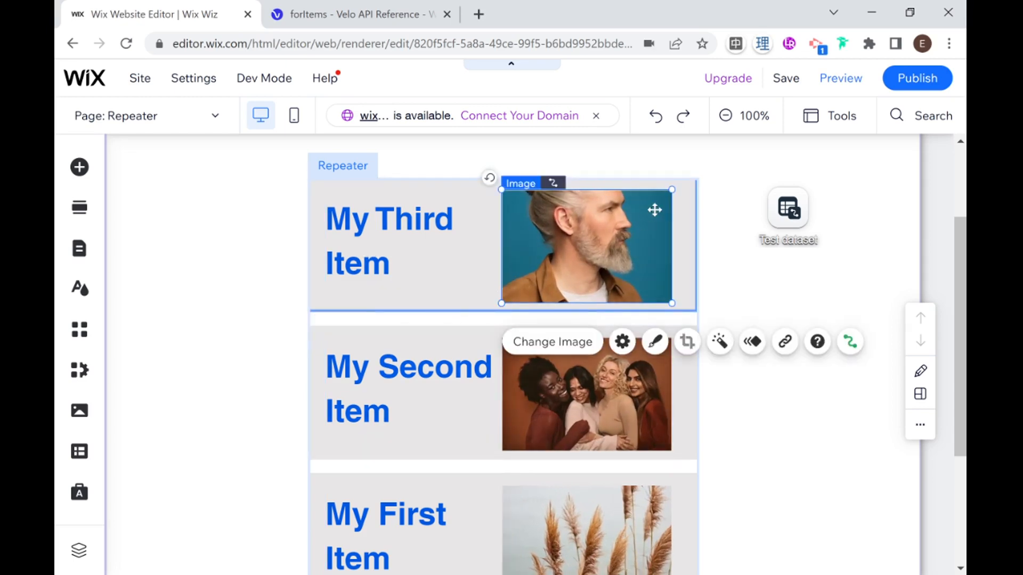
left_click_drag(655, 210, 650, 216)
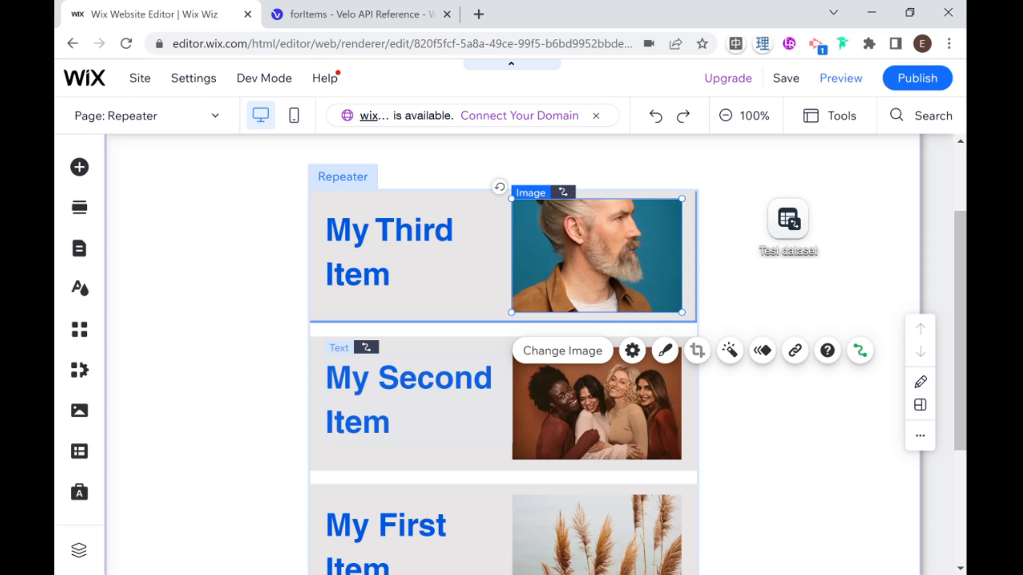
left_click(789, 218)
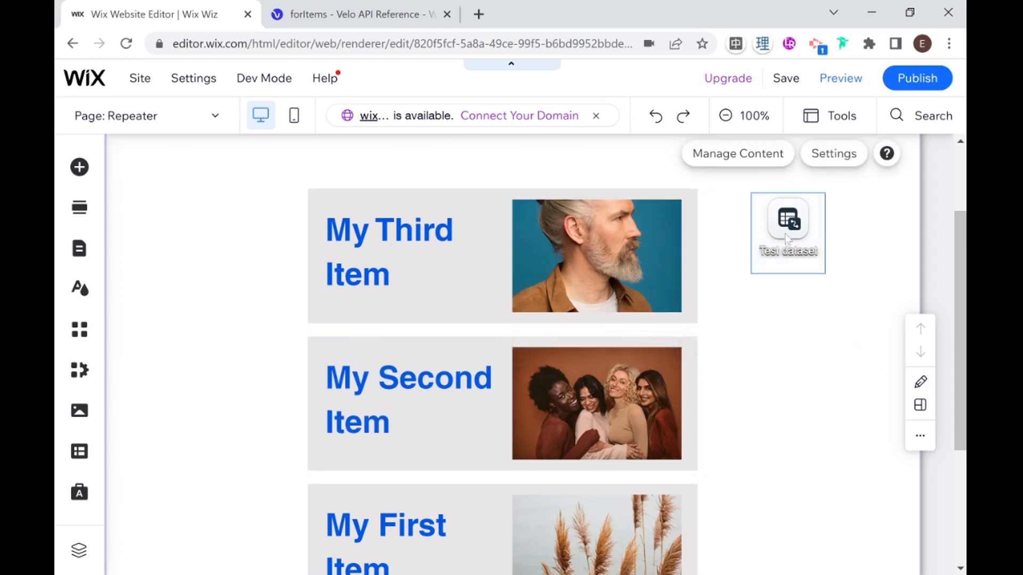
- Add a Title contains 'Secon' filter to Test dataset
left_click(833, 153)
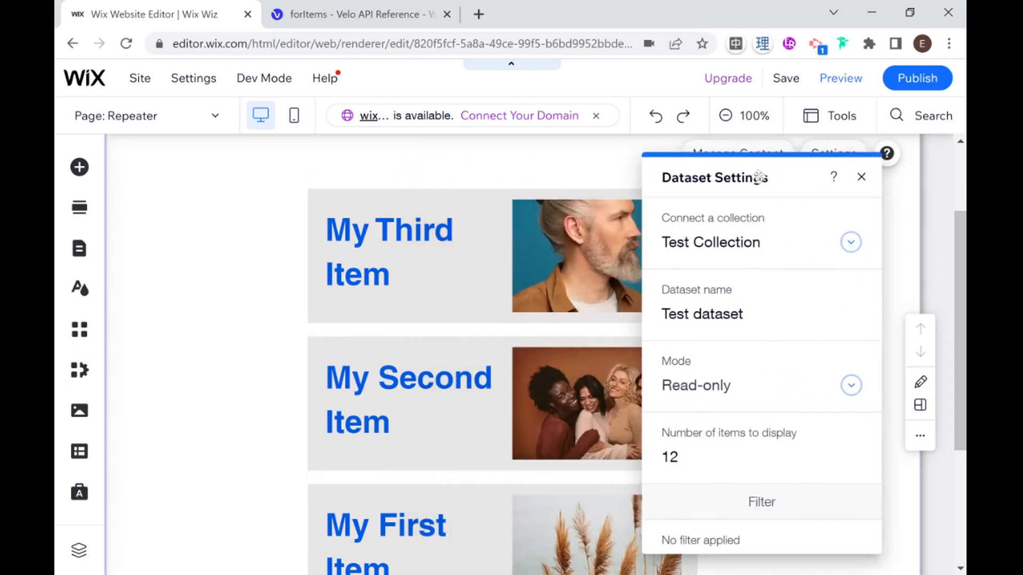
scroll("down", 3)
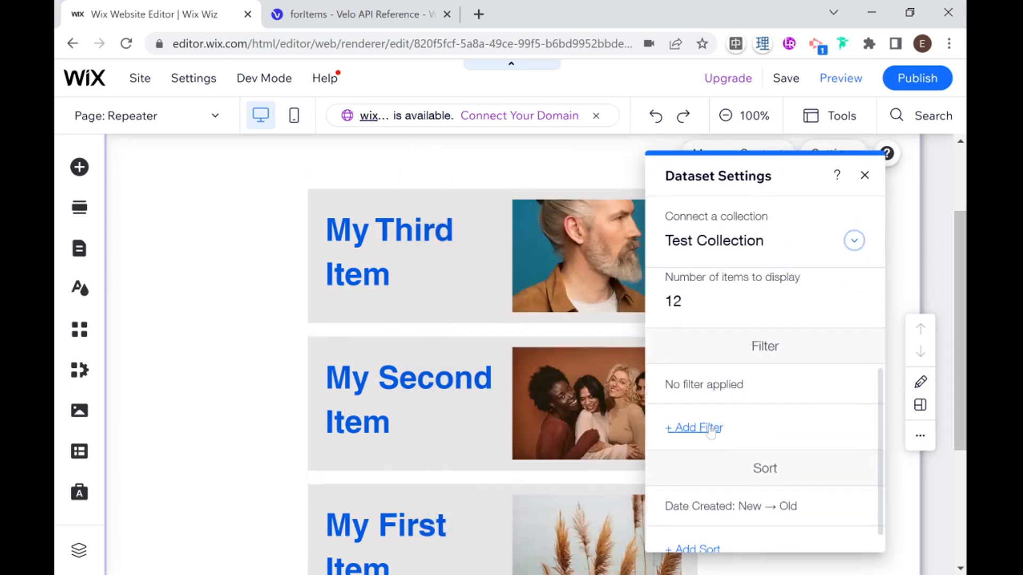
left_click(694, 428)
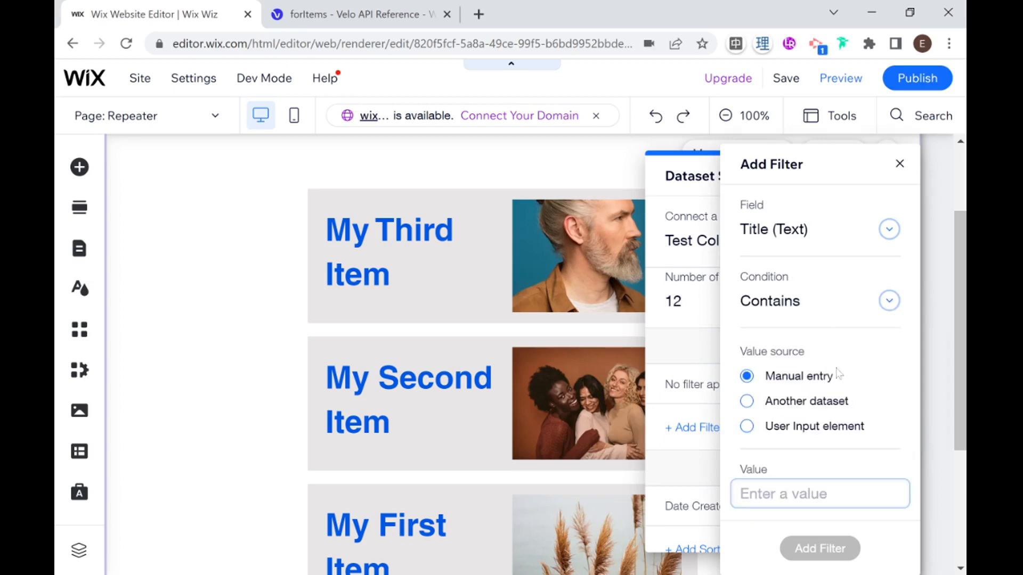
type("Secon")
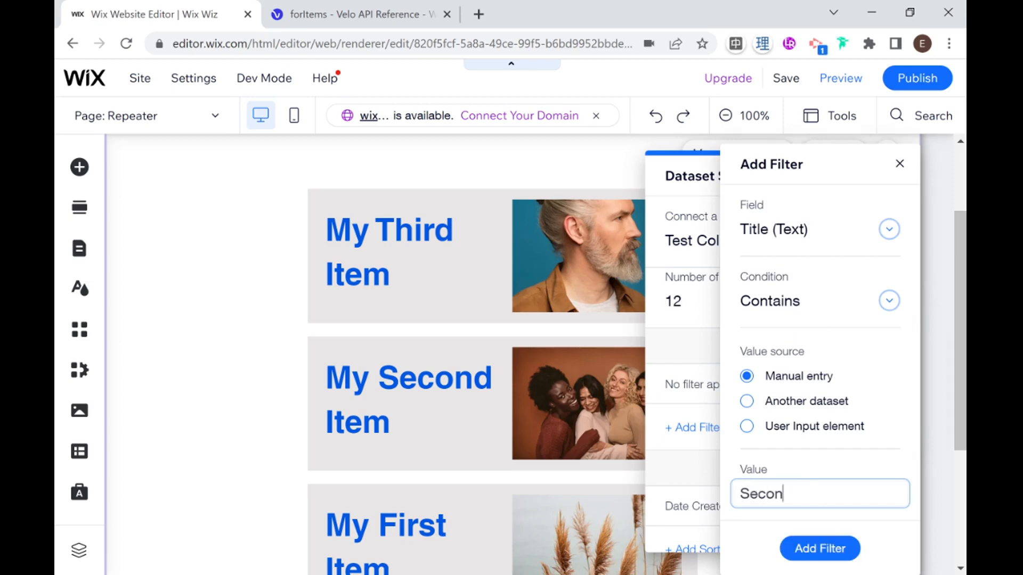
left_click(820, 548)
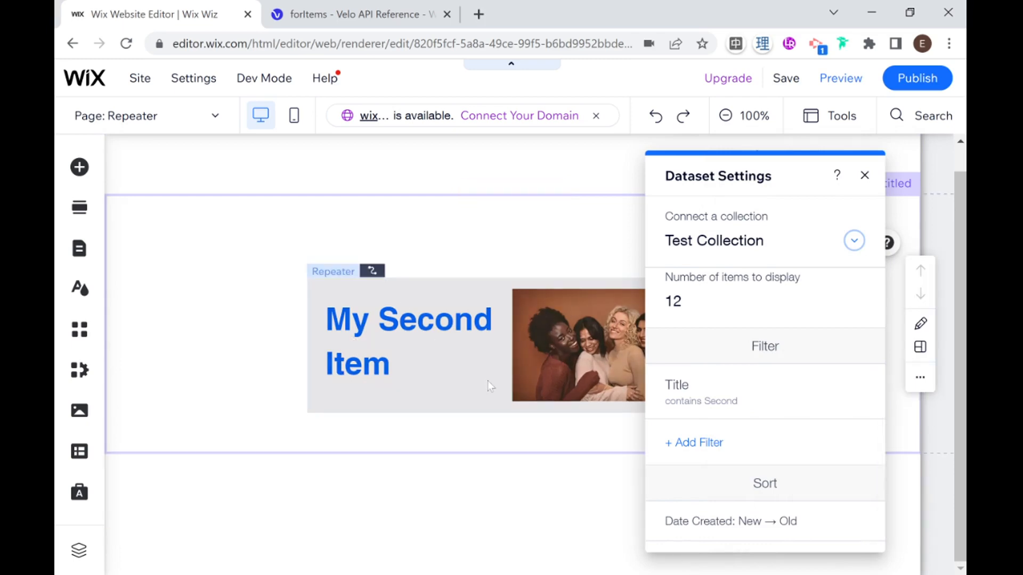
mouse_move(520, 366)
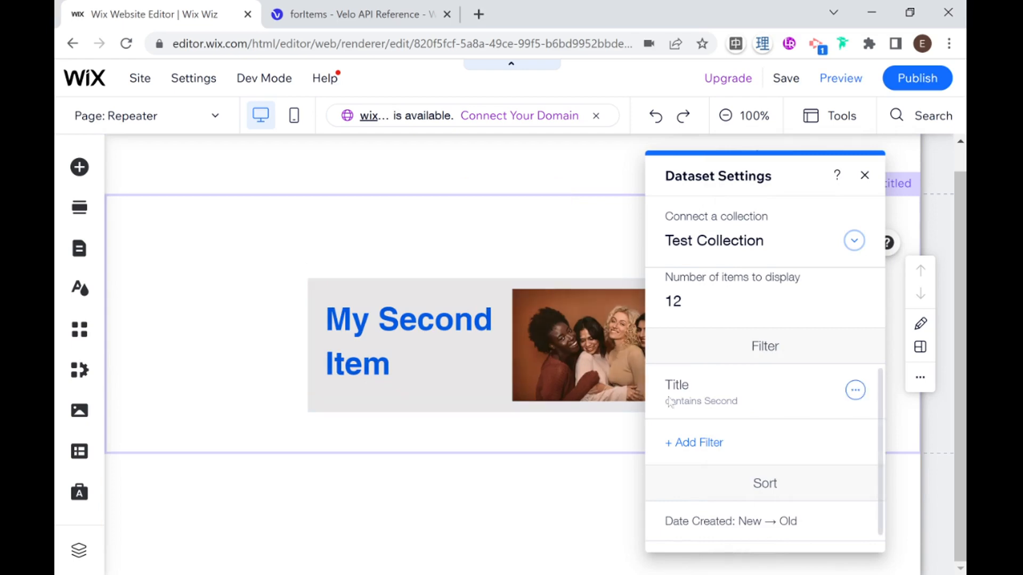
- Delete the Title filter so the repeater lists all three items again
left_click(855, 390)
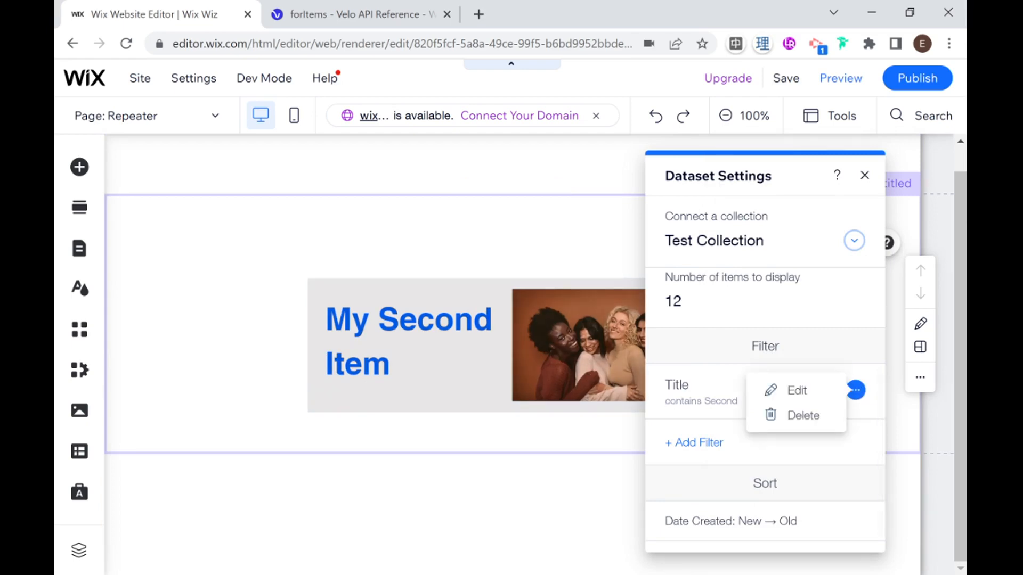
left_click(803, 416)
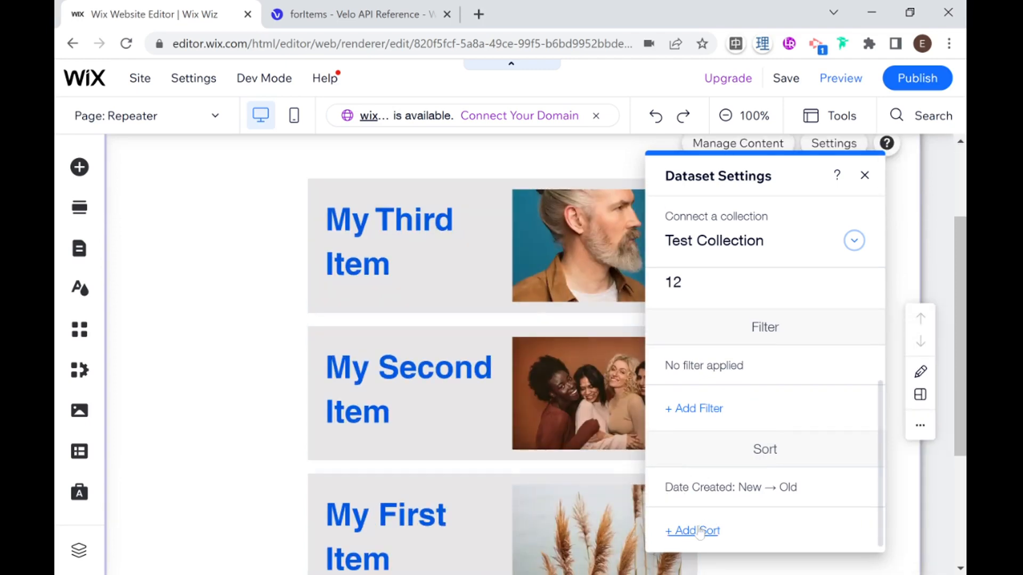
- Add a Title A→Z sort rule to Test dataset
left_click(694, 531)
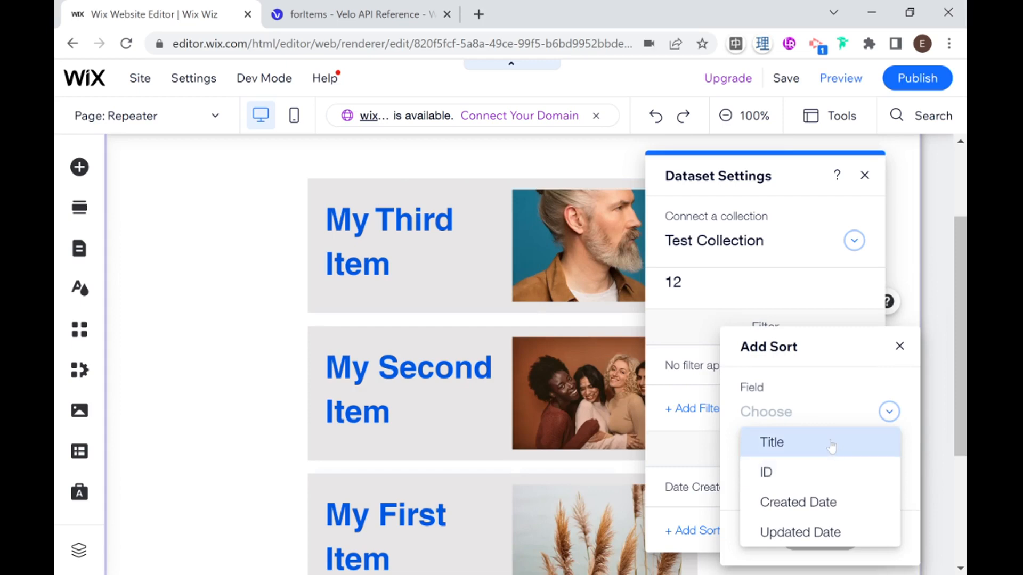
left_click(772, 442)
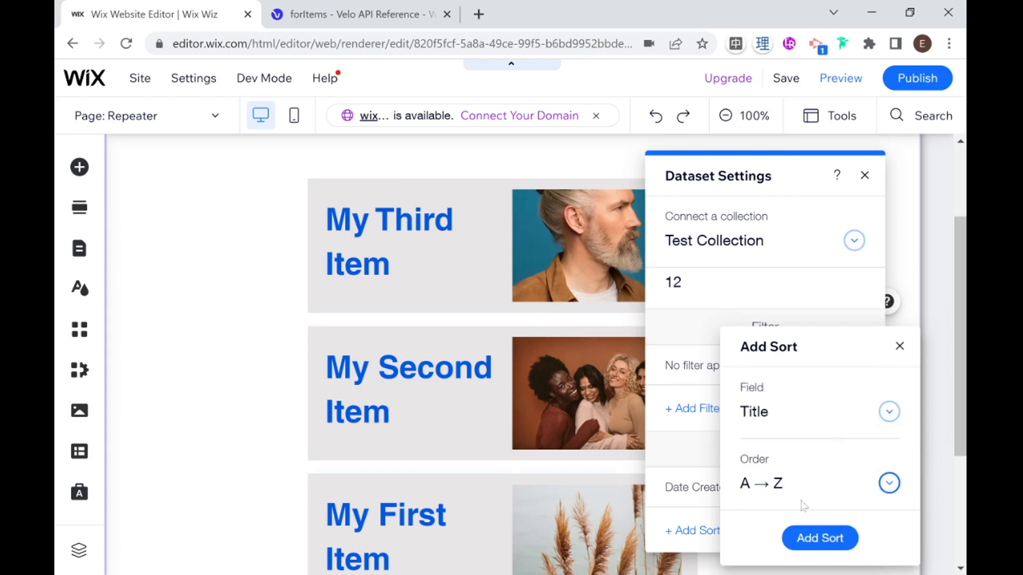
left_click(819, 537)
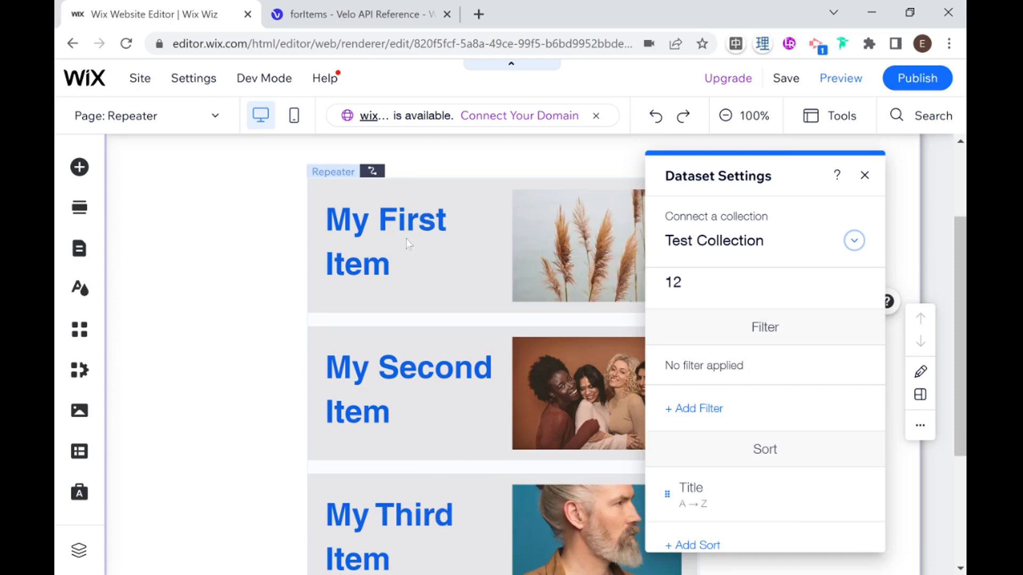
mouse_move(454, 404)
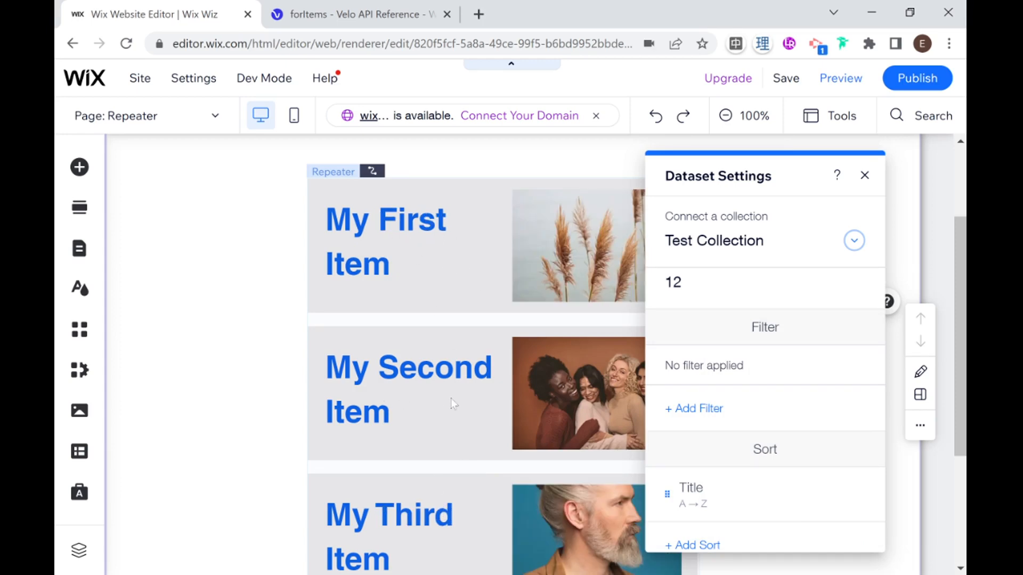
mouse_move(497, 367)
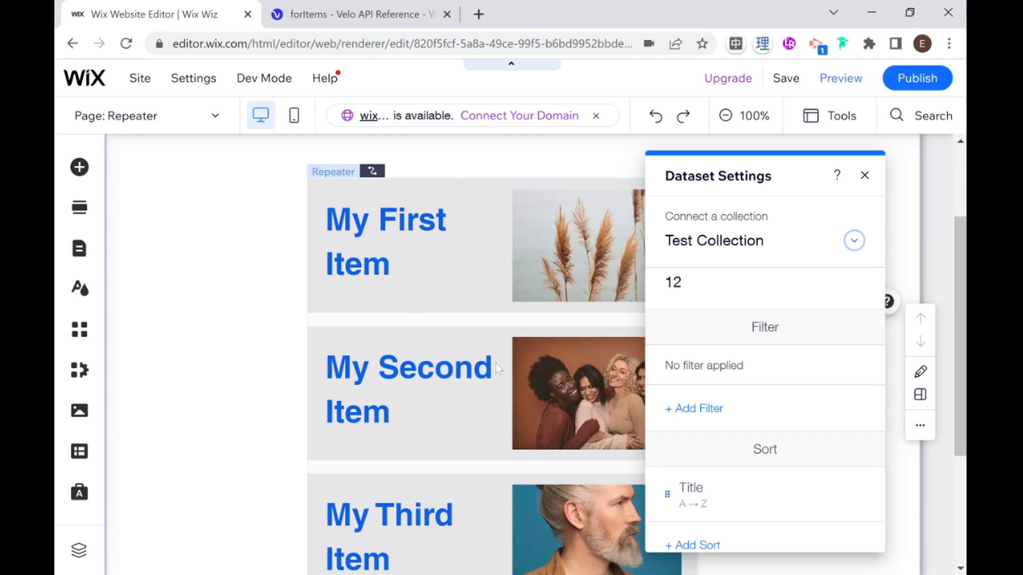
scroll("down", 3)
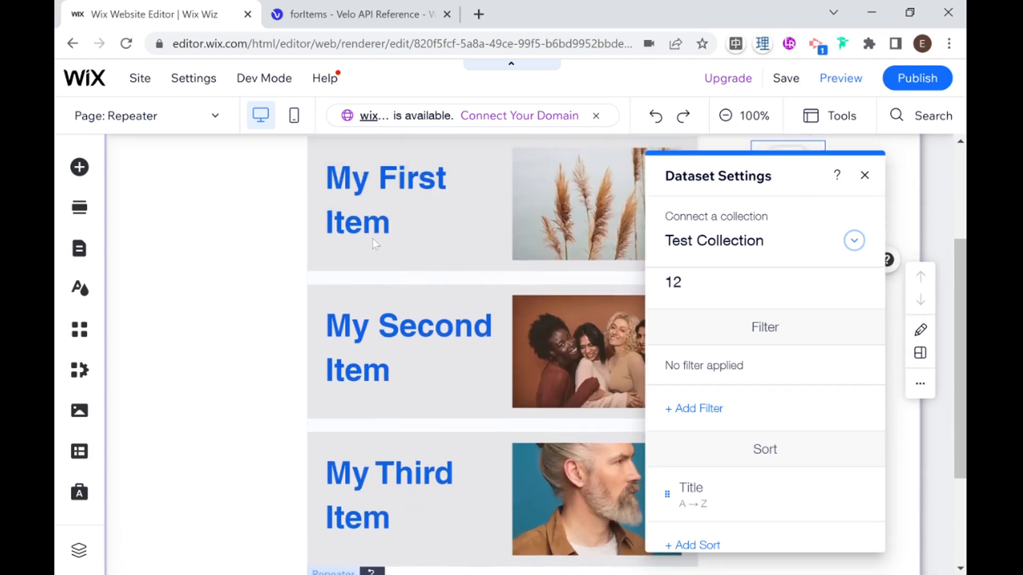
mouse_move(452, 175)
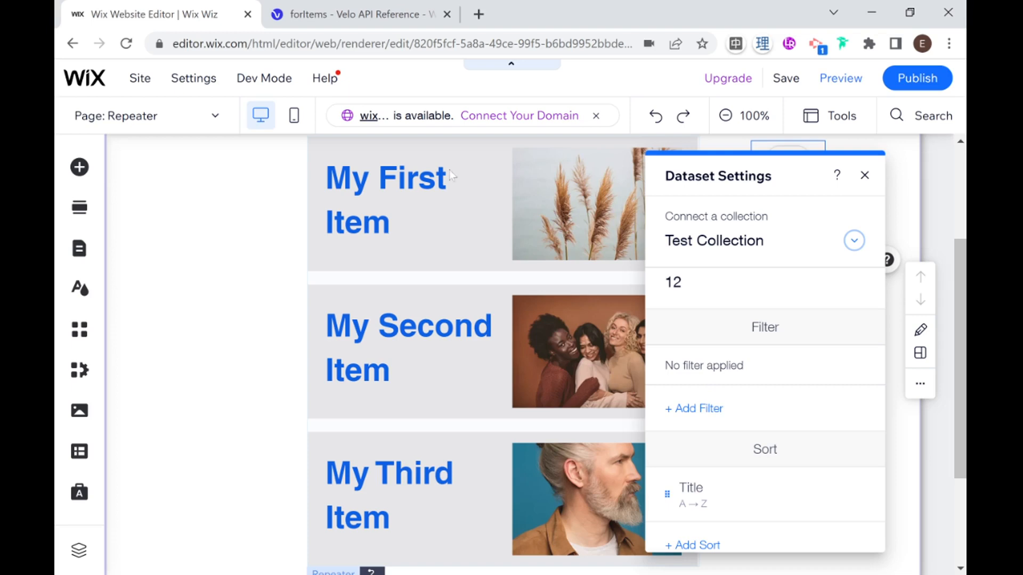
mouse_move(448, 205)
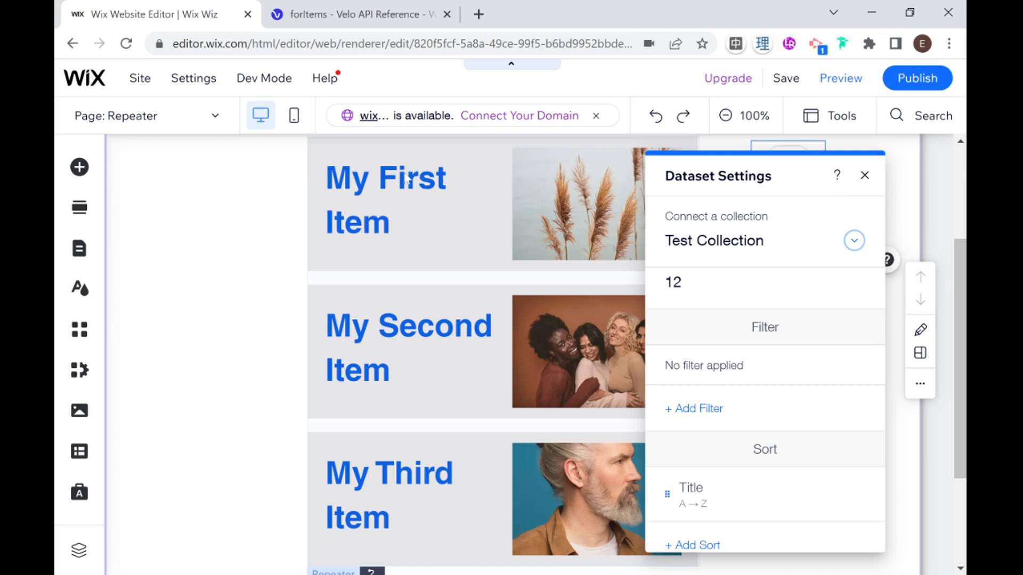
scroll("down", 3)
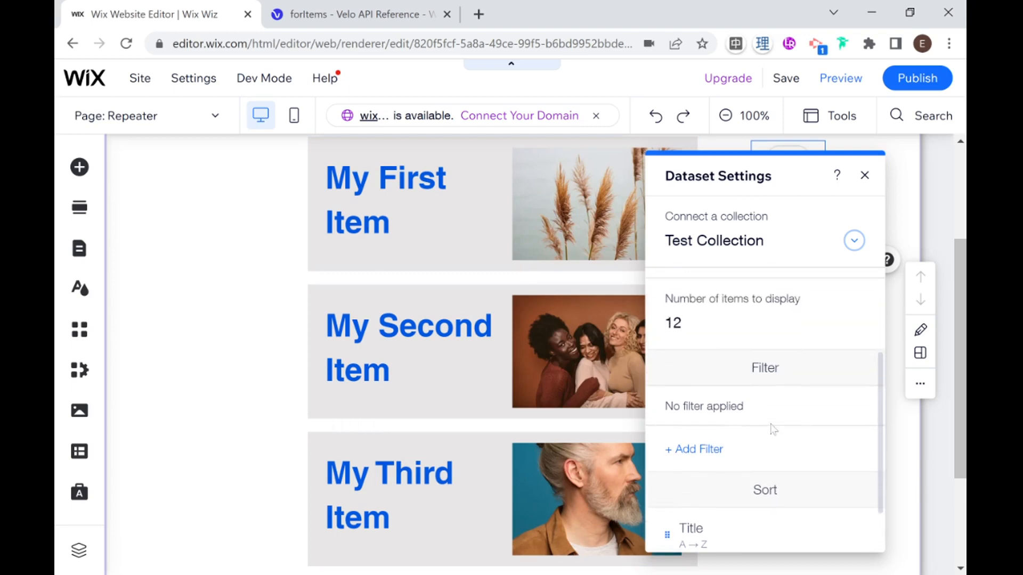
scroll("down", 3)
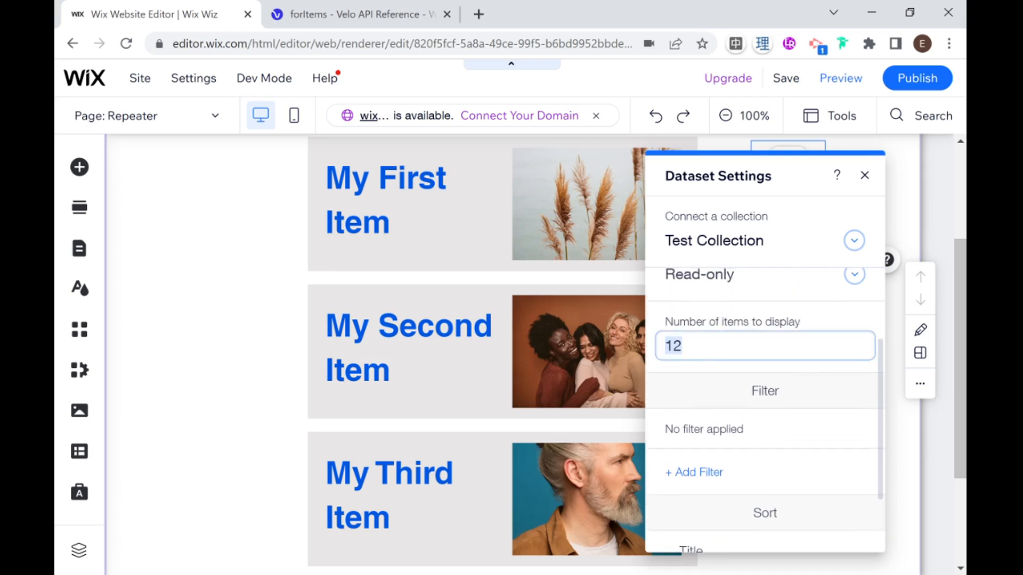
- Change Number of items to display from 12 to 2 and close Dataset Settings
type("2")
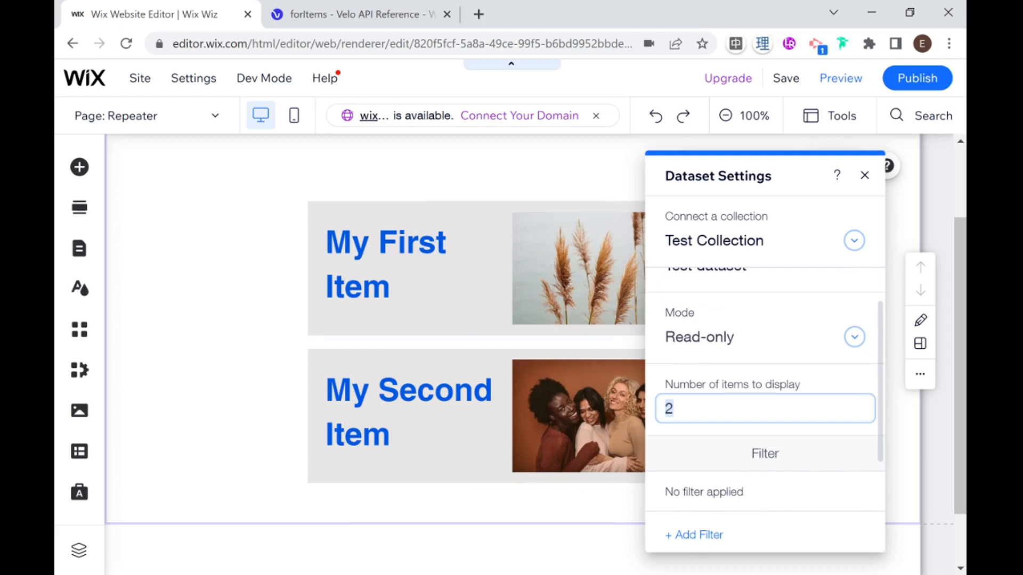
scroll("down", 3)
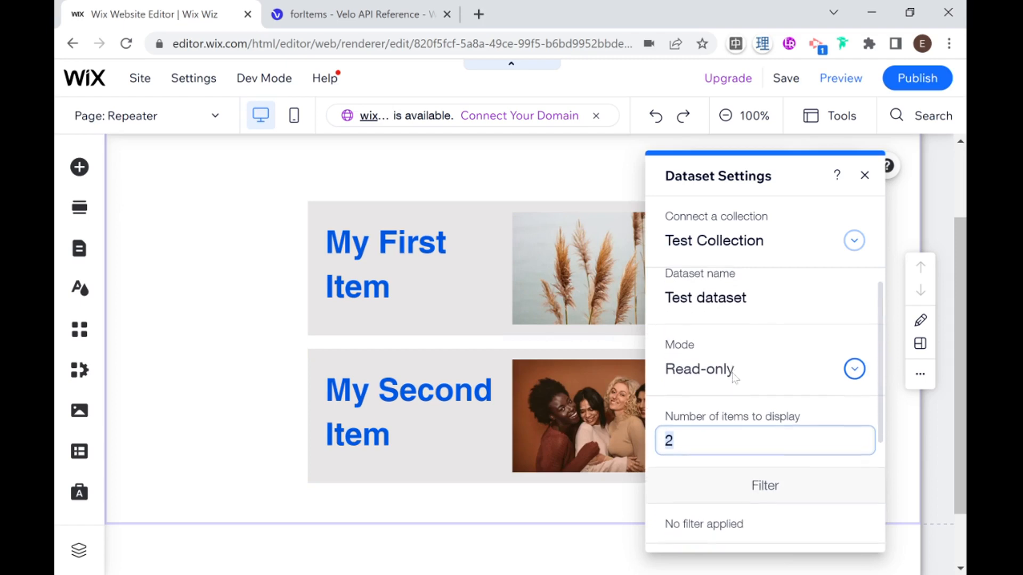
scroll("down", 3)
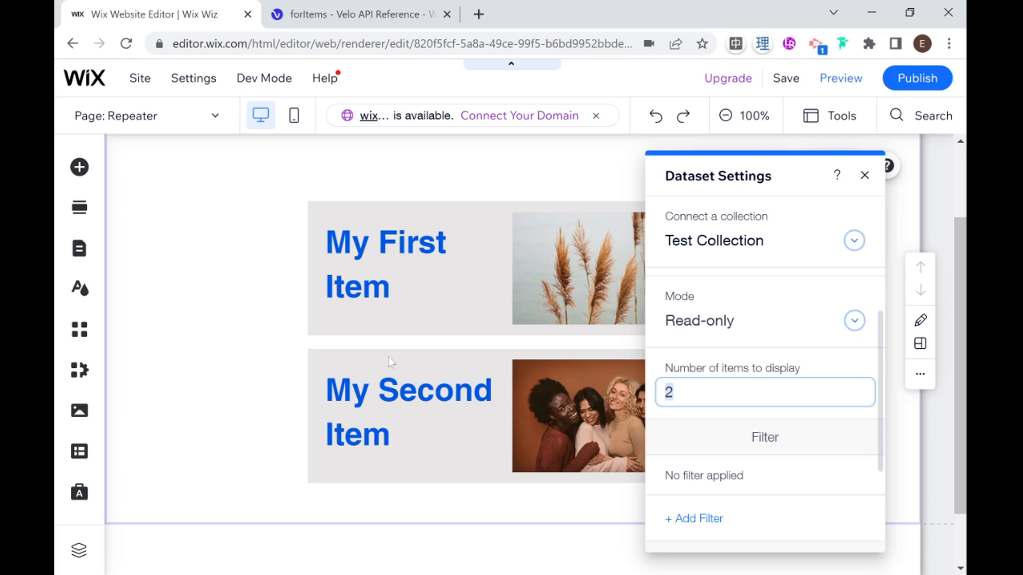
left_click(864, 175)
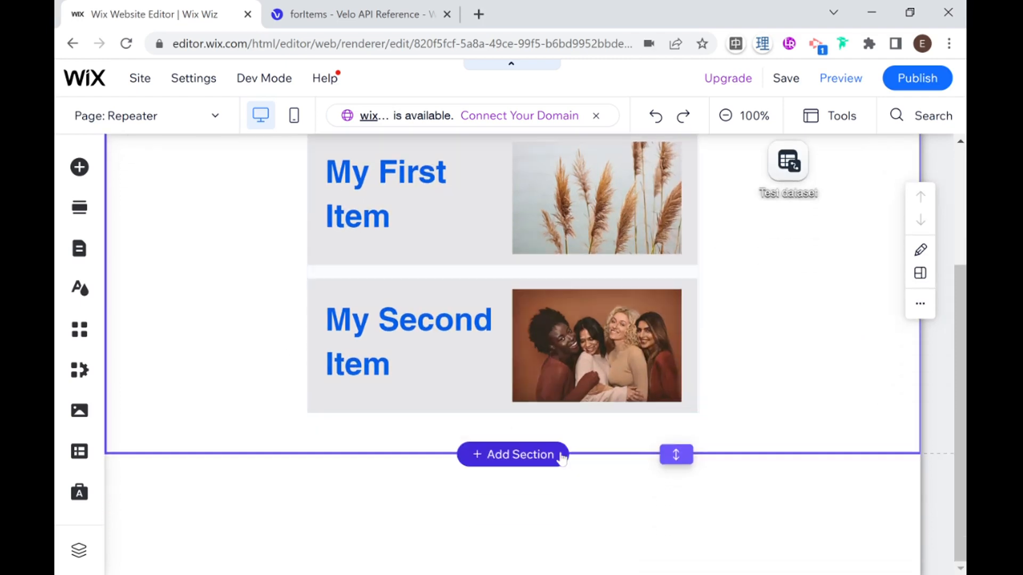
mouse_move(675, 454)
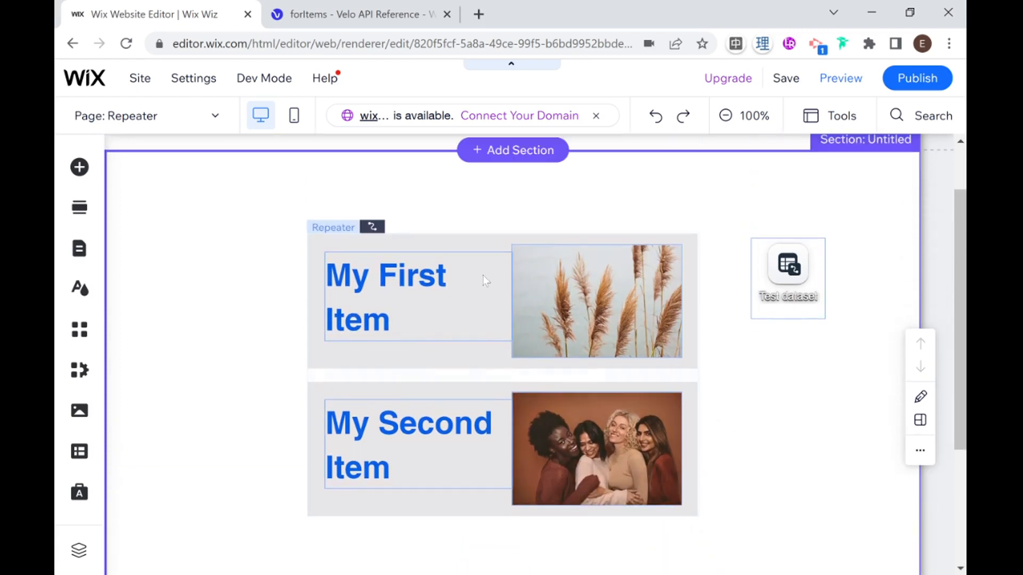
scroll("down", 3)
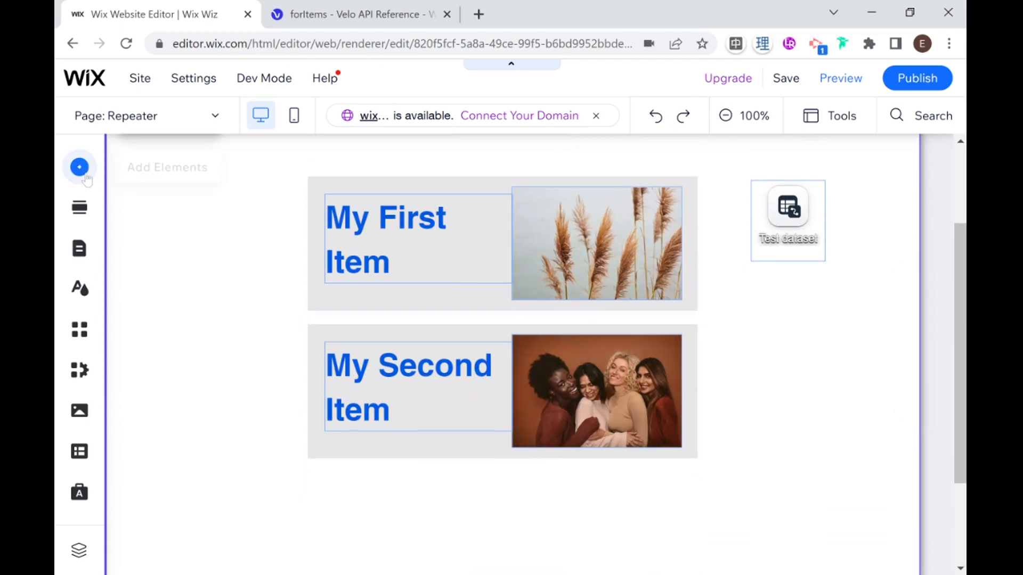
- Add a button below the repeater and set its text to 'Load More'
left_click(79, 167)
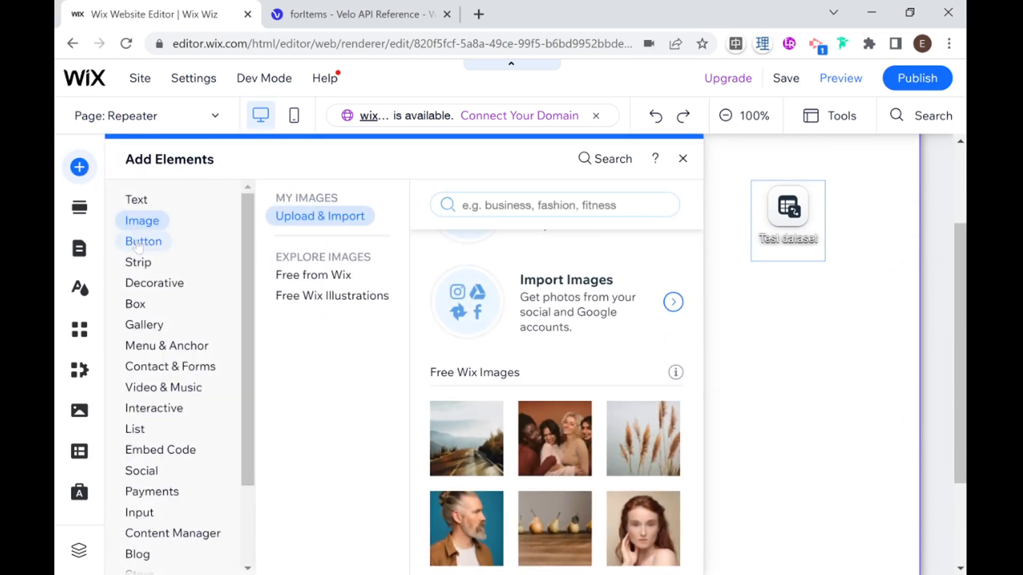
left_click(143, 241)
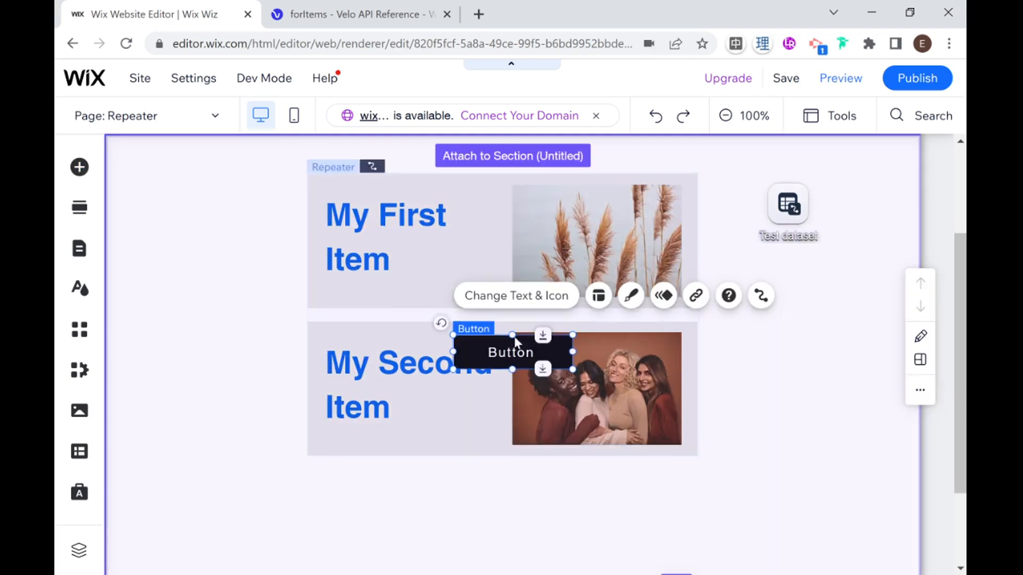
left_click_drag(511, 353, 513, 490)
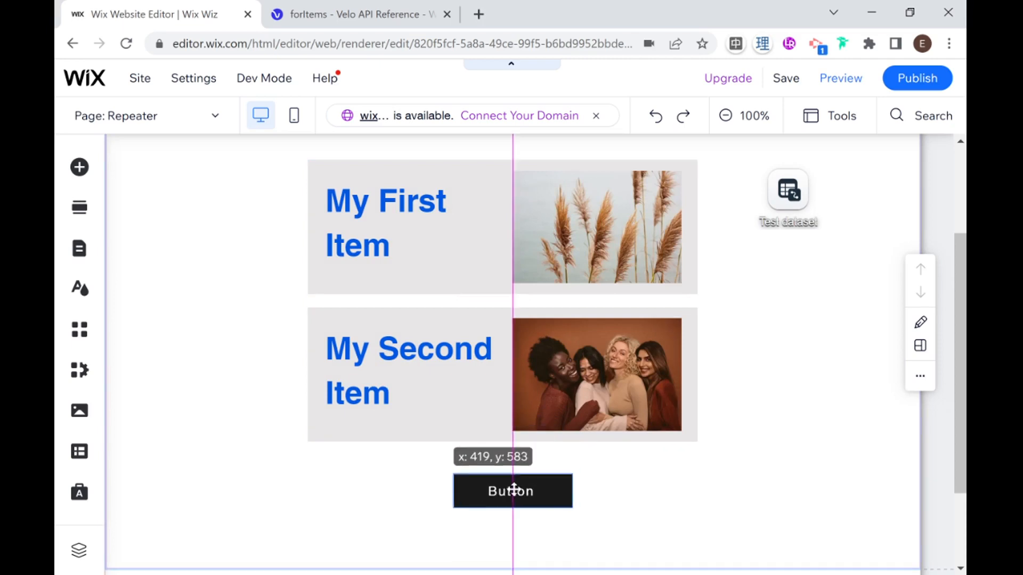
left_click(512, 491)
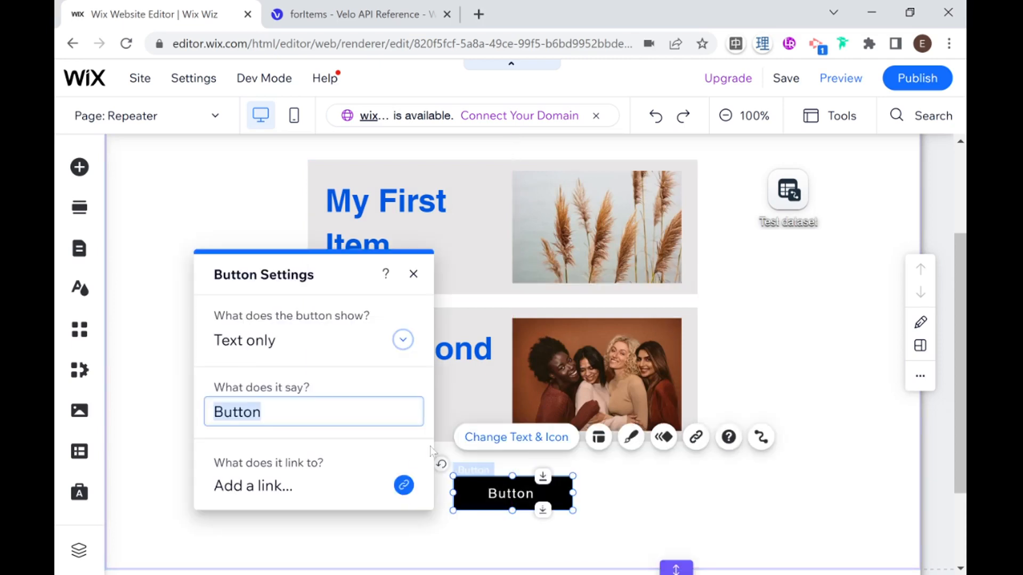
type("Load More")
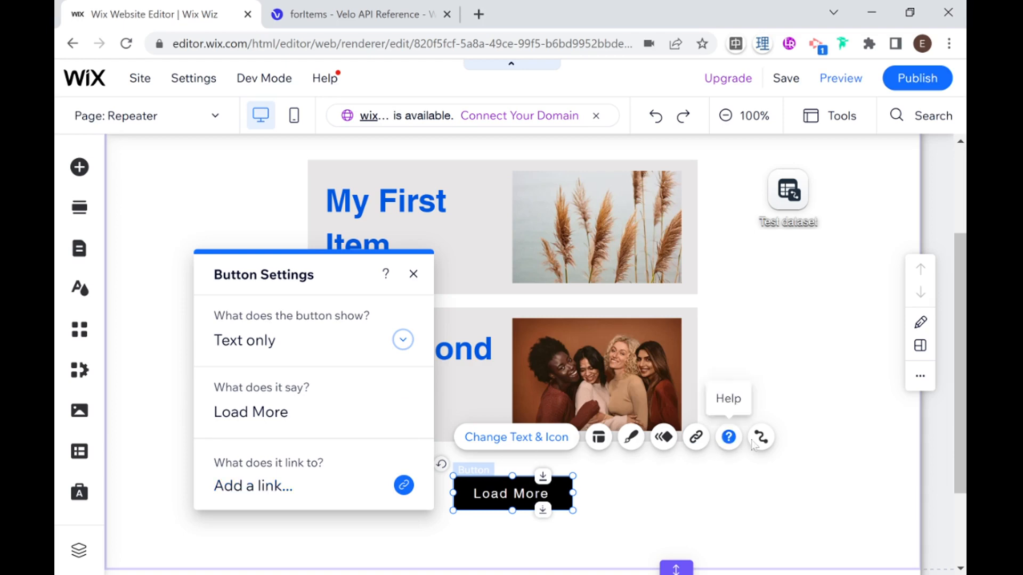
- Connect the button to the Test dataset with the Load more action
left_click(761, 437)
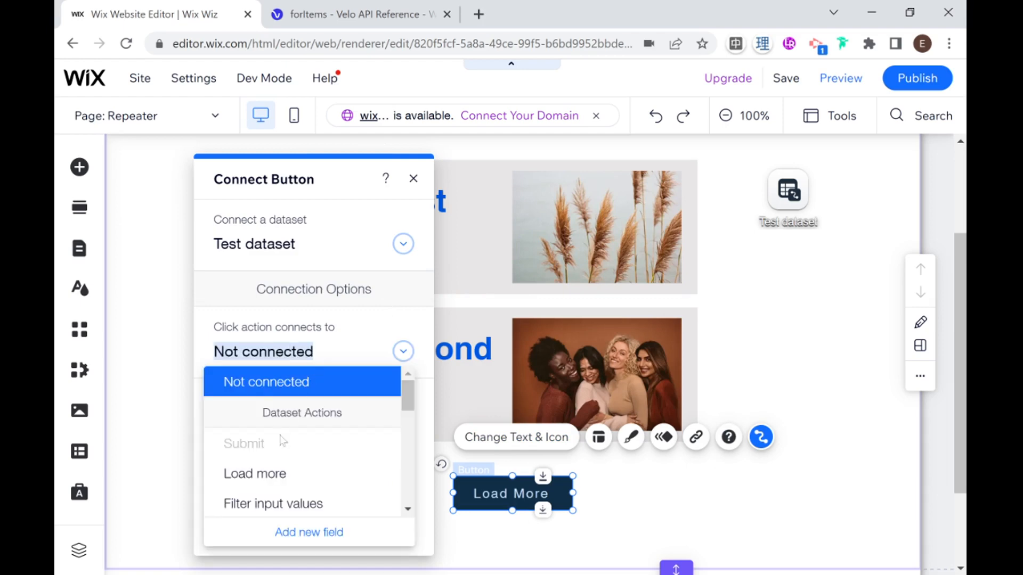
left_click(255, 473)
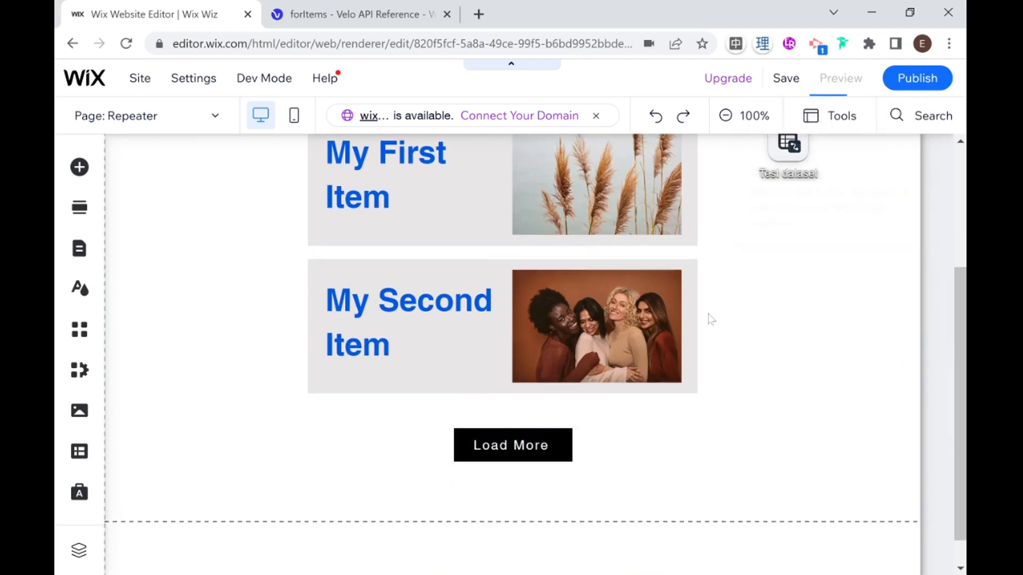
- Preview the page and use Load More to reveal My First, Second and Third Item
left_click(840, 79)
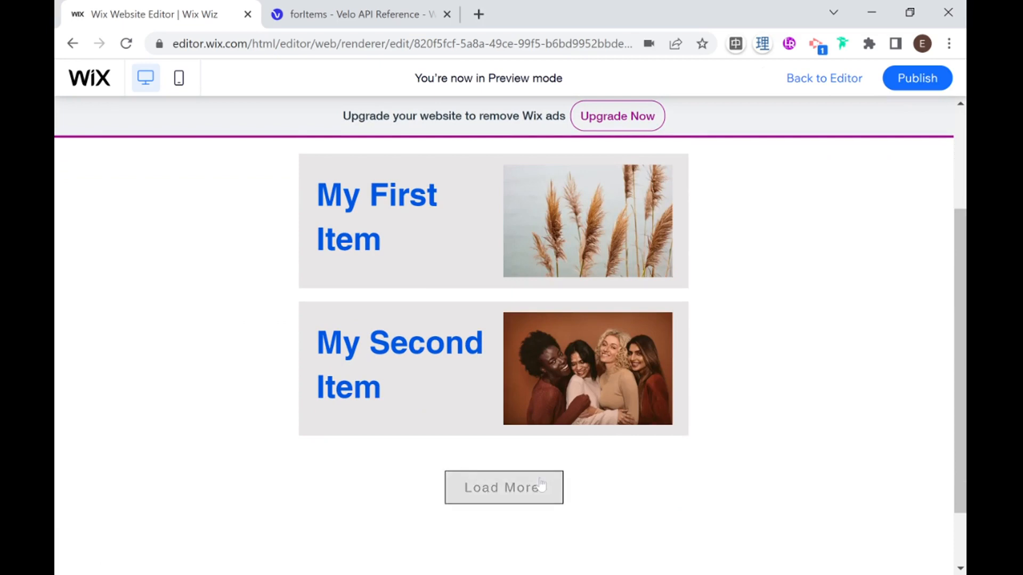
left_click(503, 488)
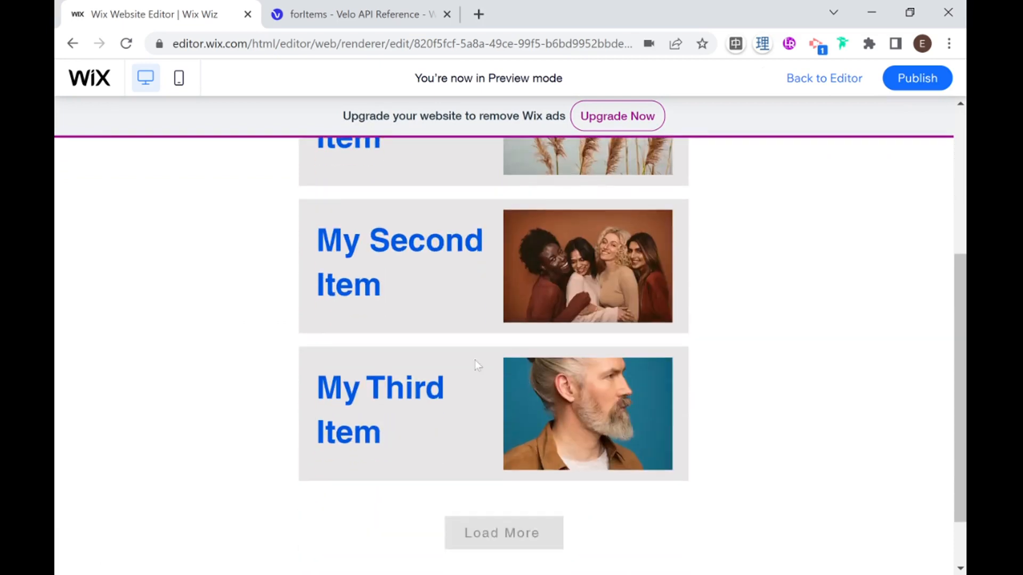
mouse_move(546, 455)
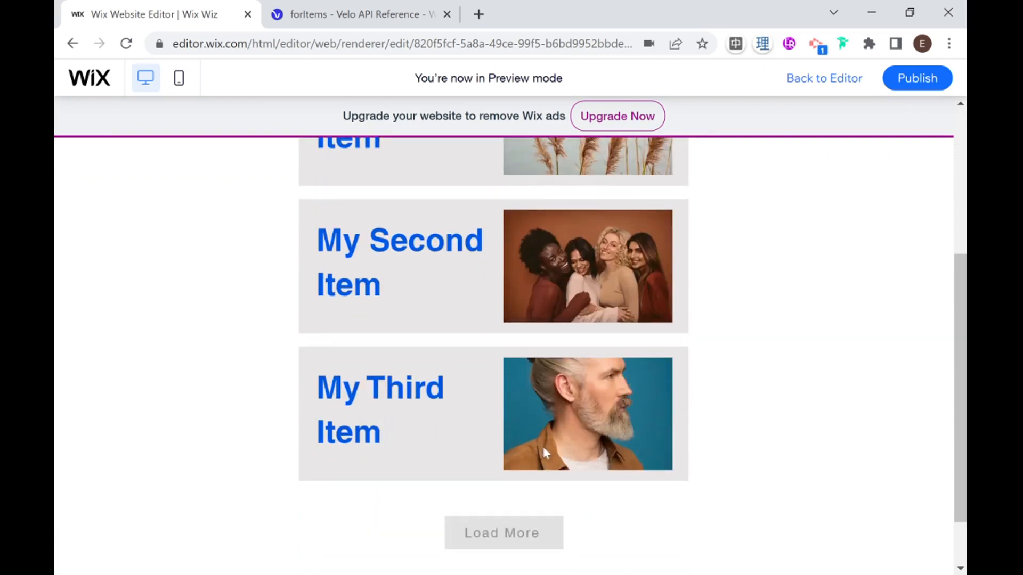
scroll("up", 3)
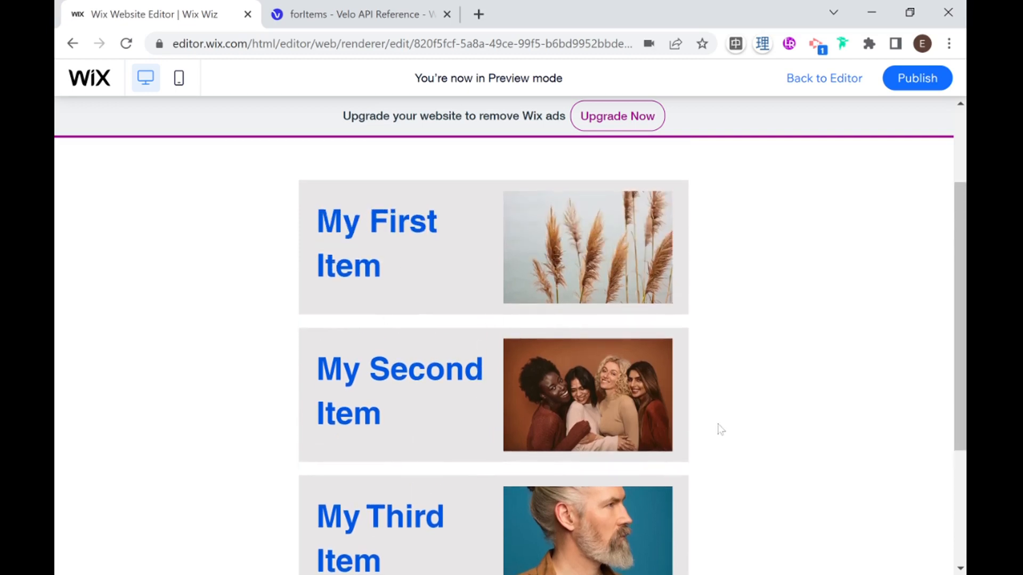
scroll("down", 3)
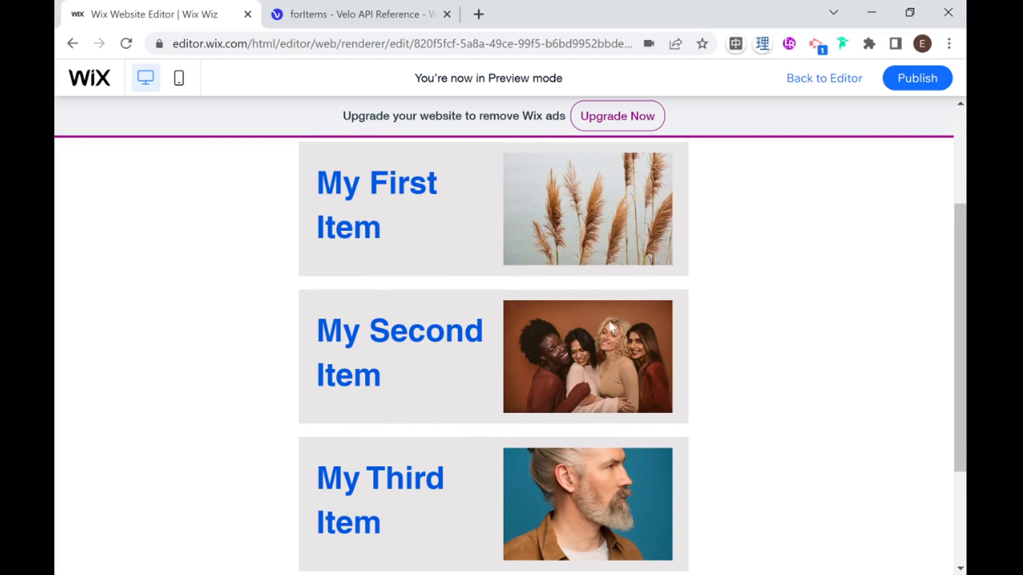
scroll("down", 3)
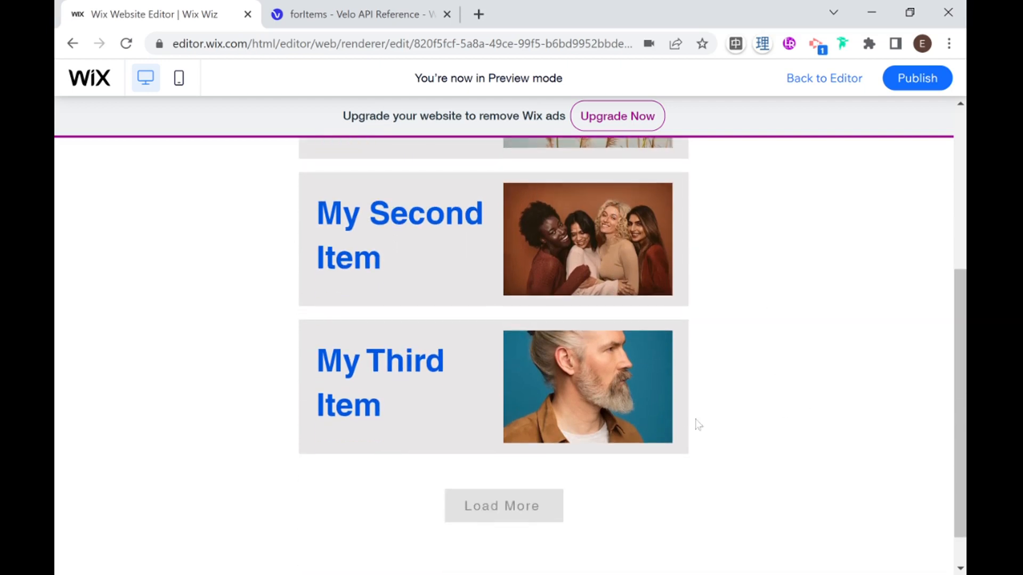
scroll("up", 3)
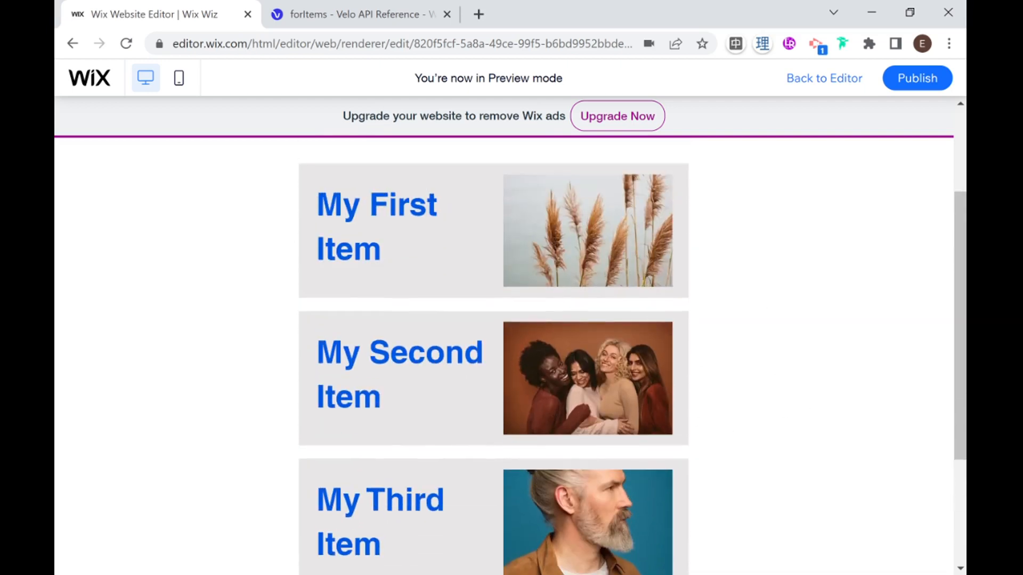
mouse_move(528, 384)
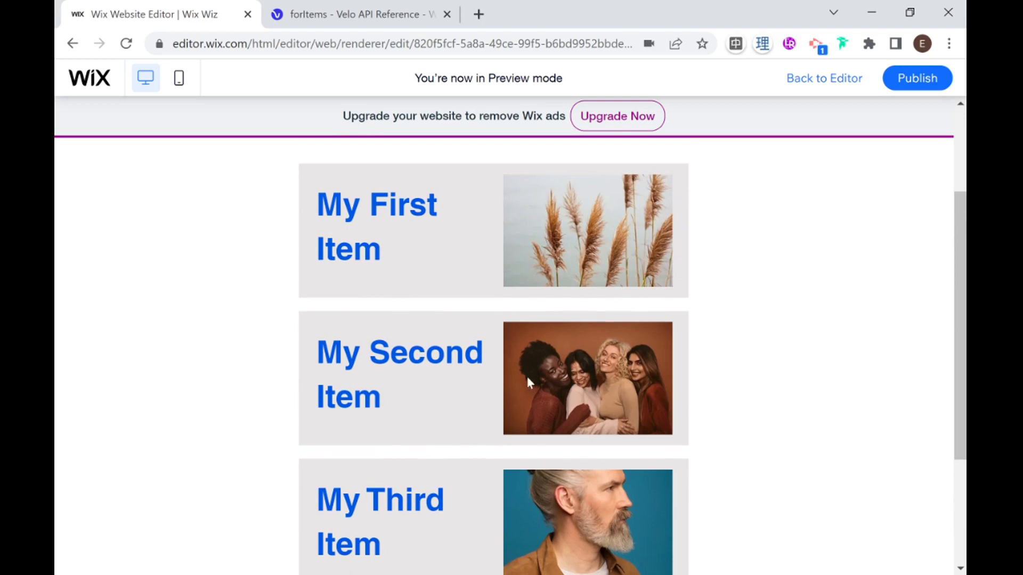
scroll("down", 3)
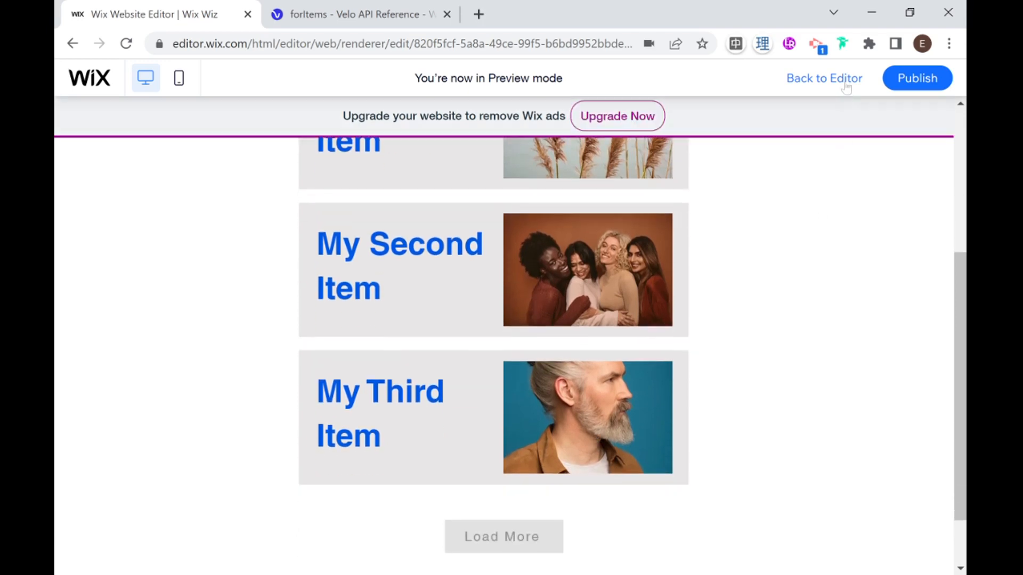
- Return to the editor and change the button text to 'Next'
left_click(824, 79)
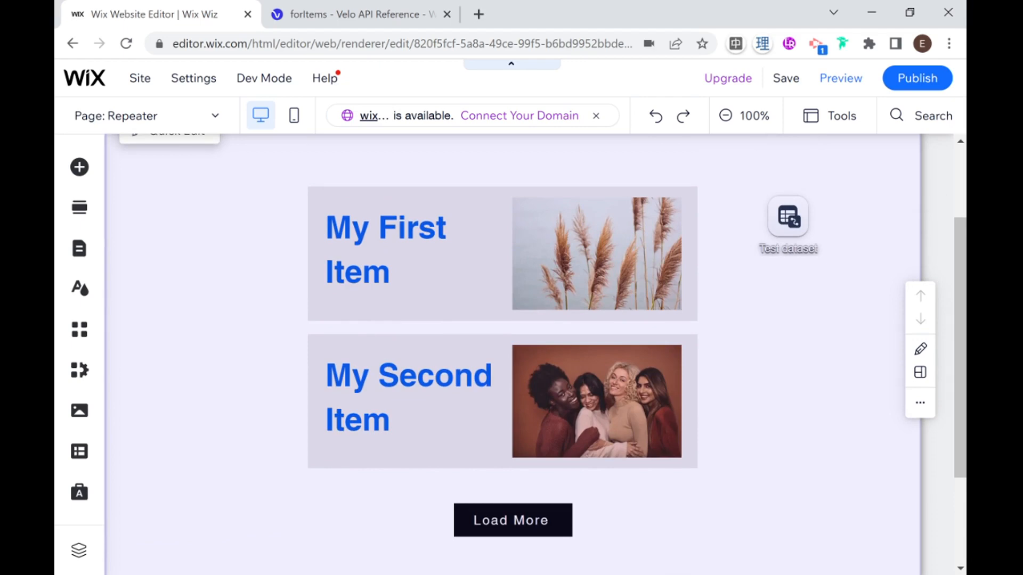
scroll("down", 3)
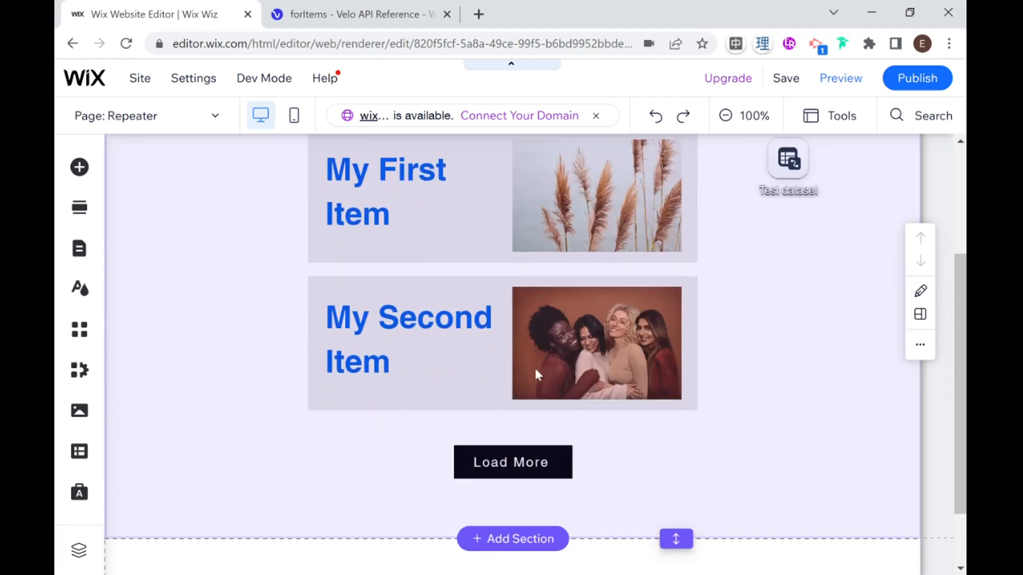
left_click(511, 461)
type("N")
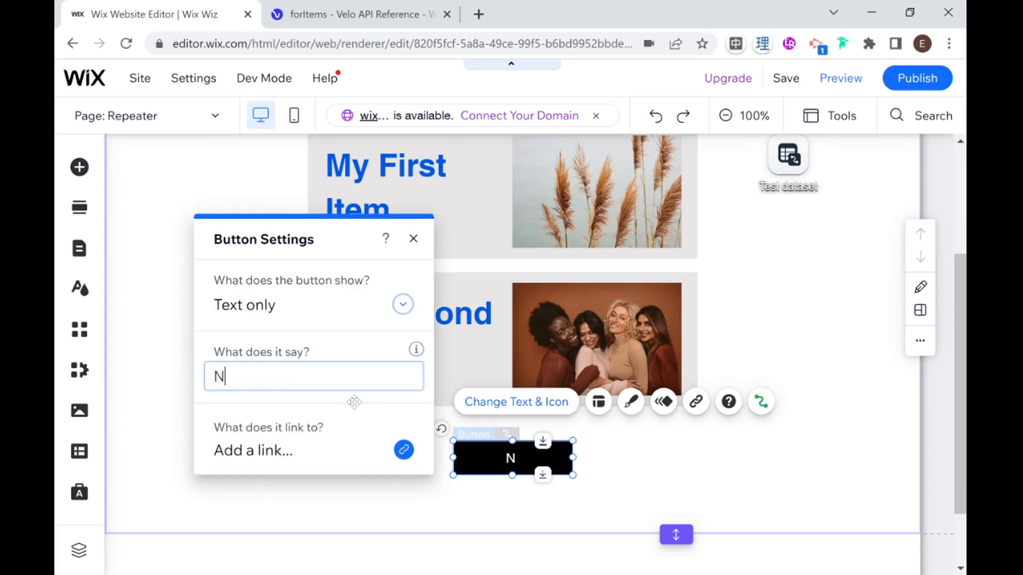
type("ext")
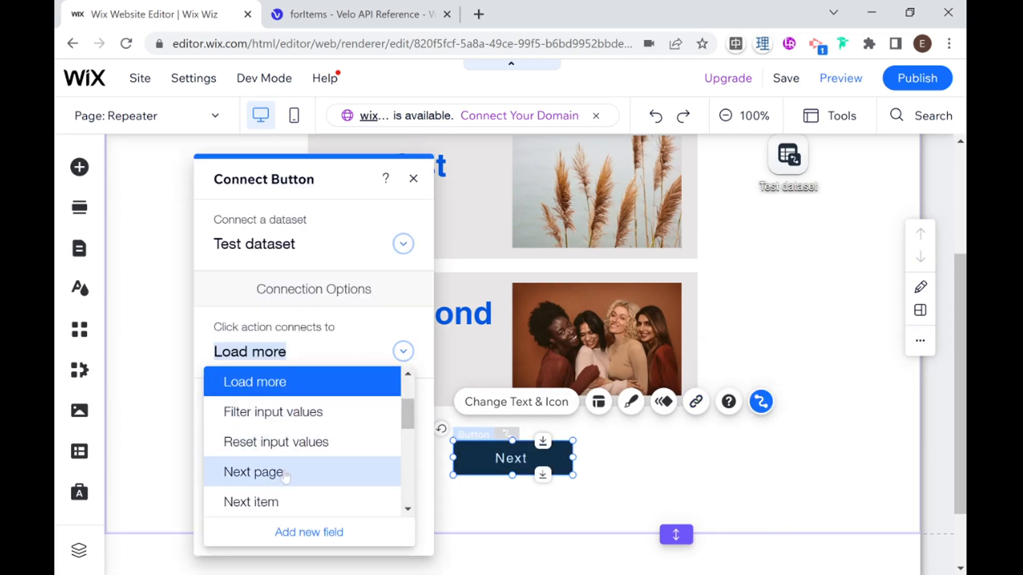
- Set the button's click action to the Test dataset's Next page
left_click(254, 472)
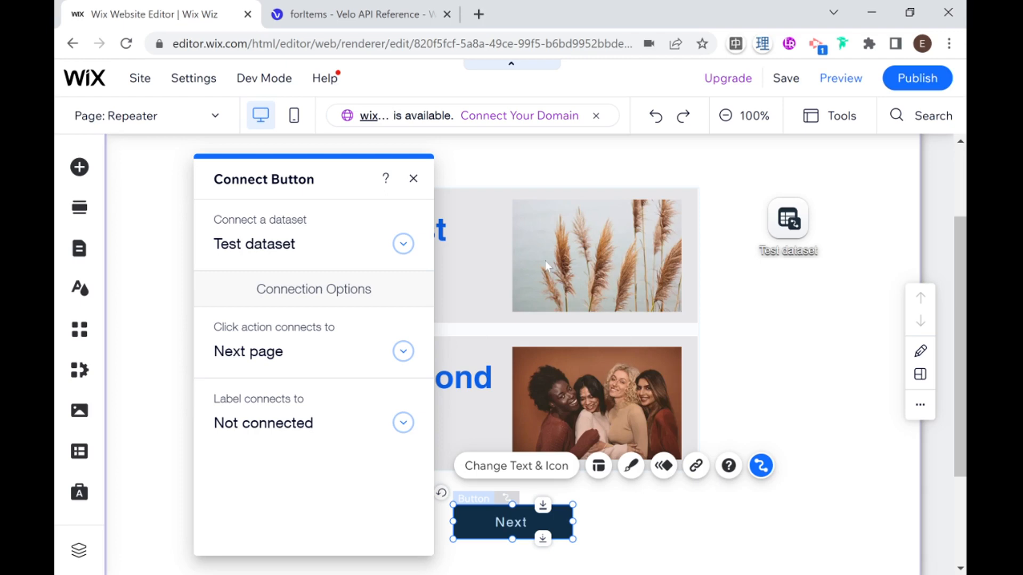
mouse_move(537, 324)
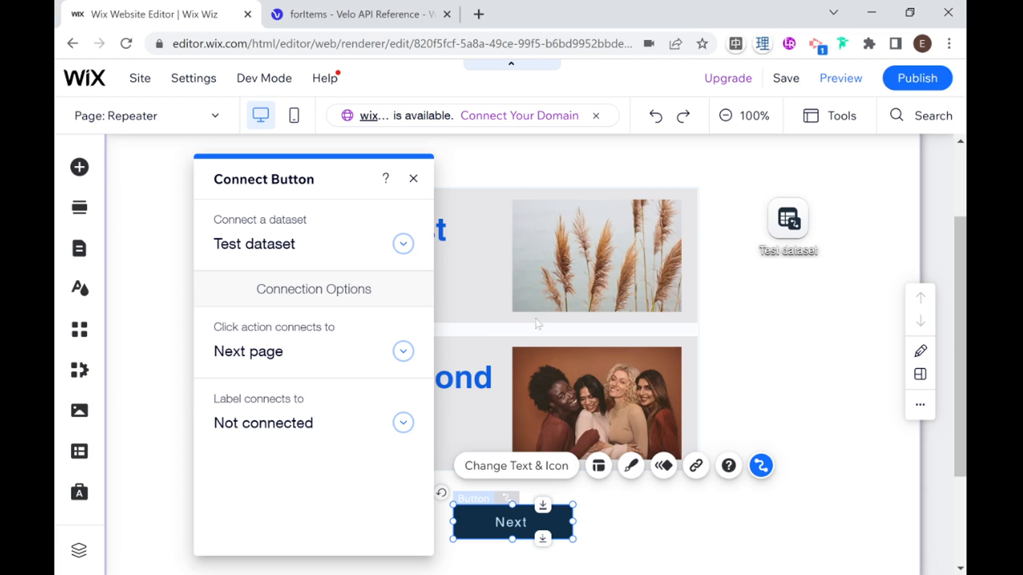
mouse_move(522, 418)
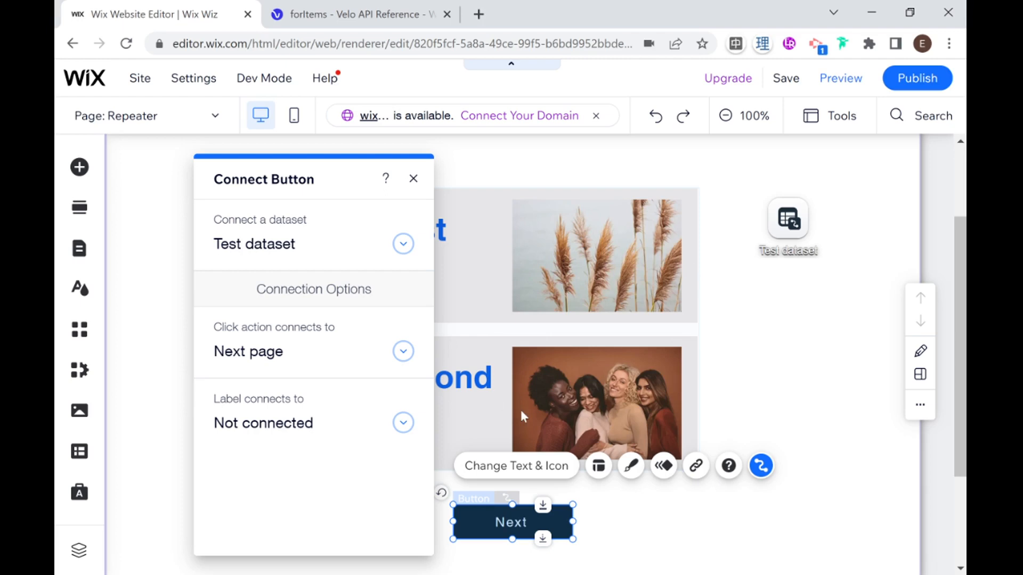
mouse_move(794, 287)
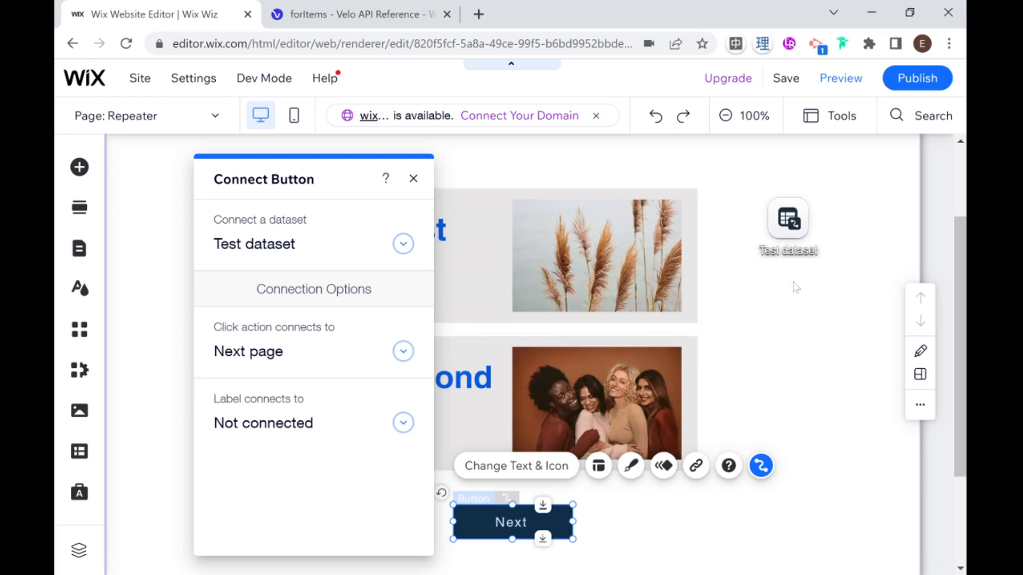
mouse_move(795, 314)
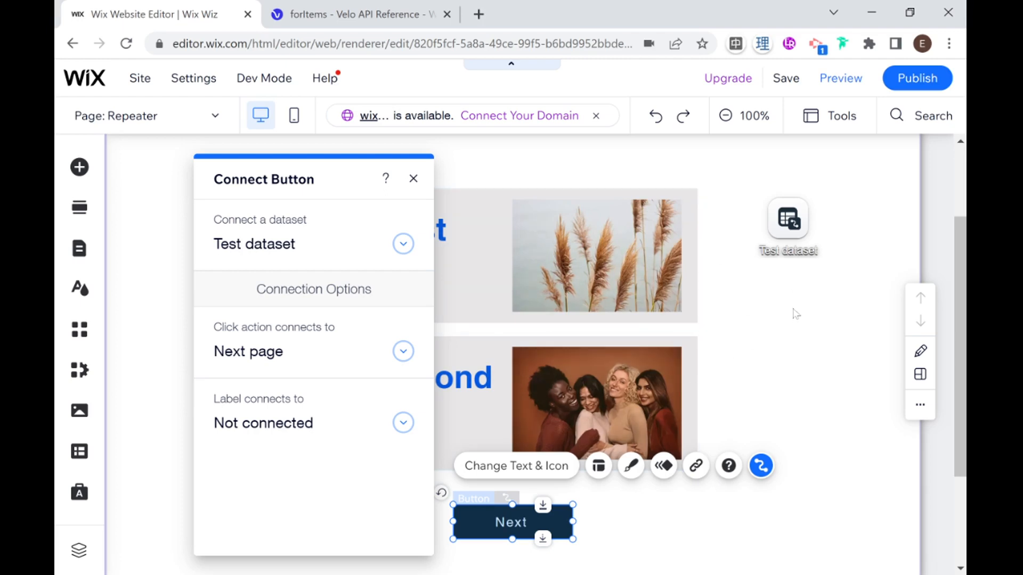
mouse_move(560, 252)
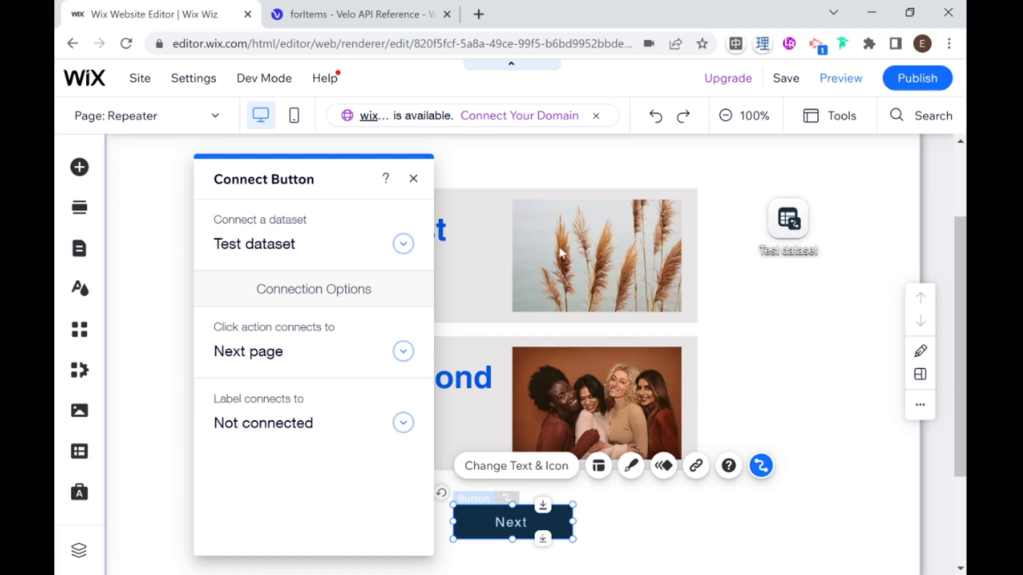
left_click(414, 179)
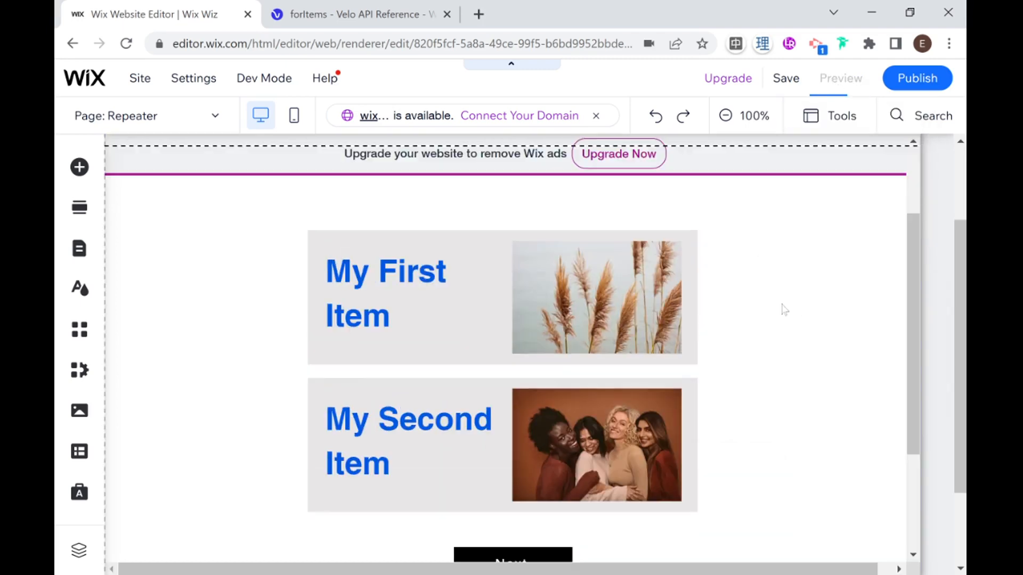
- Preview the site and use Next to show the page with only My Third Item
left_click(840, 79)
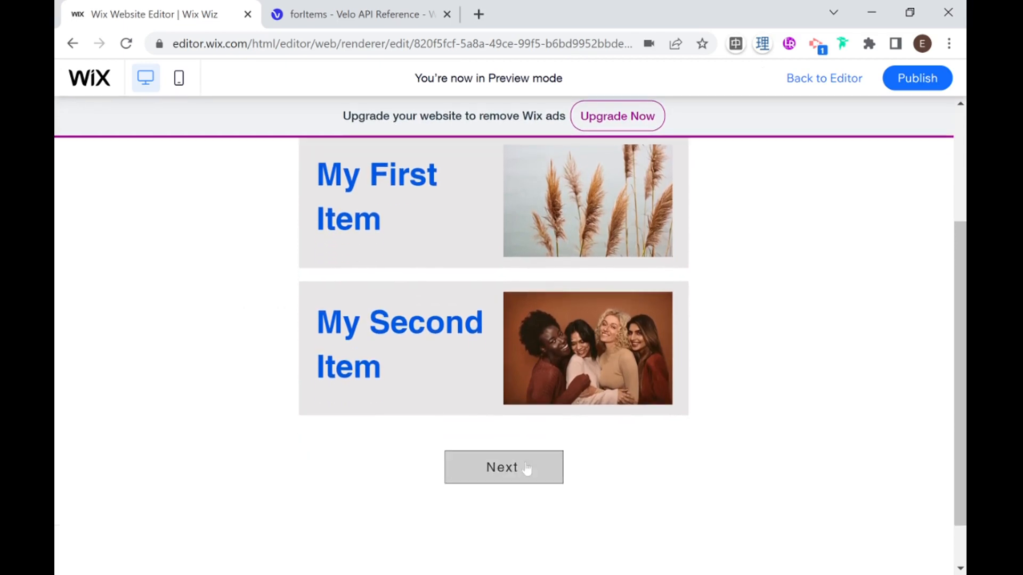
left_click(503, 468)
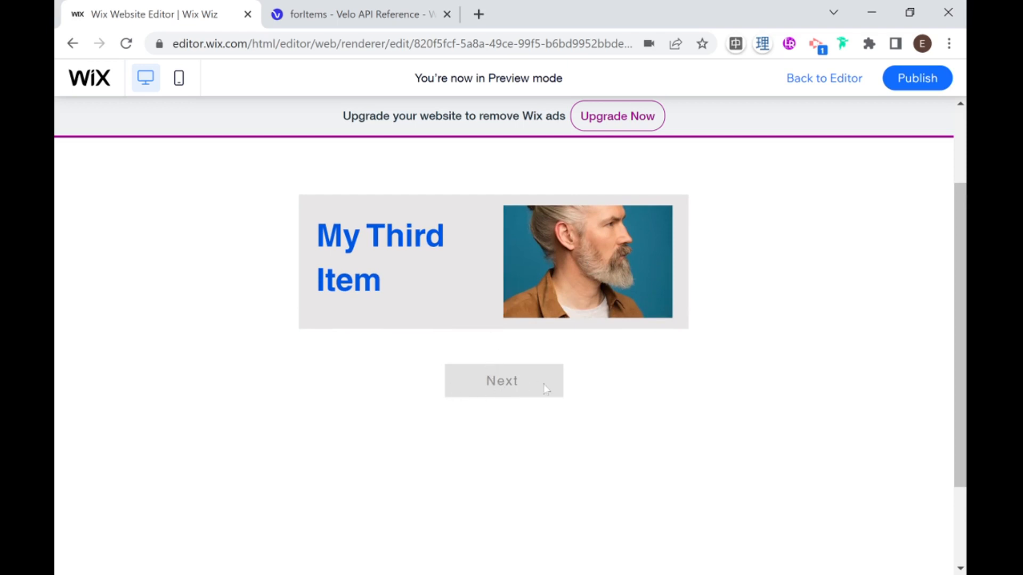
mouse_move(737, 231)
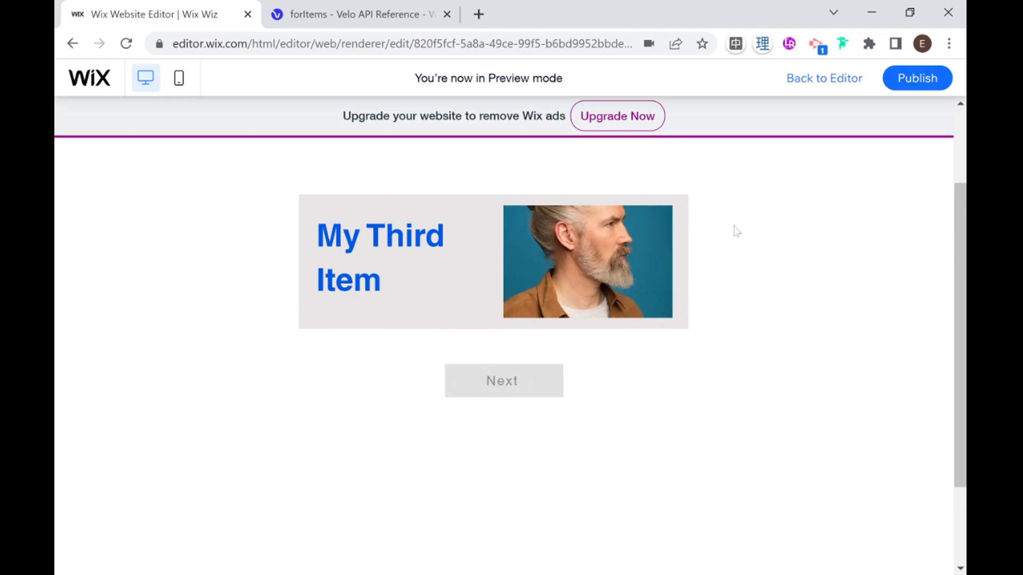
mouse_move(399, 369)
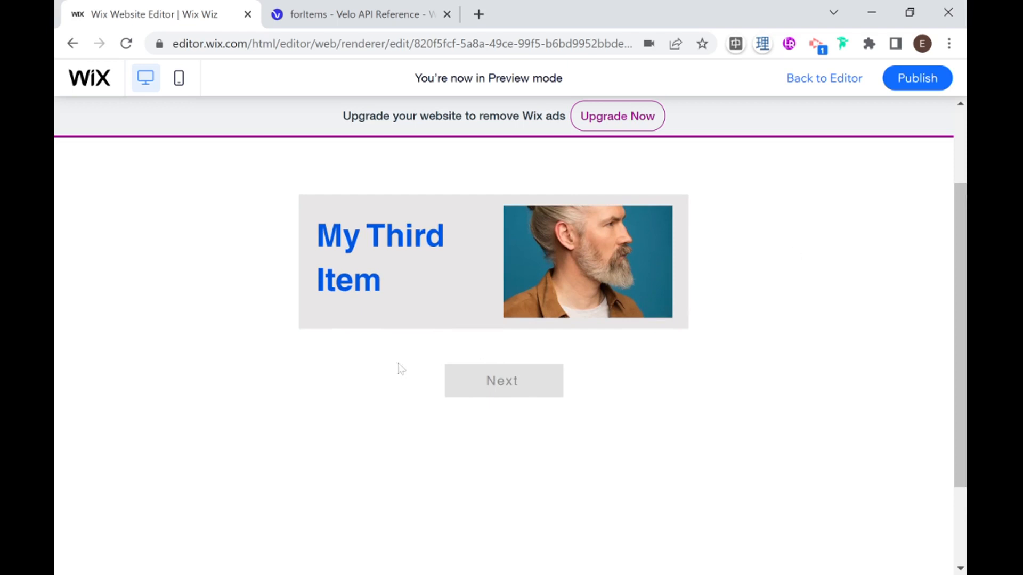
mouse_move(754, 244)
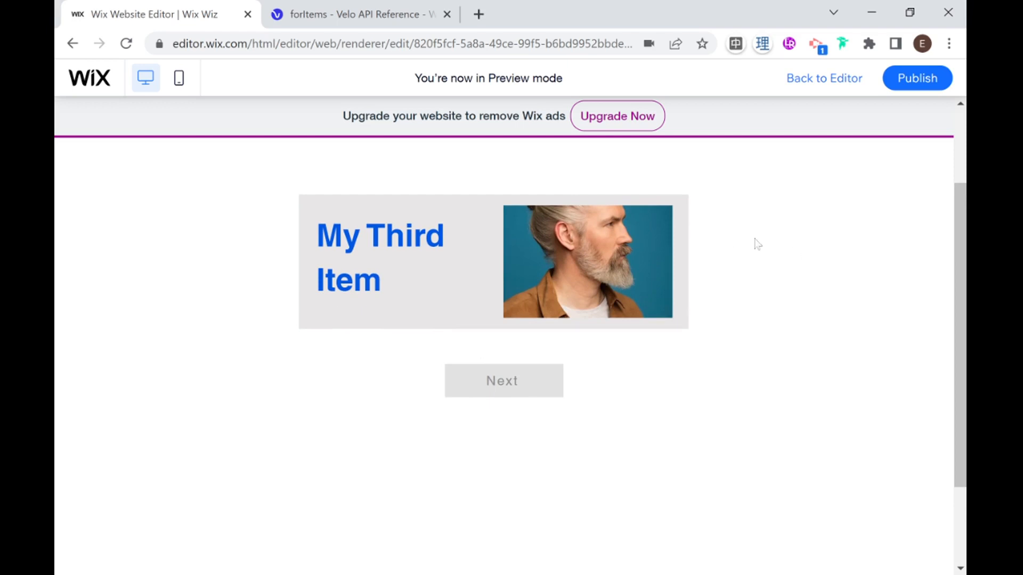
mouse_move(760, 249)
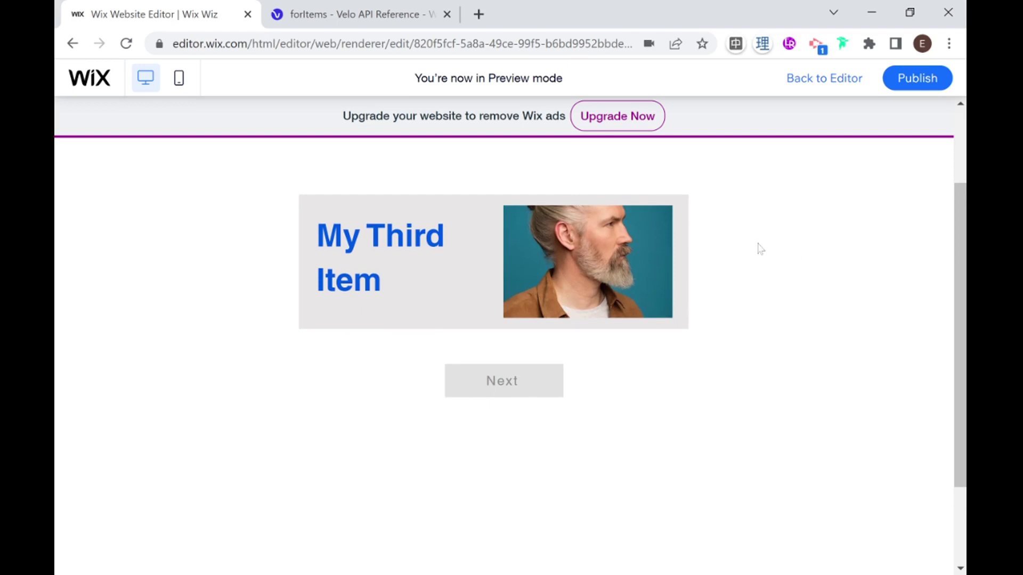
mouse_move(592, 431)
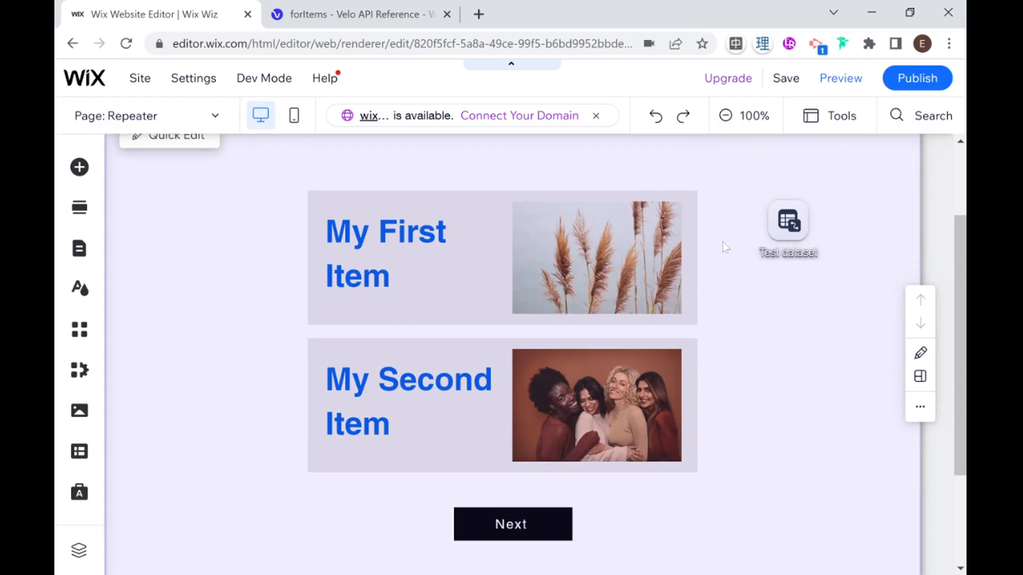
mouse_move(550, 539)
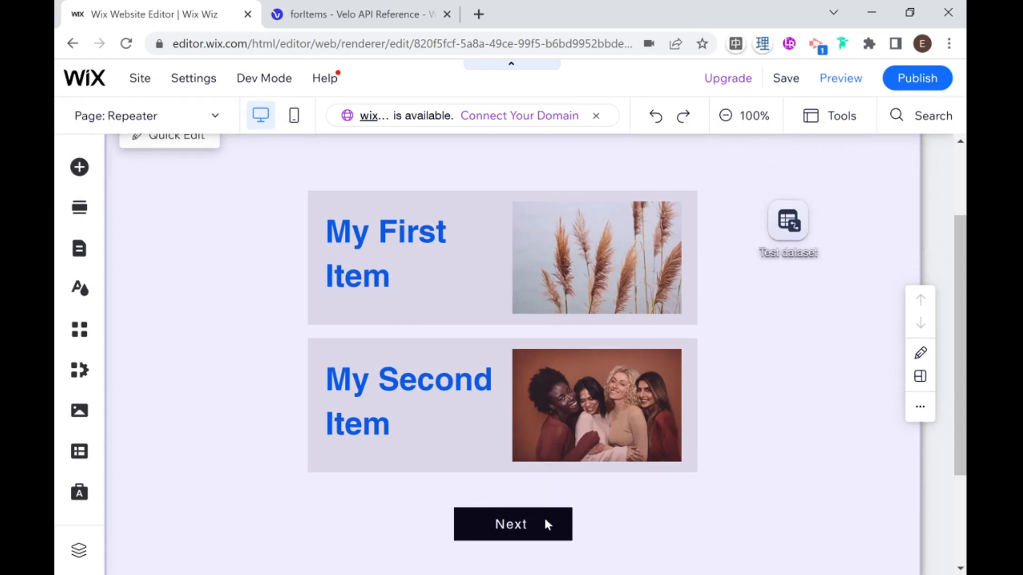
- Check that the Next button's click action still points to Test dataset's next page
left_click(511, 525)
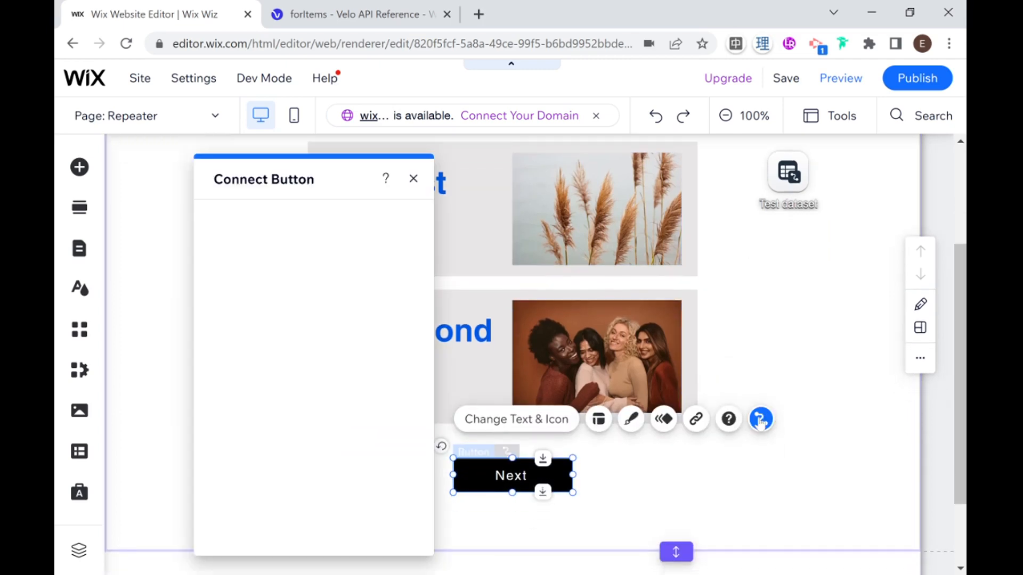
left_click(403, 352)
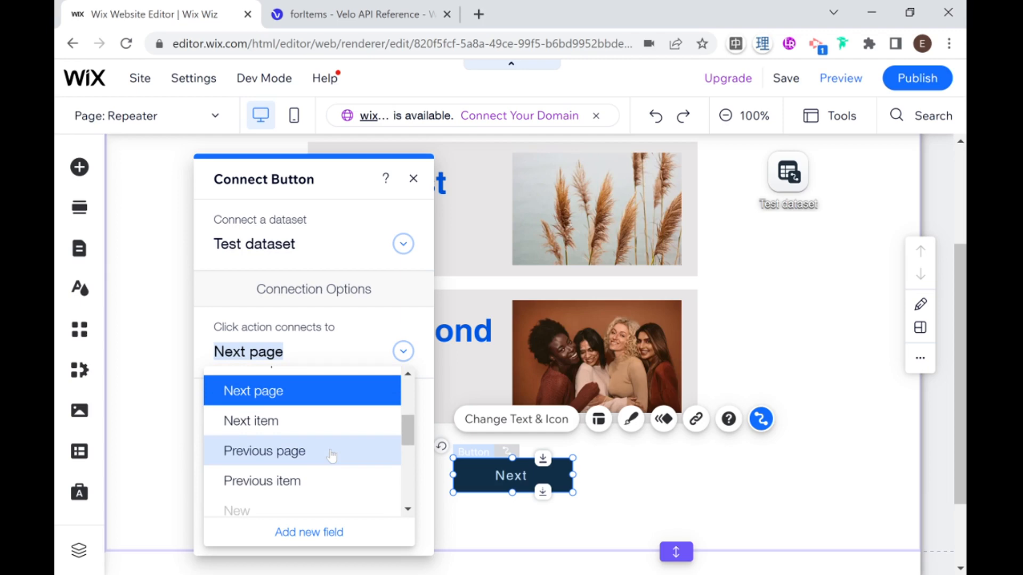
mouse_move(413, 179)
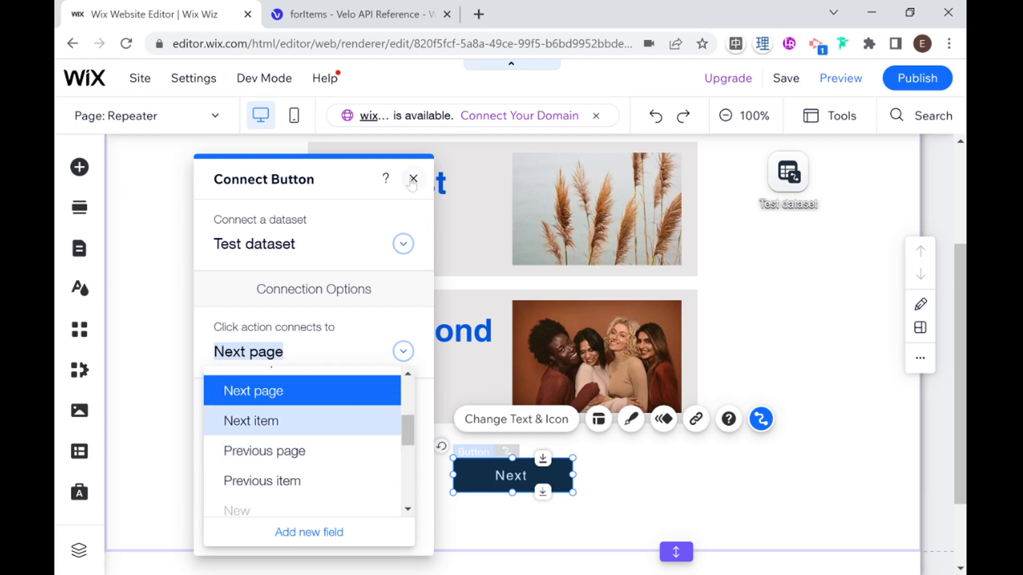
left_click(413, 178)
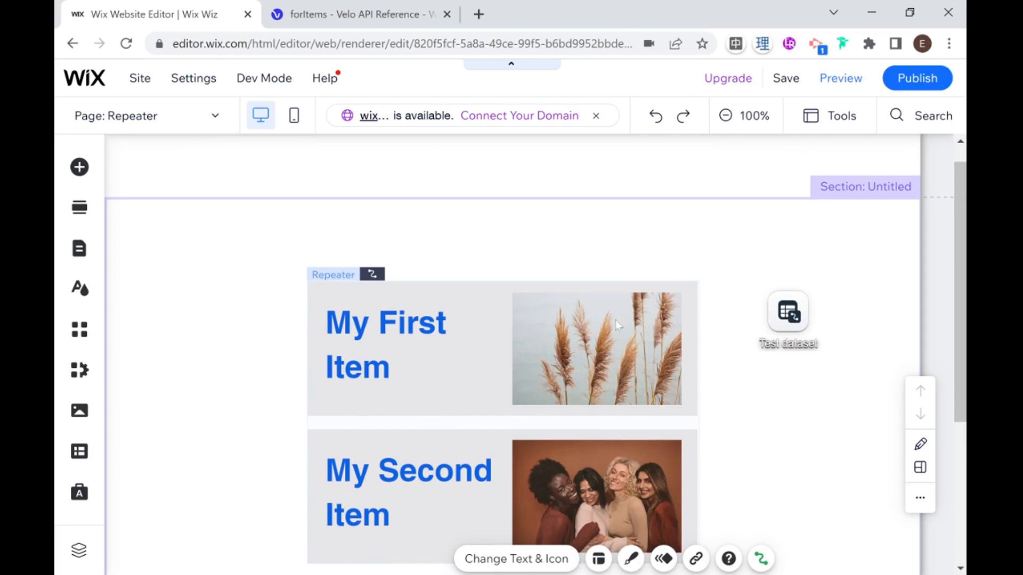
scroll("down", 3)
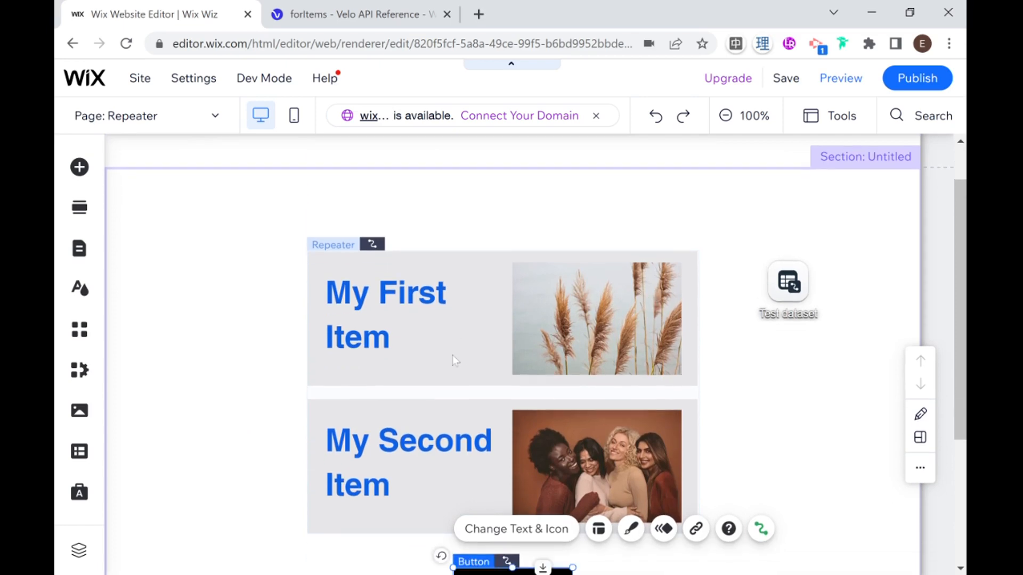
scroll("down", 3)
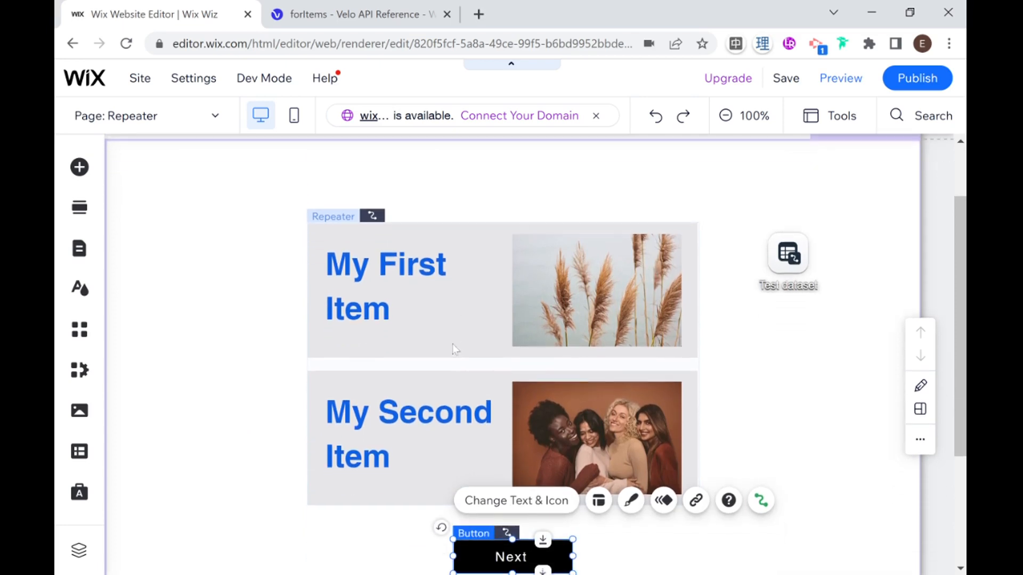